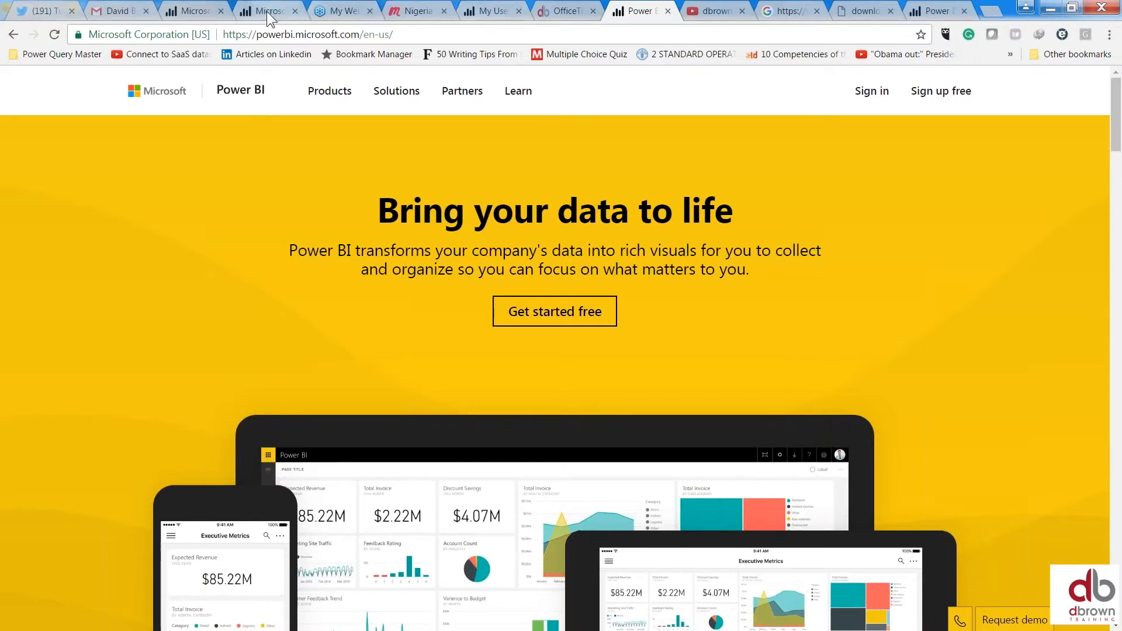
pyautogui.moveTo(267, 11)
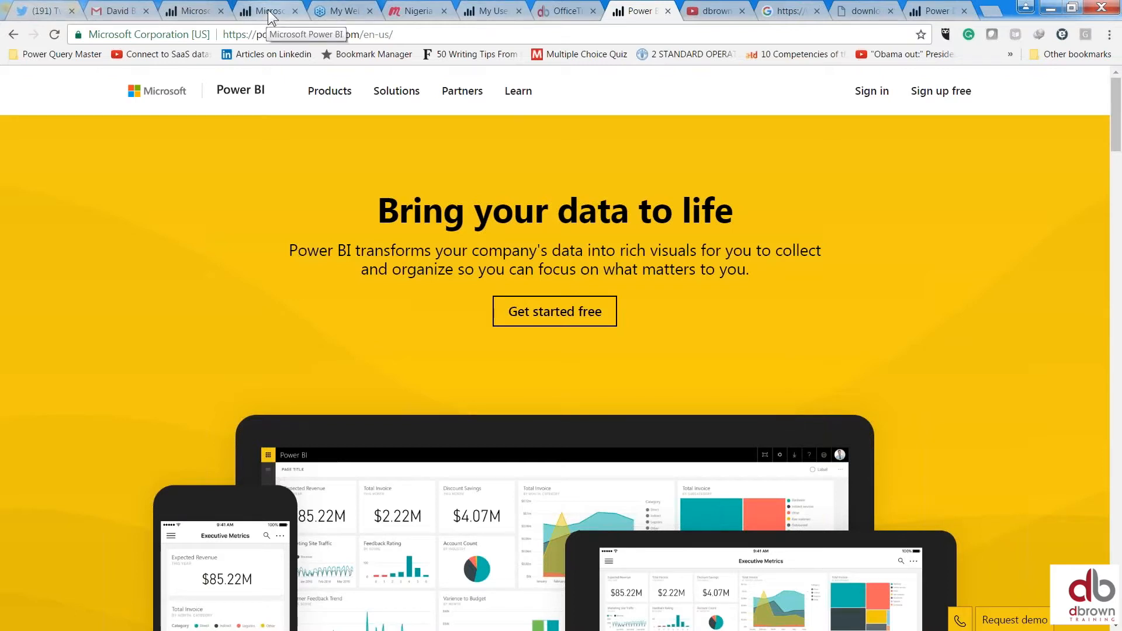
# Switch to the browser tab showing the published Daily Revenue pulse chart report
pyautogui.click(266, 11)
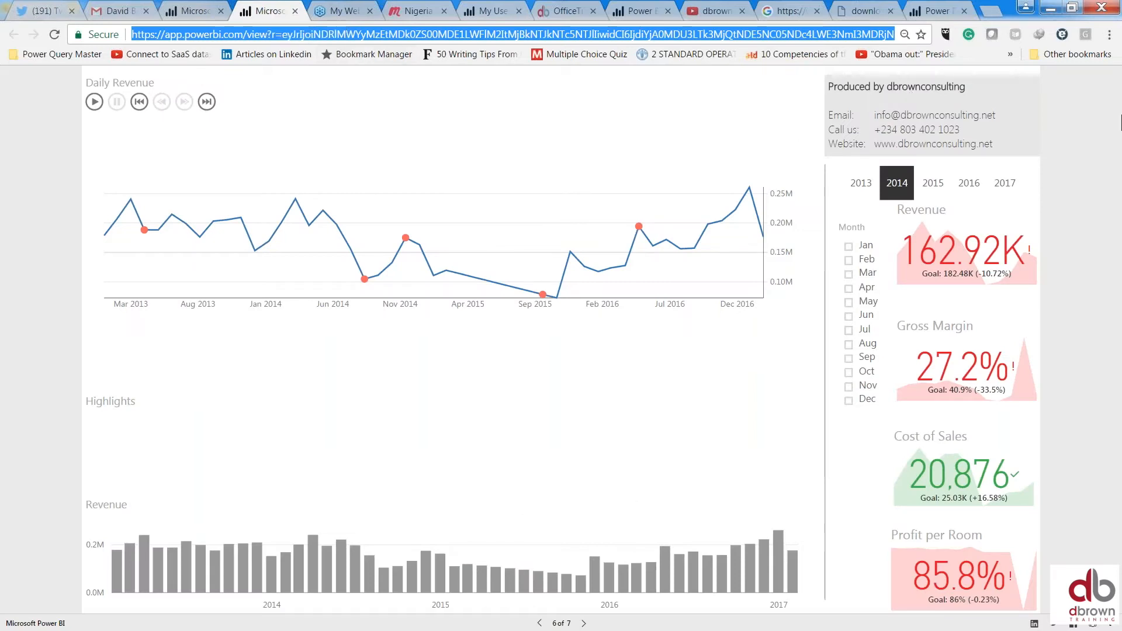
pyautogui.moveTo(252, 181)
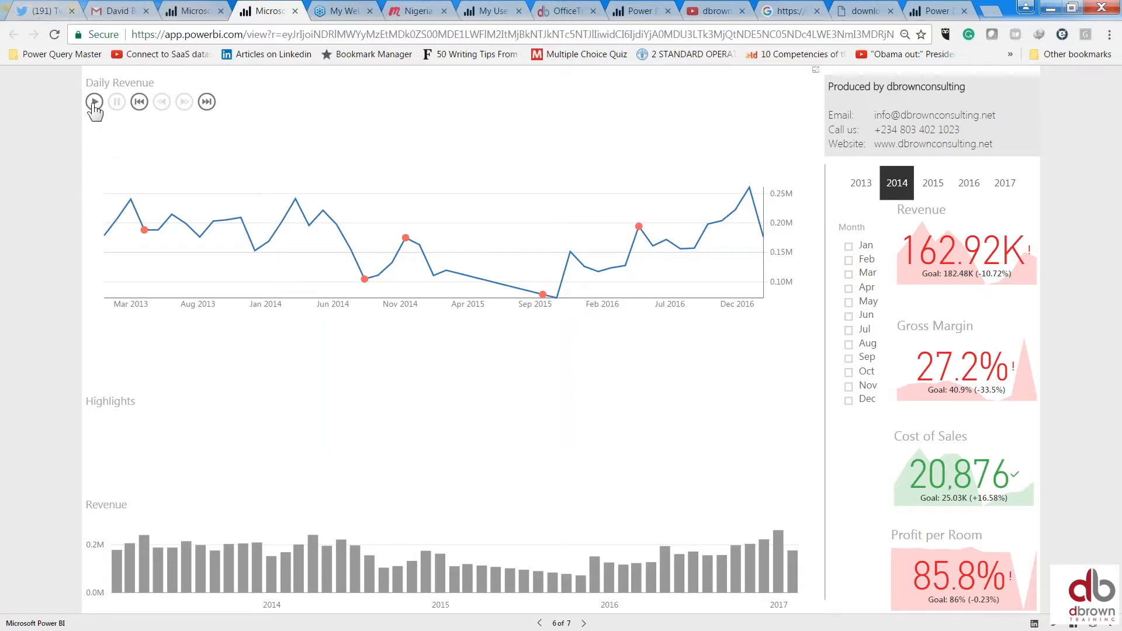
# Play the pulse chart through all its events, resuming after each pause (recession, campaign, worst occupancy)
pyautogui.click(93, 101)
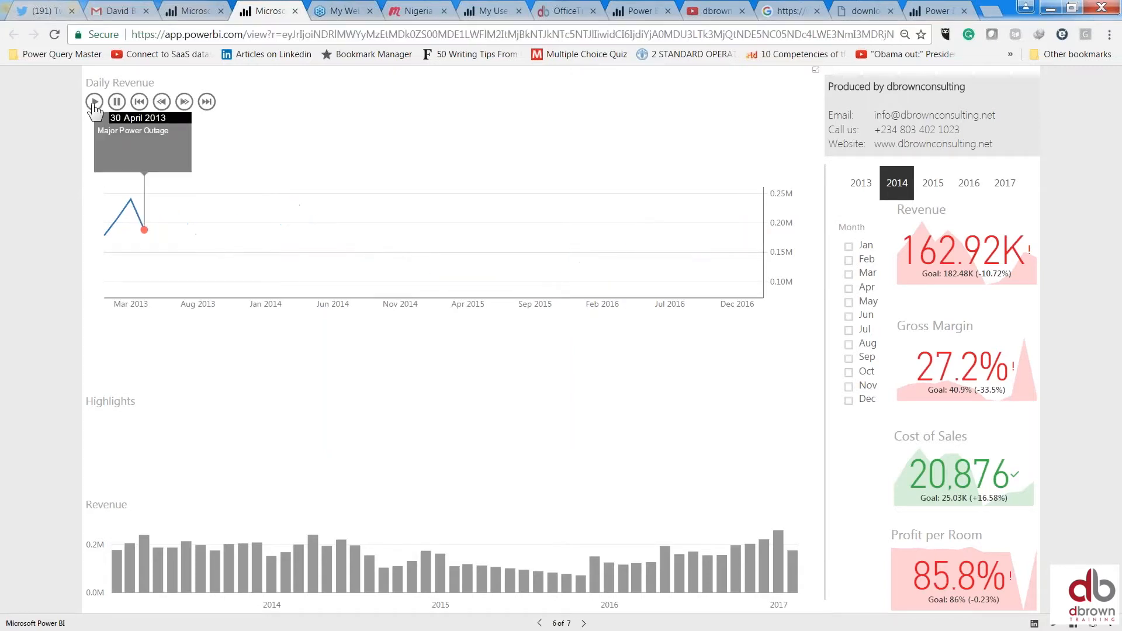
pyautogui.click(93, 100)
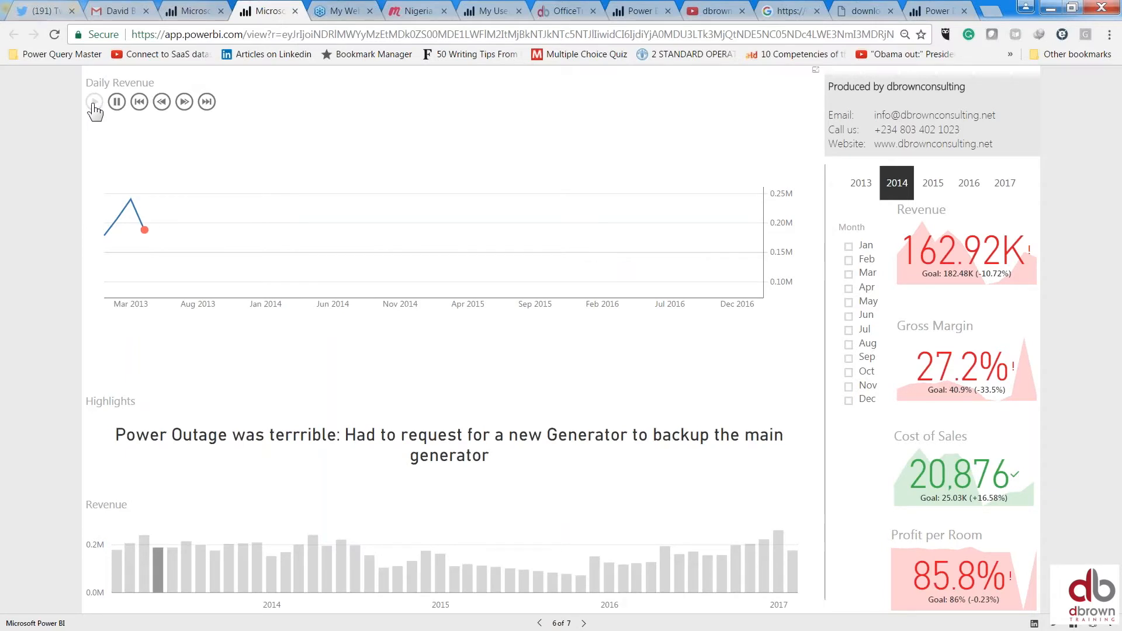
pyautogui.click(93, 102)
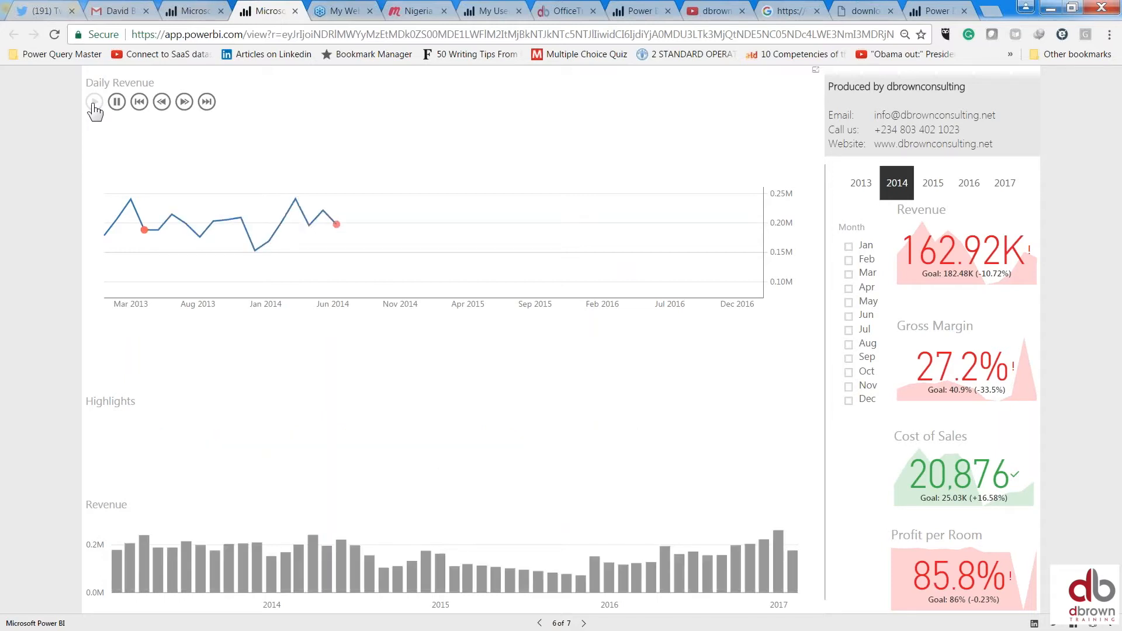
pyautogui.click(93, 100)
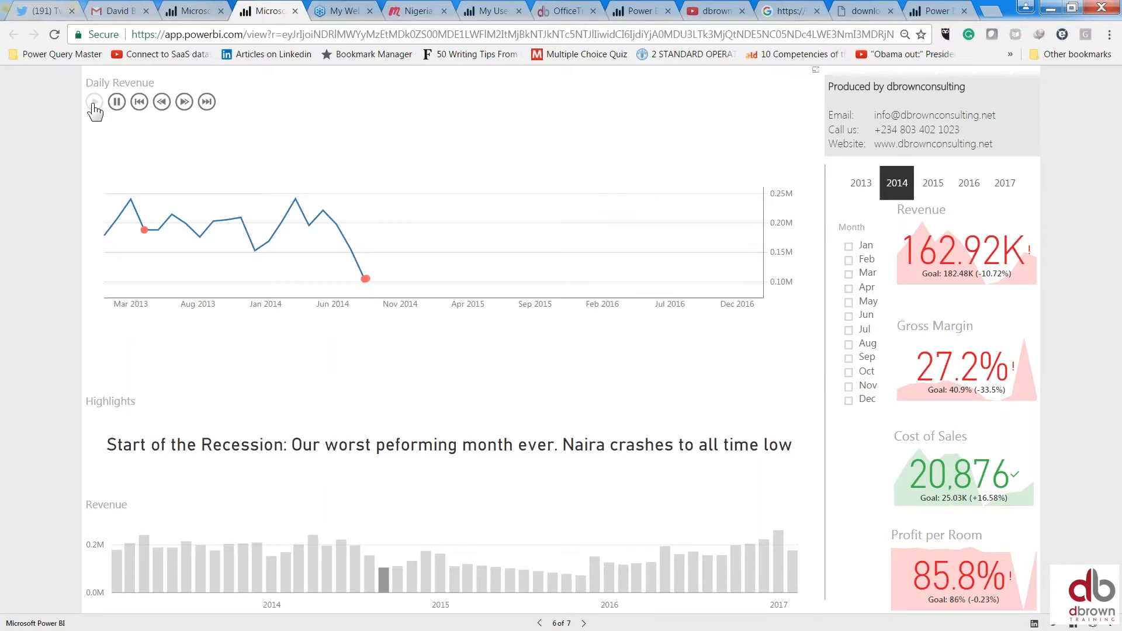
pyautogui.click(93, 102)
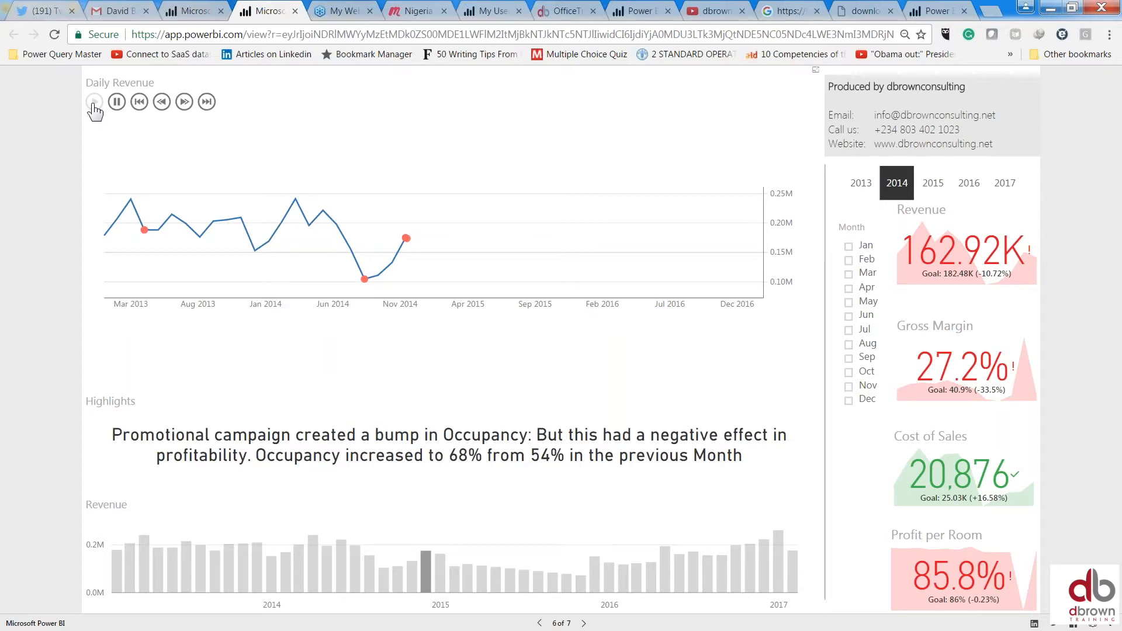
pyautogui.click(94, 101)
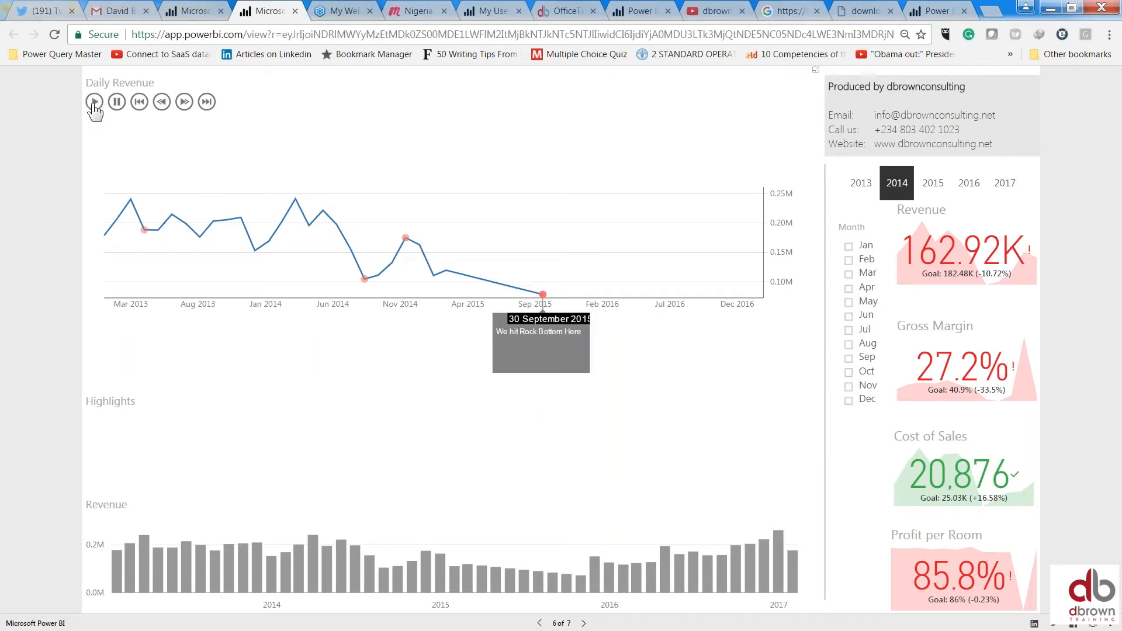
pyautogui.click(94, 101)
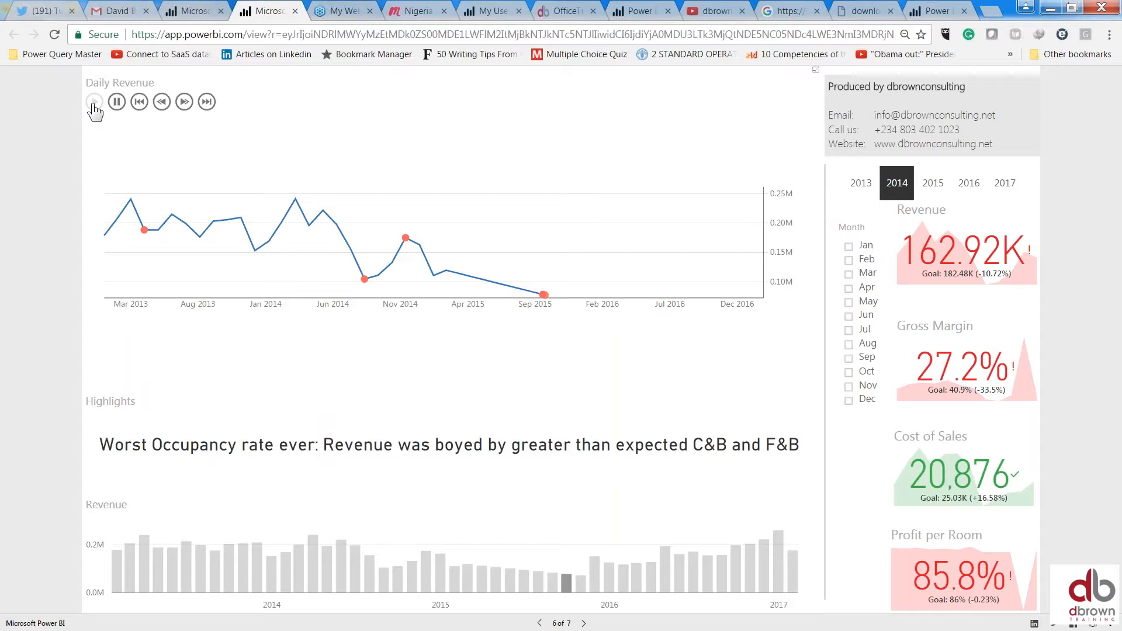
pyautogui.click(93, 101)
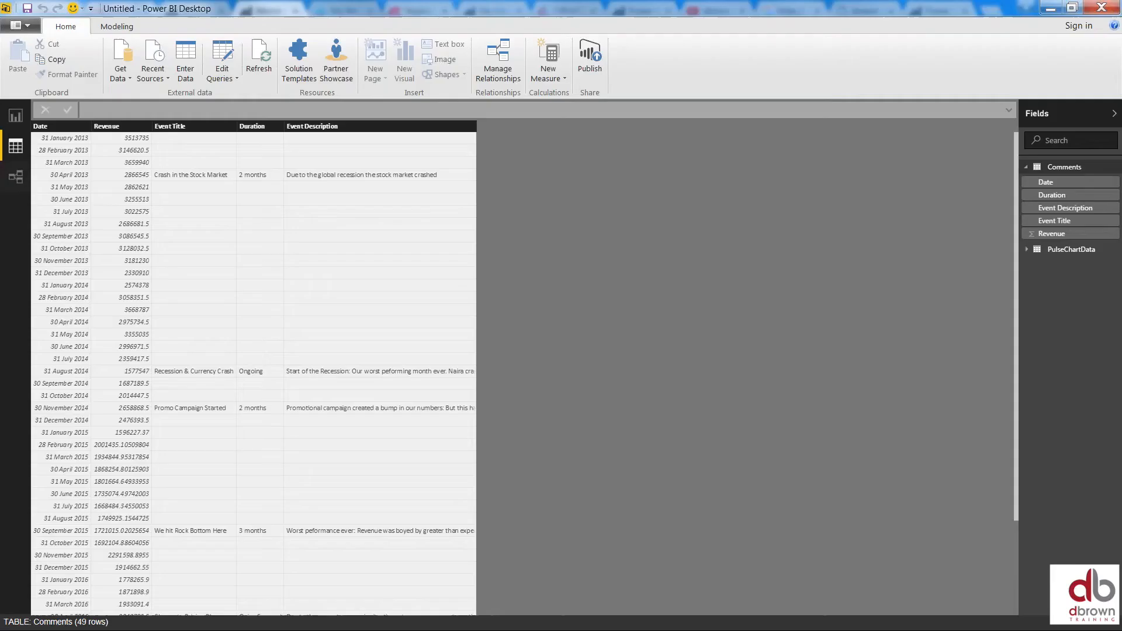
pyautogui.moveTo(40, 192)
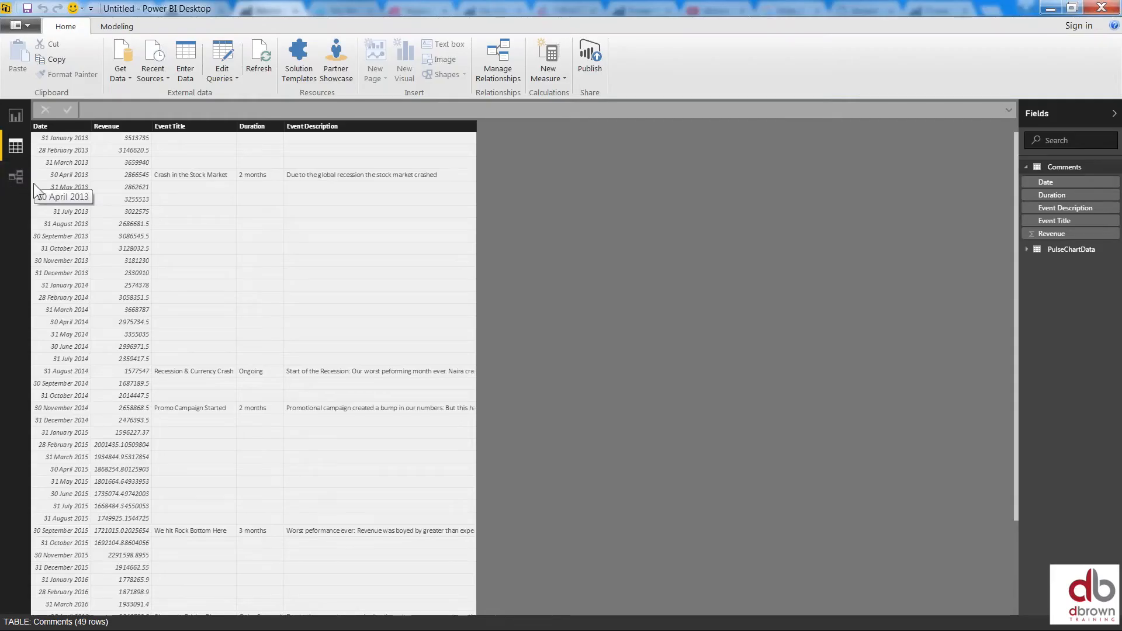
# Switch to Report view and expand the Visualizations and Fields panes
pyautogui.click(15, 115)
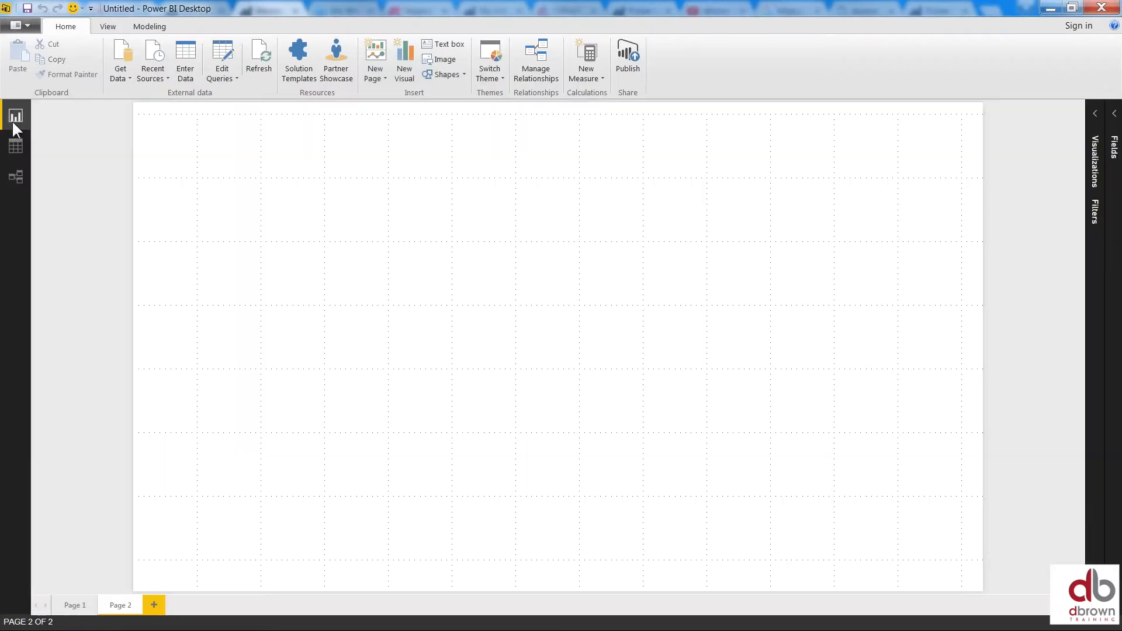
pyautogui.moveTo(1002, 148)
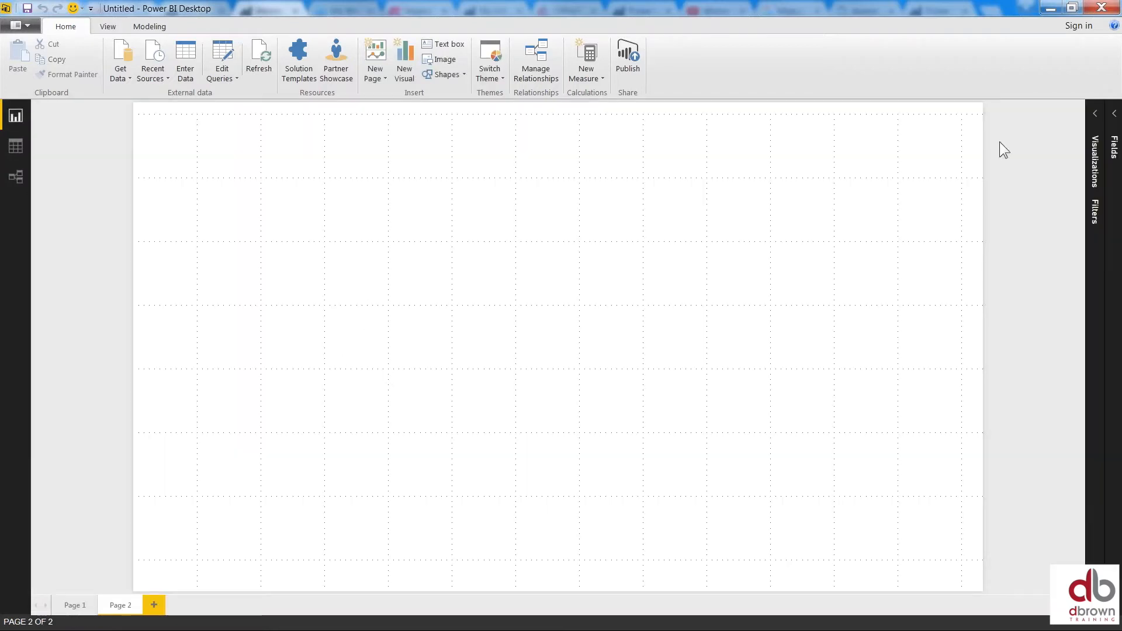
pyautogui.click(1094, 113)
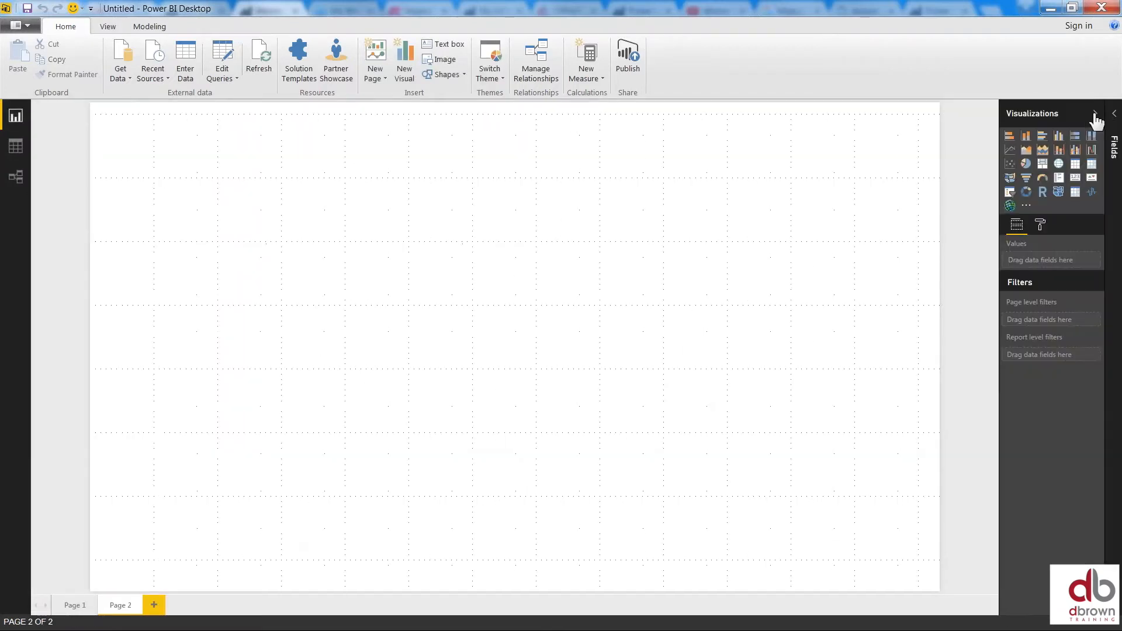
pyautogui.click(1113, 118)
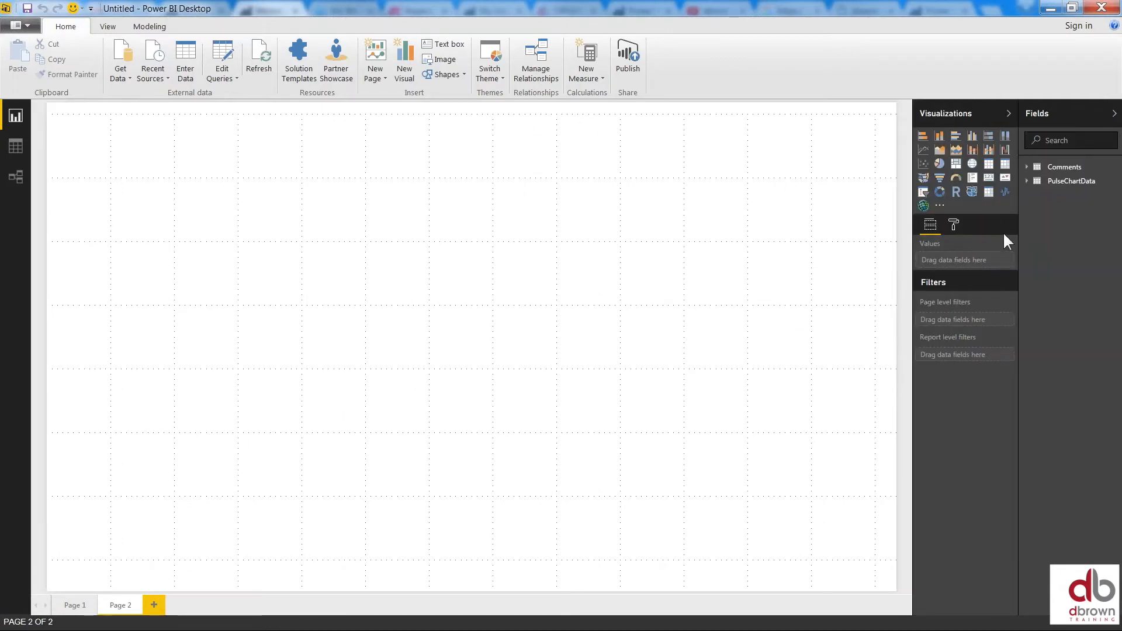
pyautogui.moveTo(707, 240)
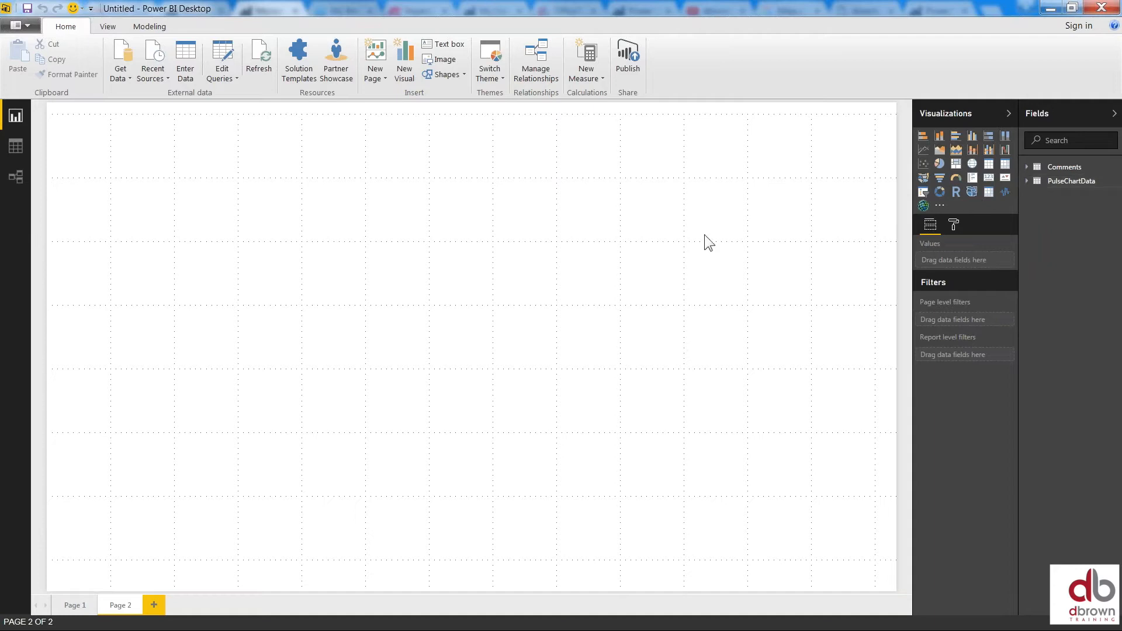
pyautogui.moveTo(933, 142)
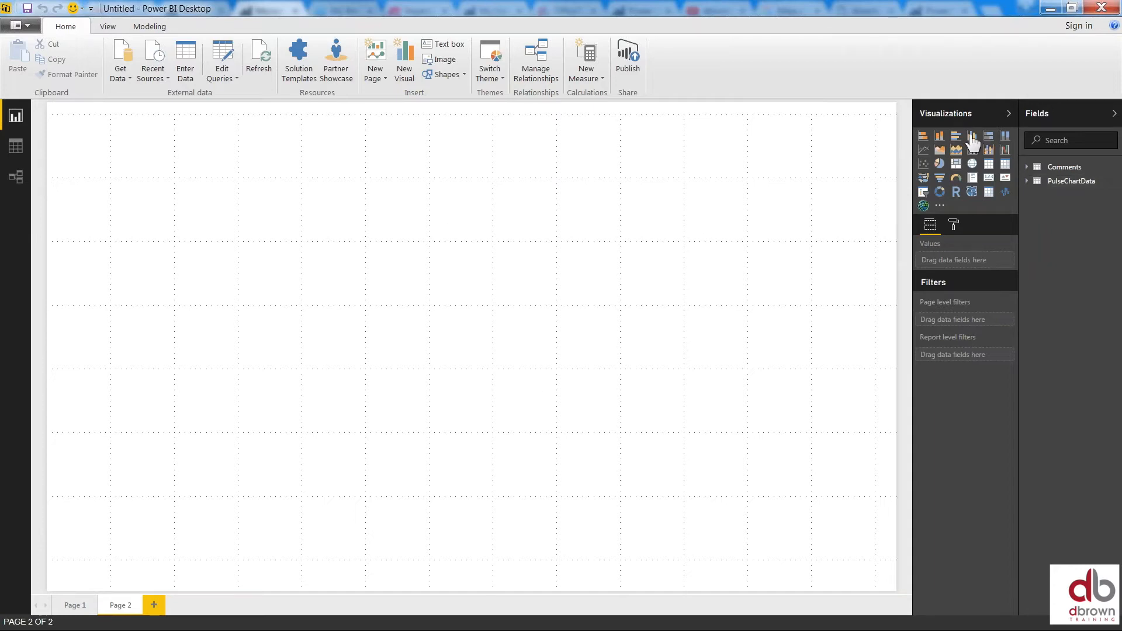
pyautogui.moveTo(971, 137)
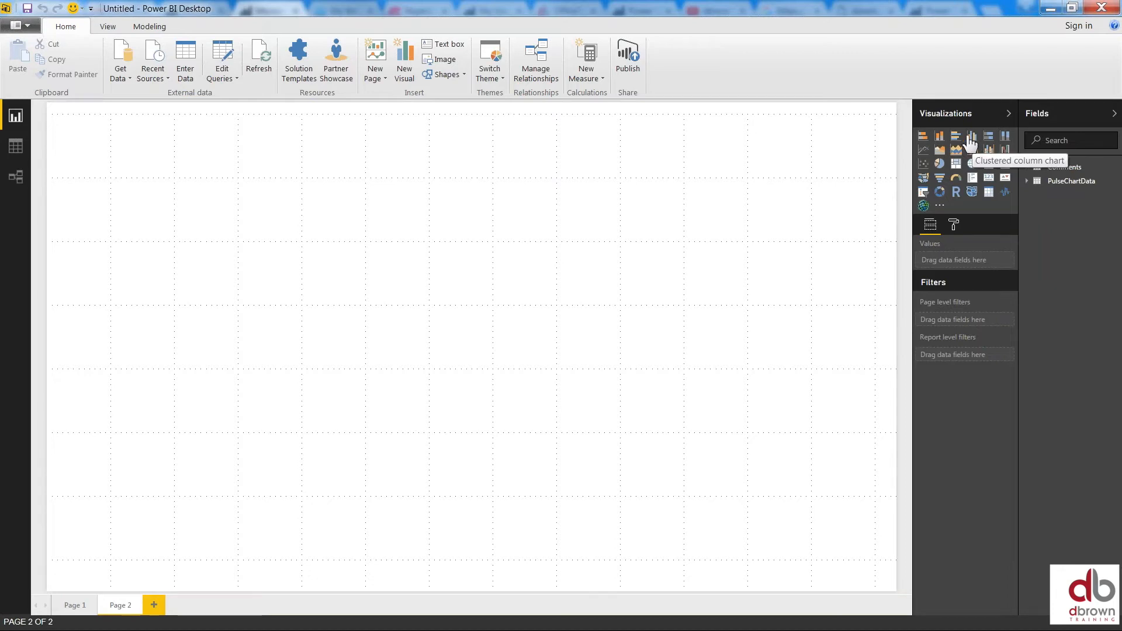
pyautogui.moveTo(945, 145)
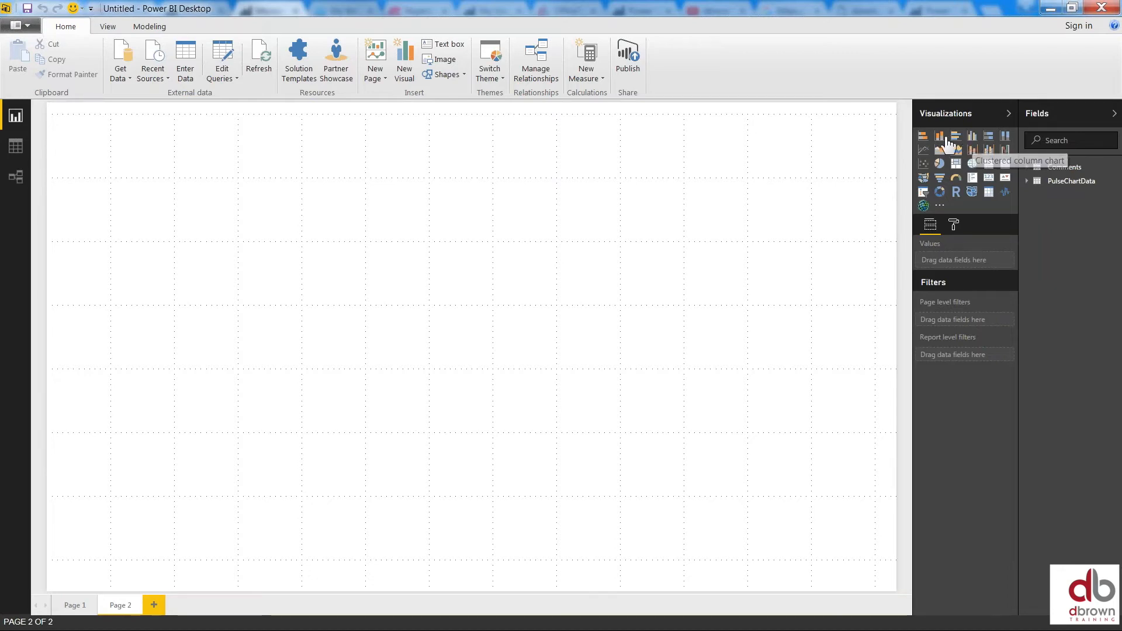
pyautogui.moveTo(939, 135)
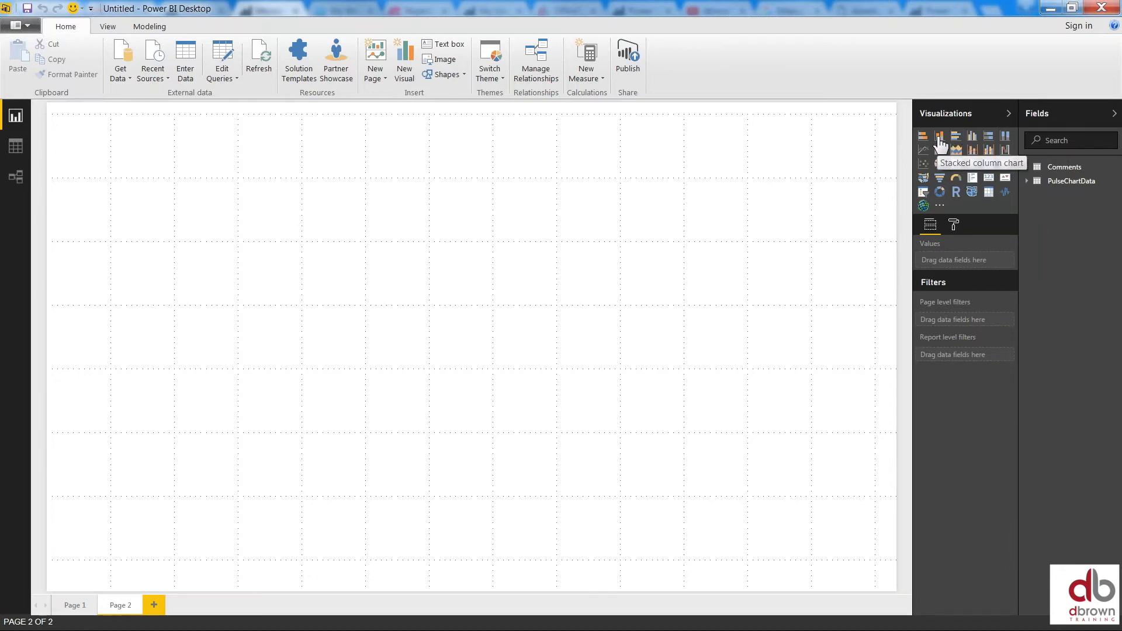
# Add a stacked column chart of Revenue by Date from PulseChartData
pyautogui.click(940, 136)
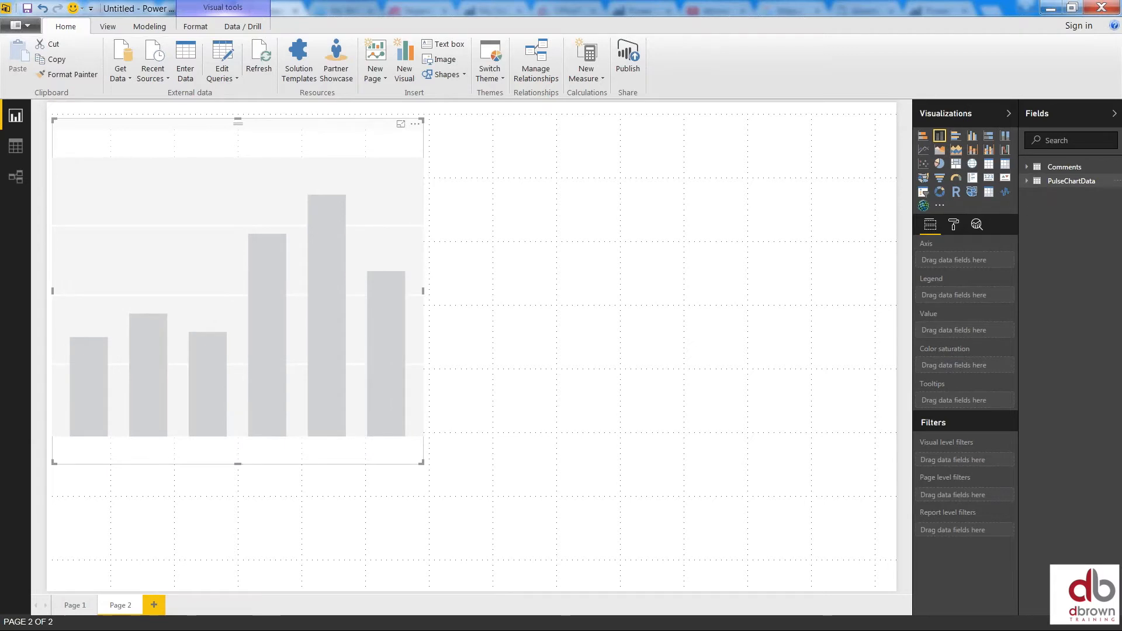
pyautogui.click(1028, 181)
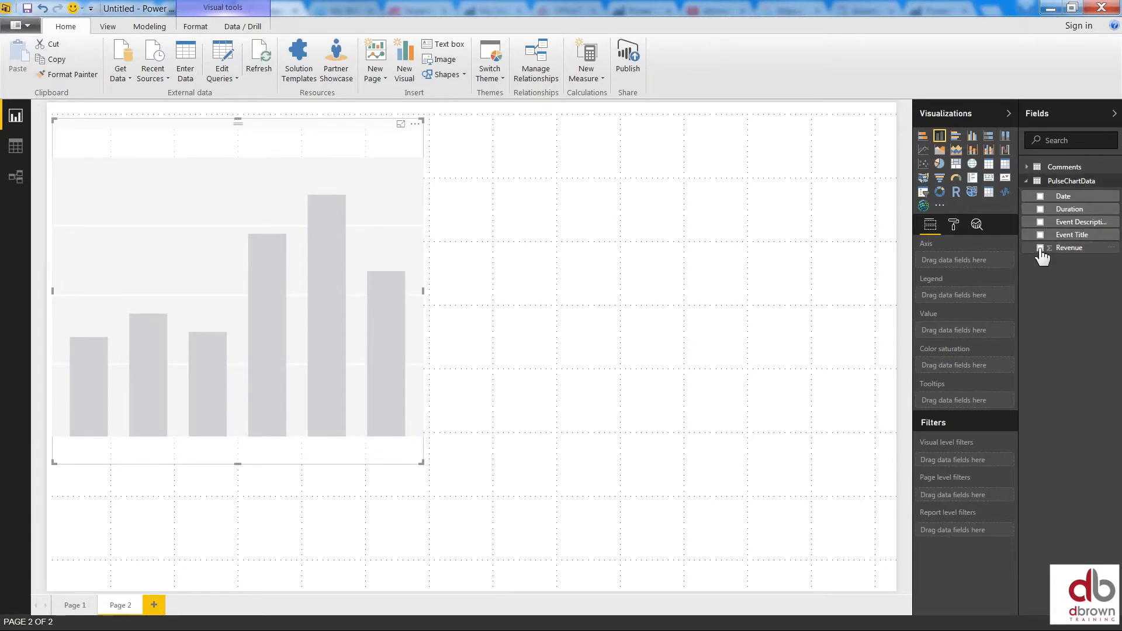
pyautogui.click(1038, 248)
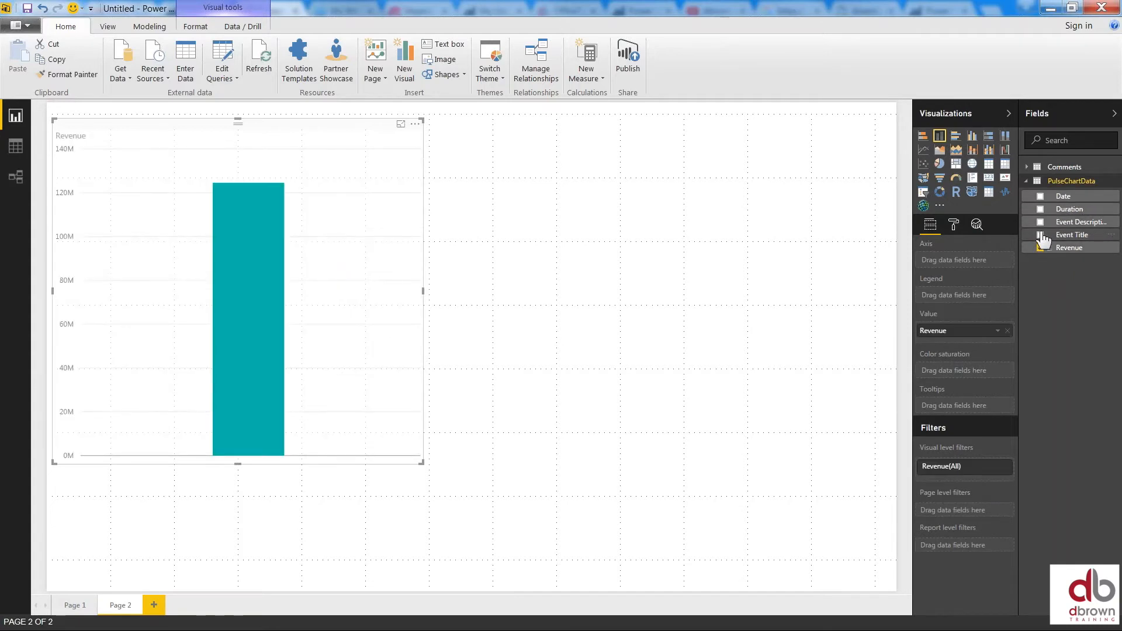
pyautogui.click(1040, 197)
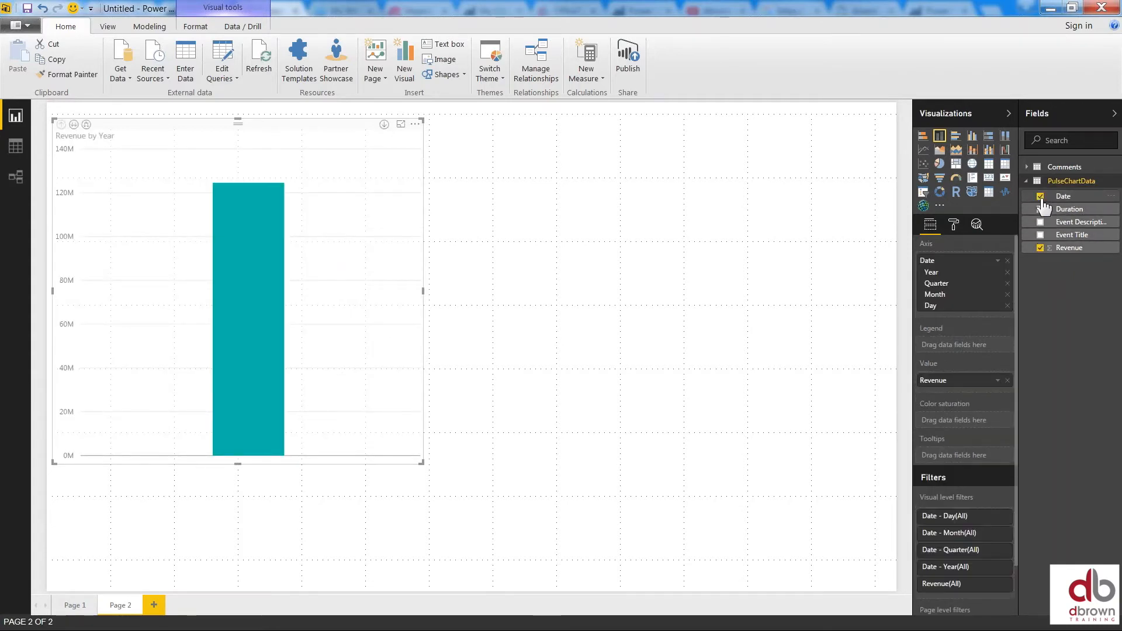
pyautogui.click(1040, 210)
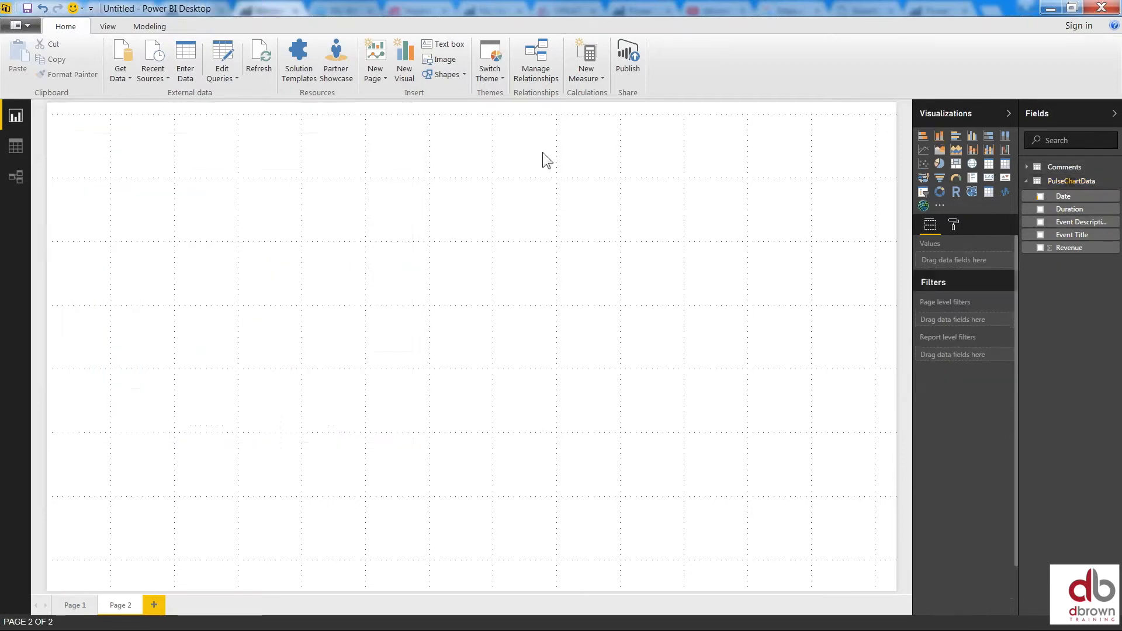
pyautogui.moveTo(791, 252)
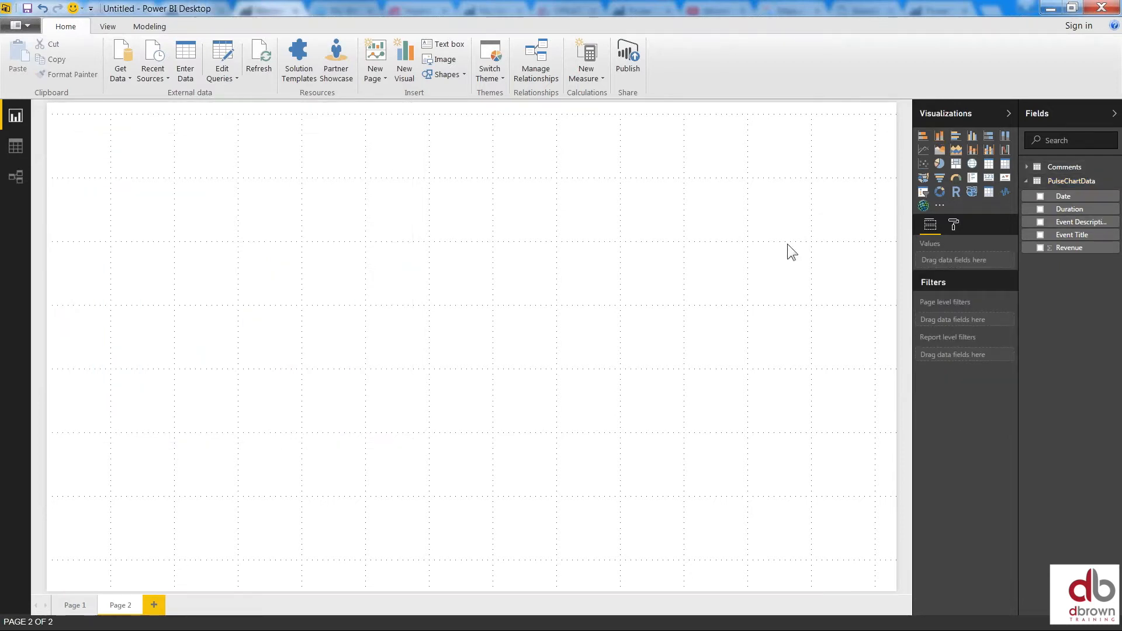
pyautogui.moveTo(948, 148)
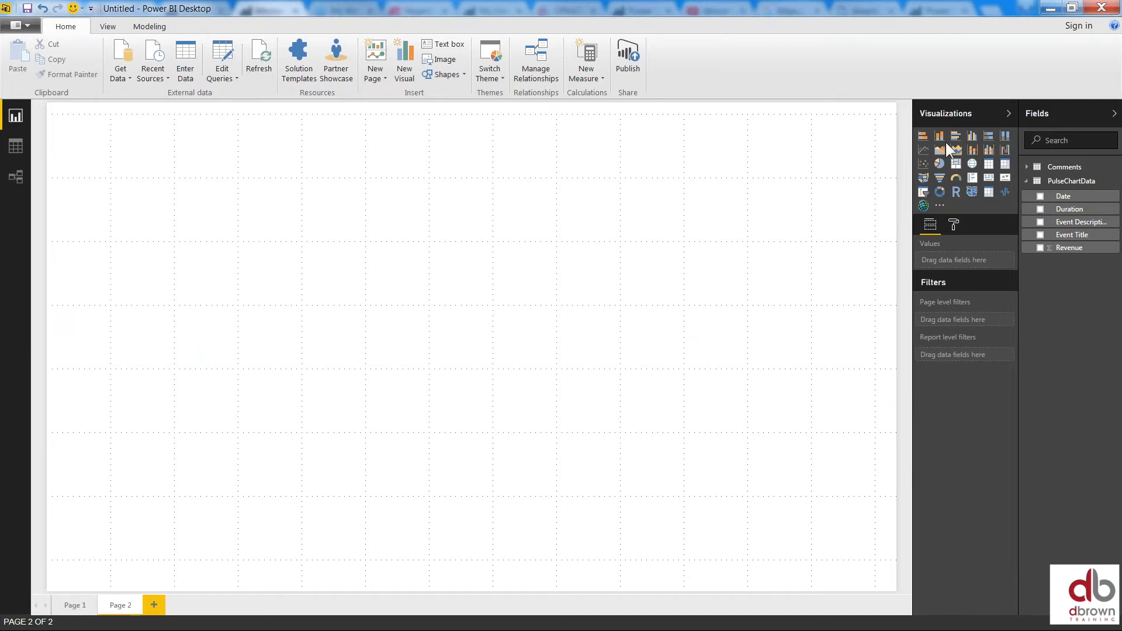
pyautogui.moveTo(939, 206)
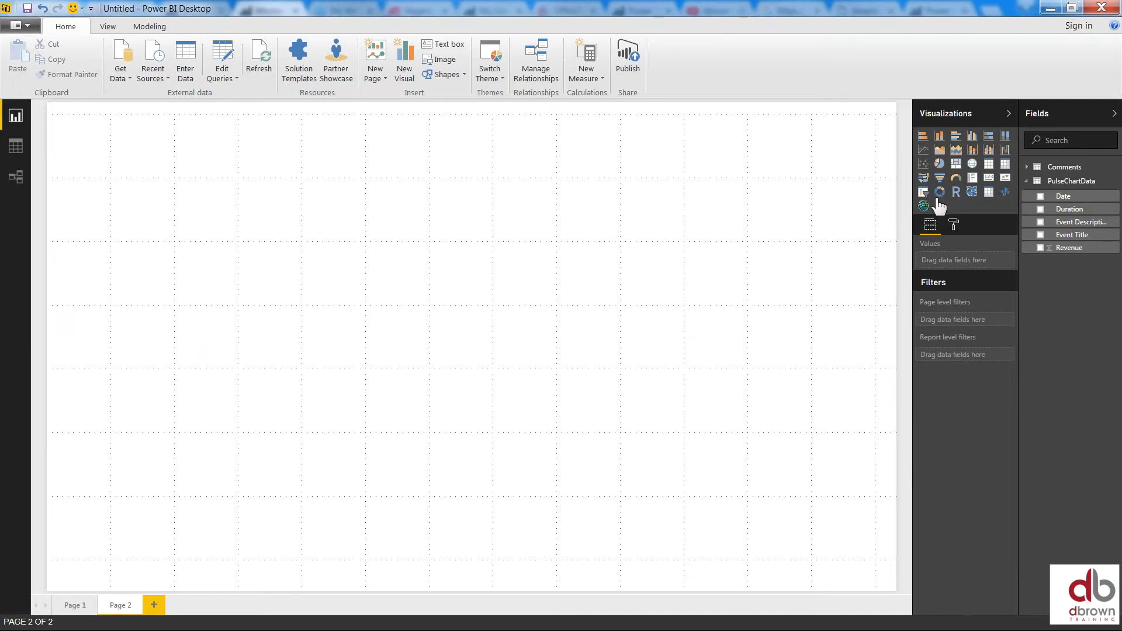
pyautogui.moveTo(941, 212)
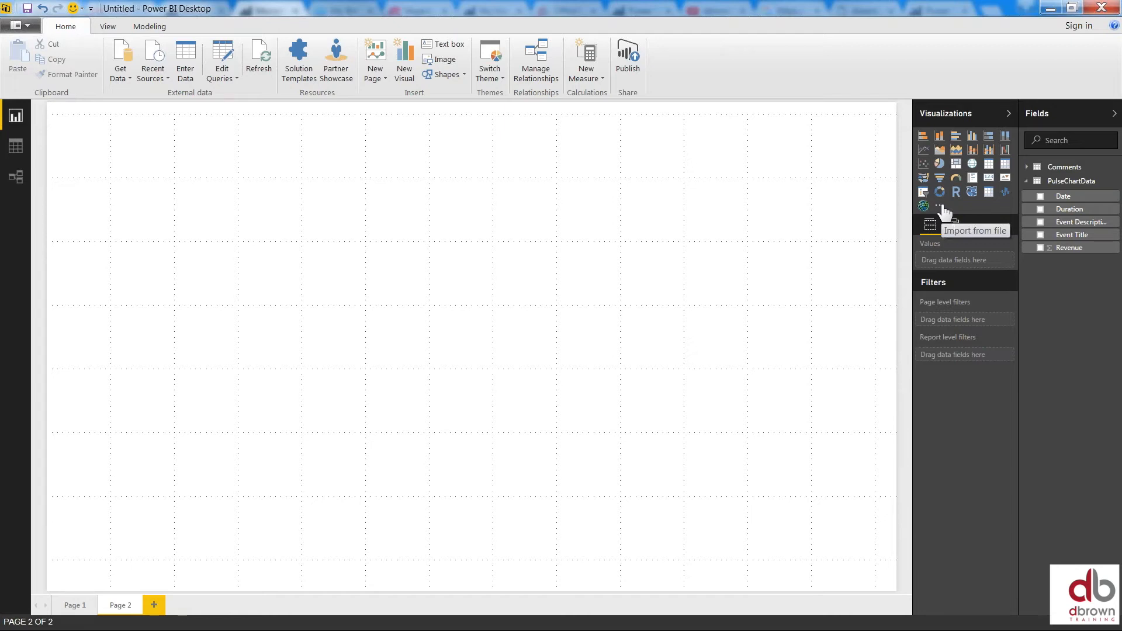
# Start importing a custom visual from the Visualizations ellipsis menu, accepting the warning
pyautogui.click(938, 205)
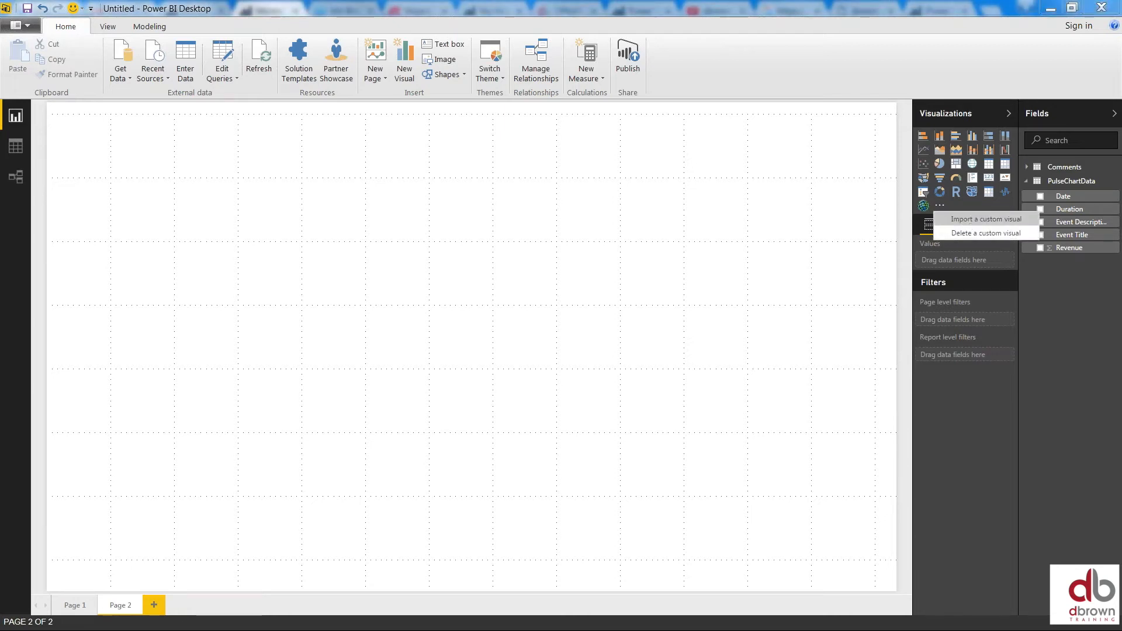
pyautogui.click(983, 218)
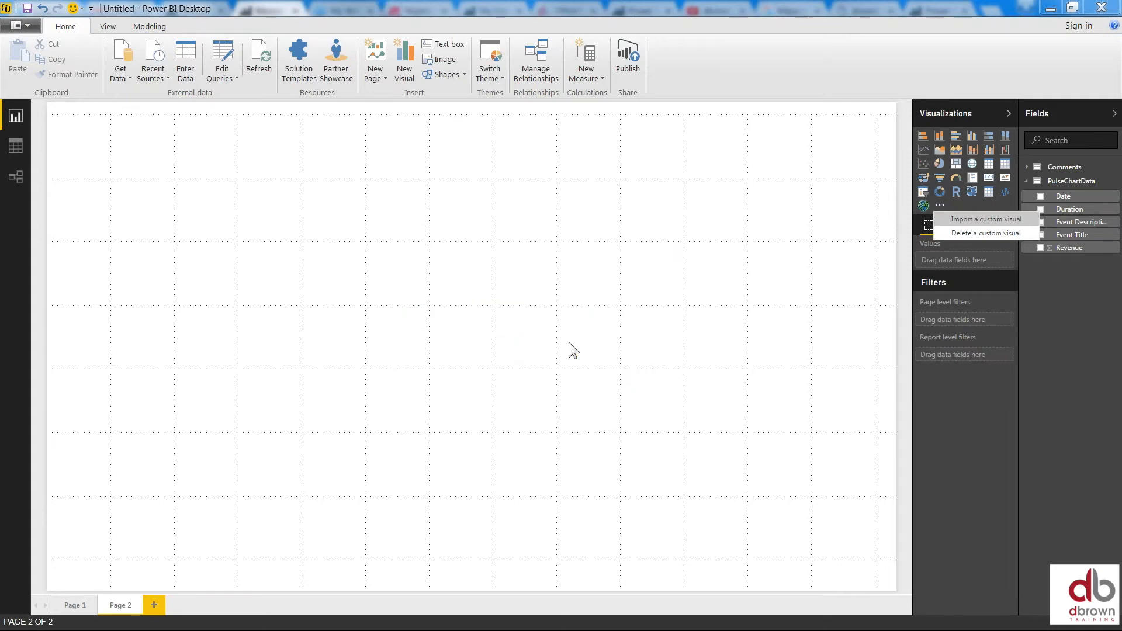
pyautogui.click(983, 218)
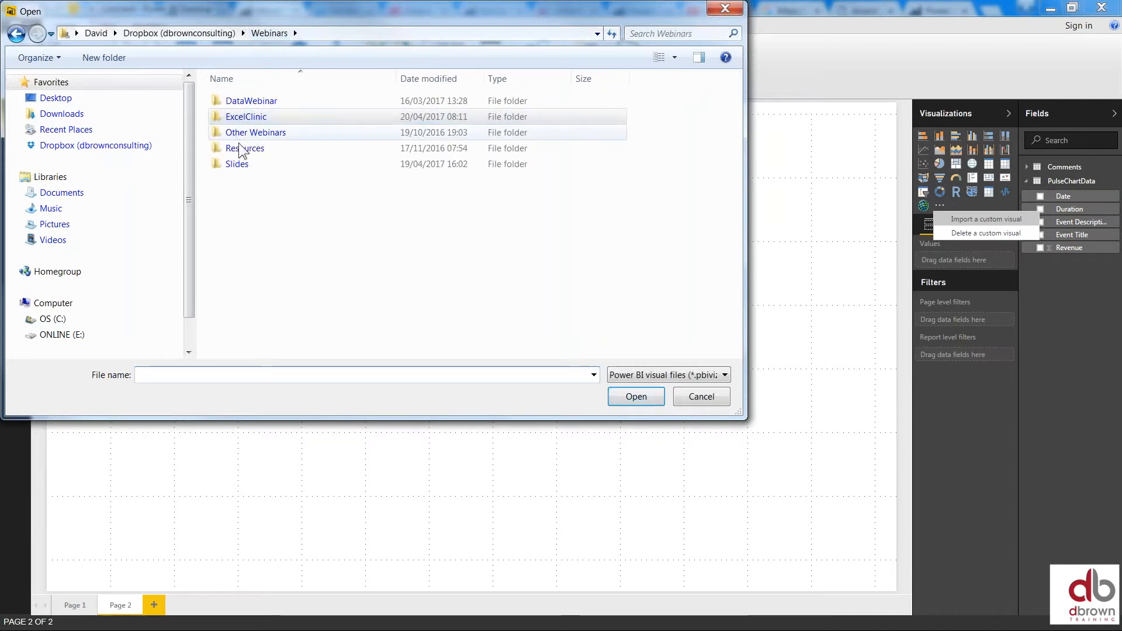
# Browse Resources > PBICustomVisuals to the PulseChart file, then close the dialog without importing
pyautogui.doubleClick(245, 149)
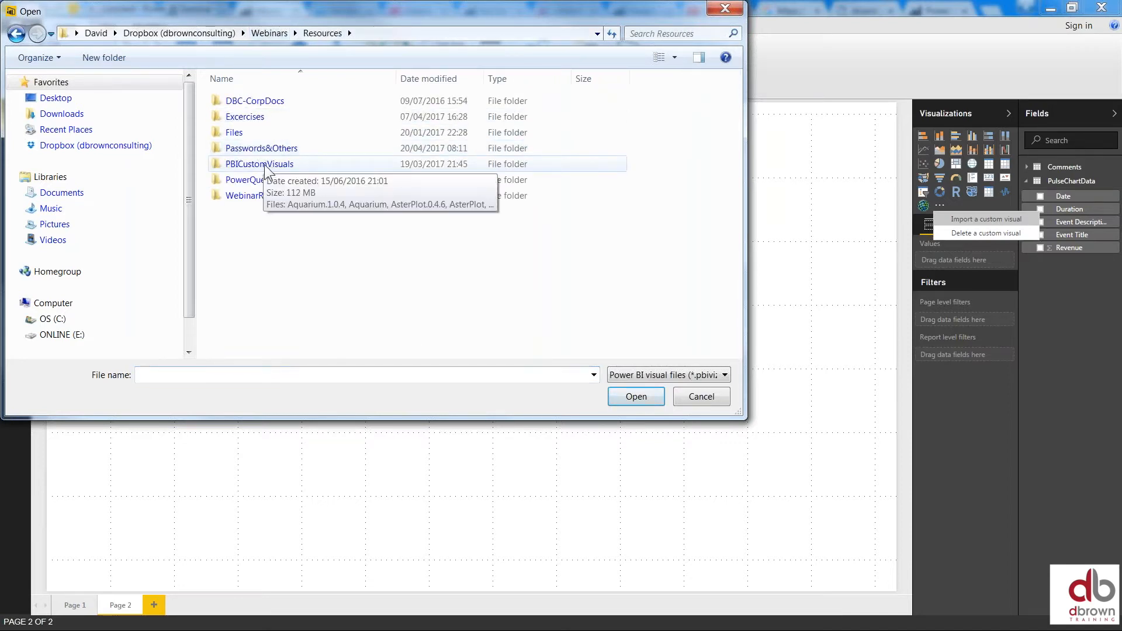
pyautogui.doubleClick(259, 164)
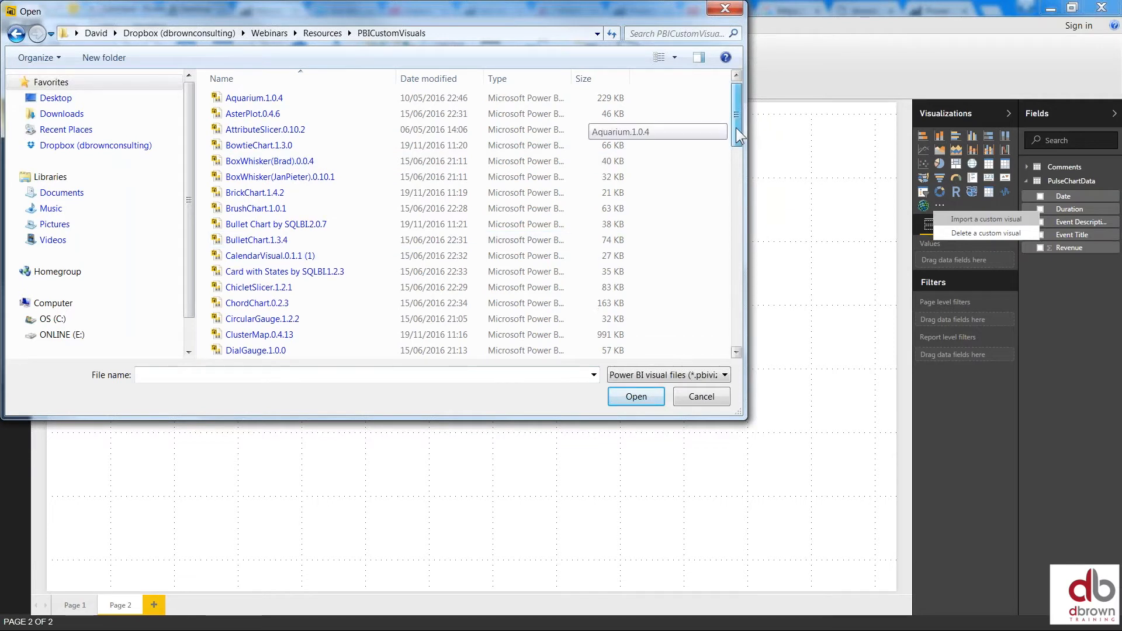
pyautogui.scroll(-3)
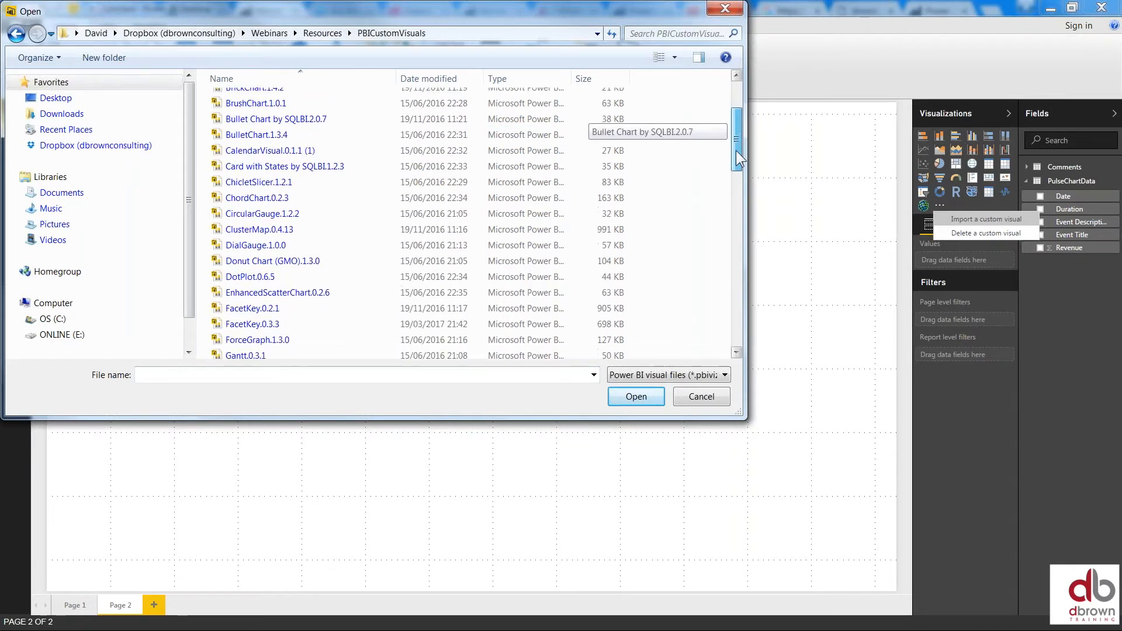
pyautogui.scroll(-3)
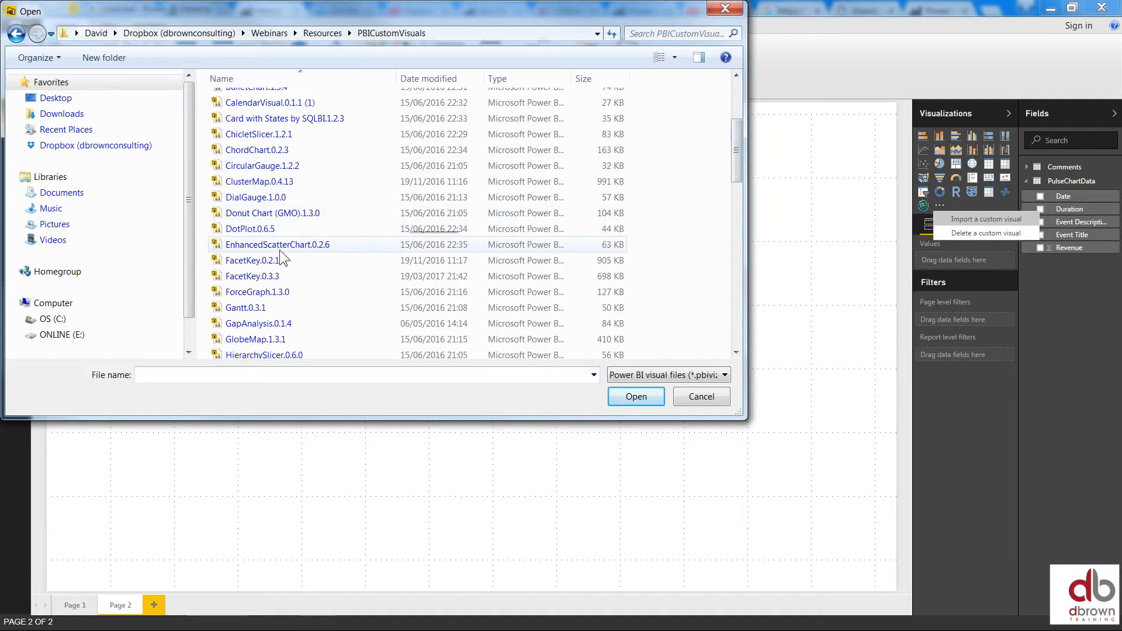
pyautogui.scroll(-3)
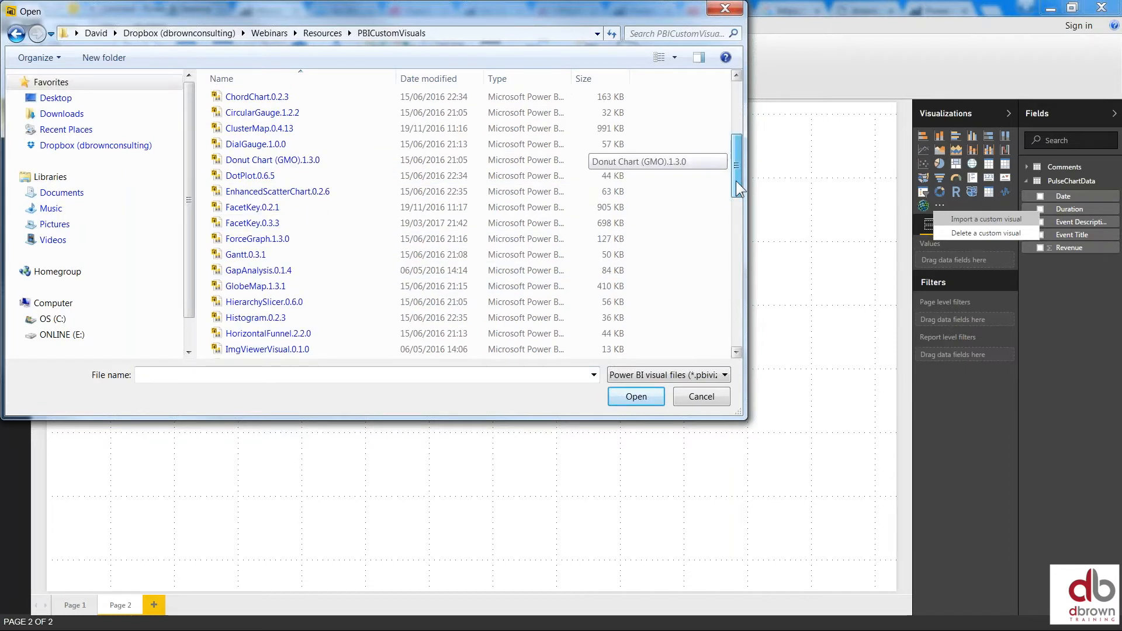
pyautogui.scroll(-3)
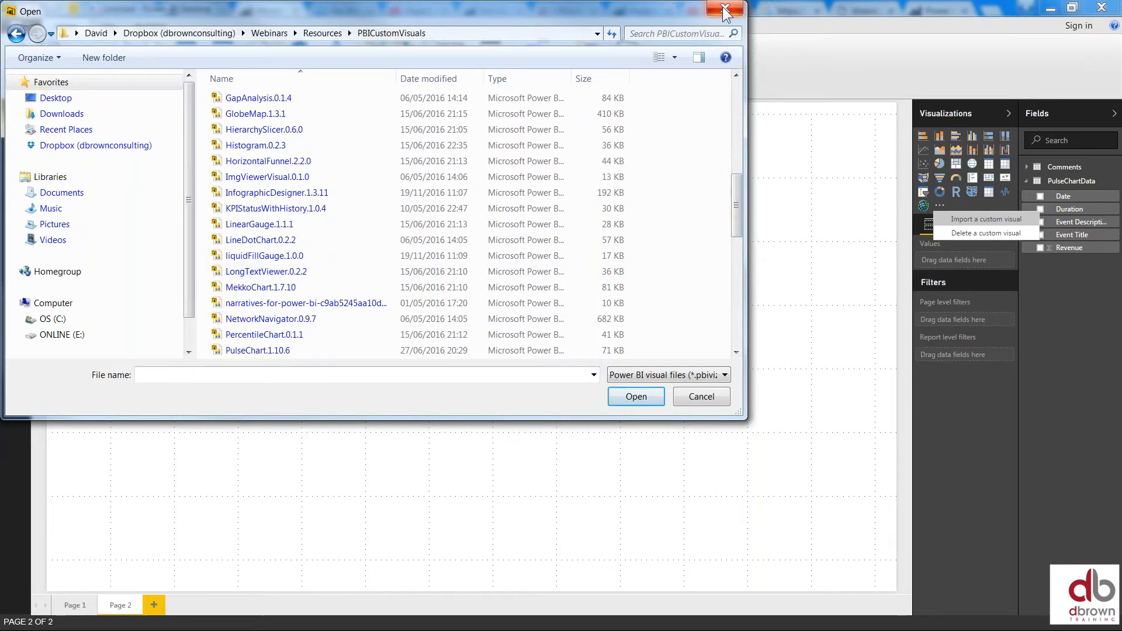
pyautogui.click(723, 11)
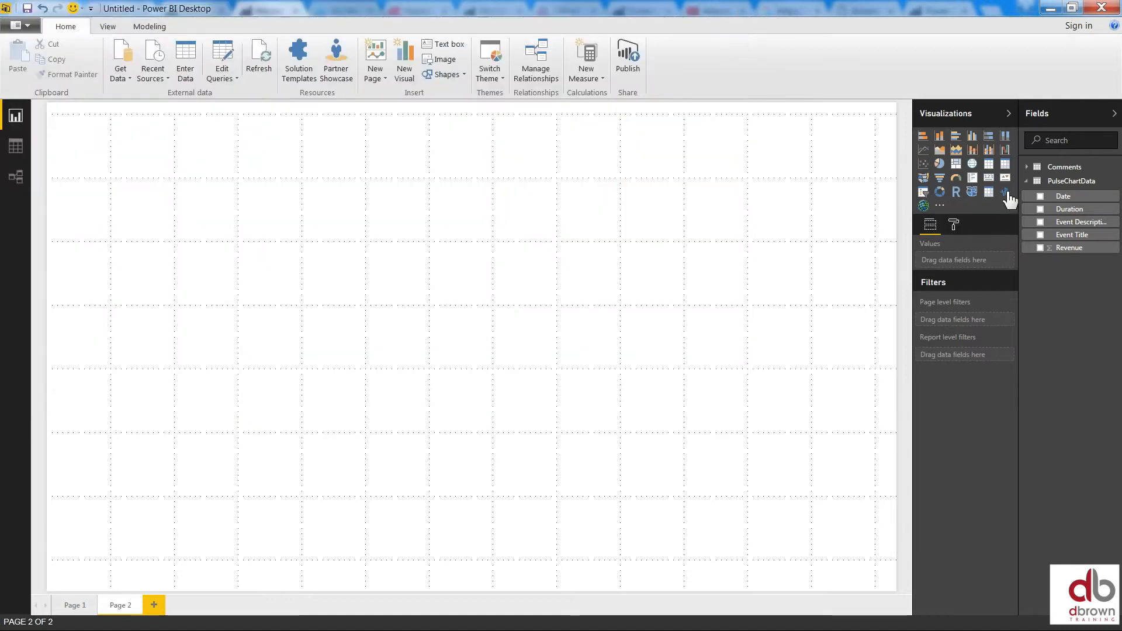
# Add a Pulse Chart visual with Date as timestamp and Revenue as value
pyautogui.click(1004, 192)
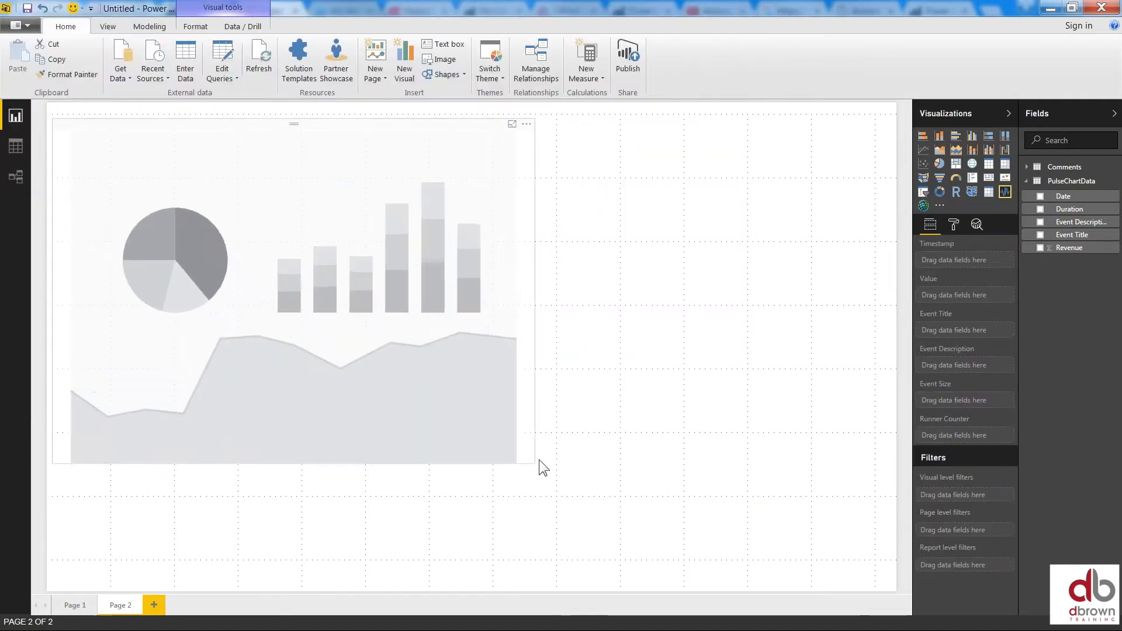
pyautogui.click(286, 287)
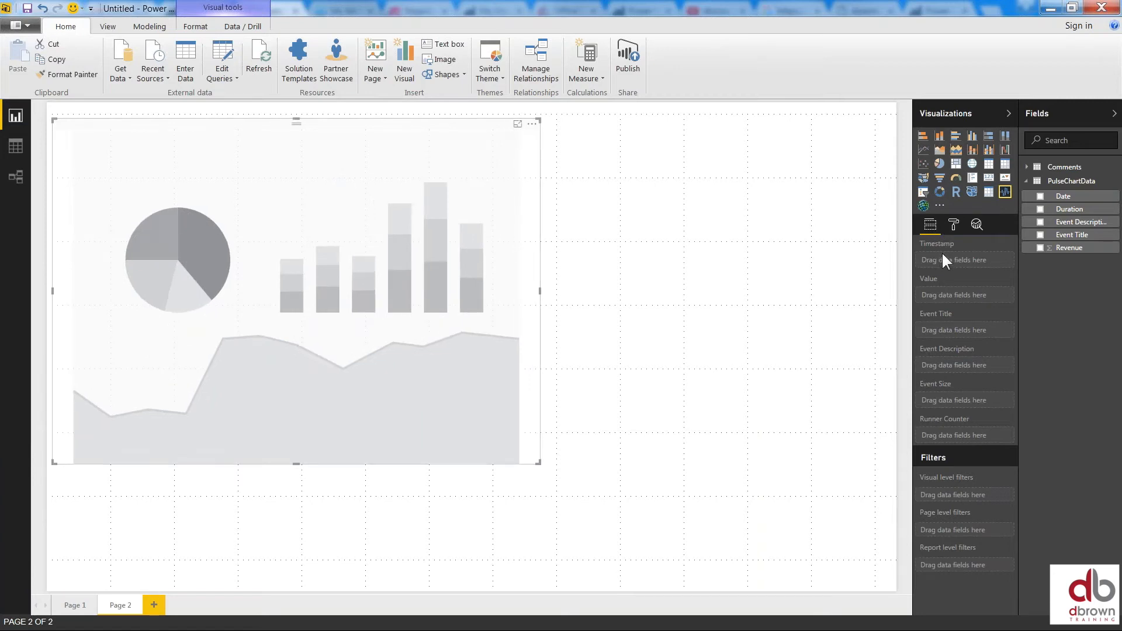
pyautogui.moveTo(940, 263)
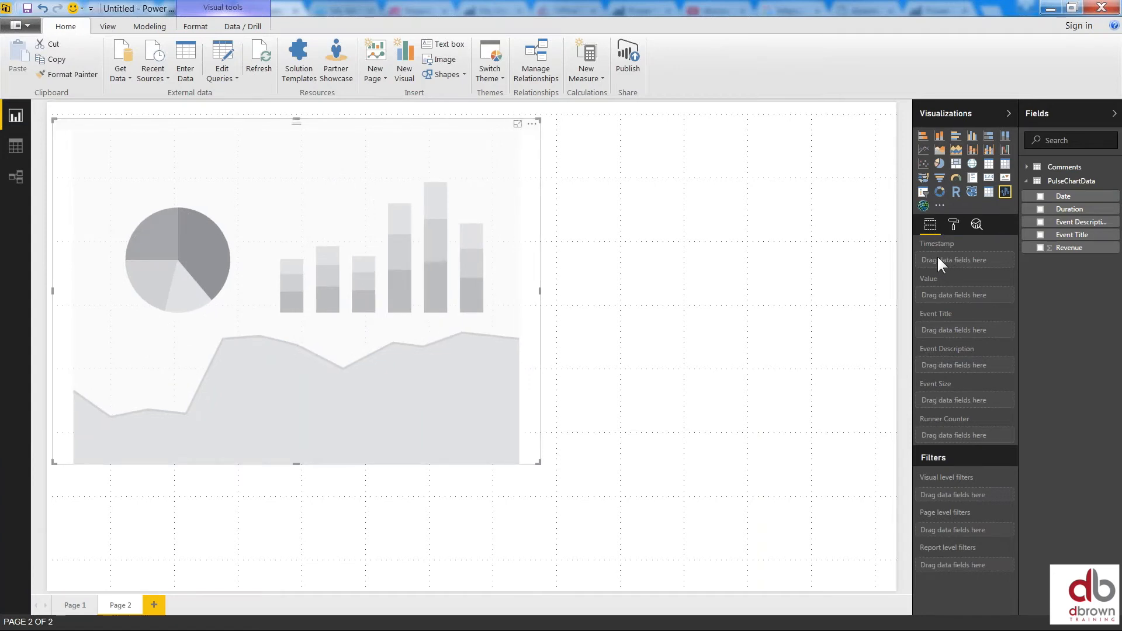
pyautogui.moveTo(1062, 196)
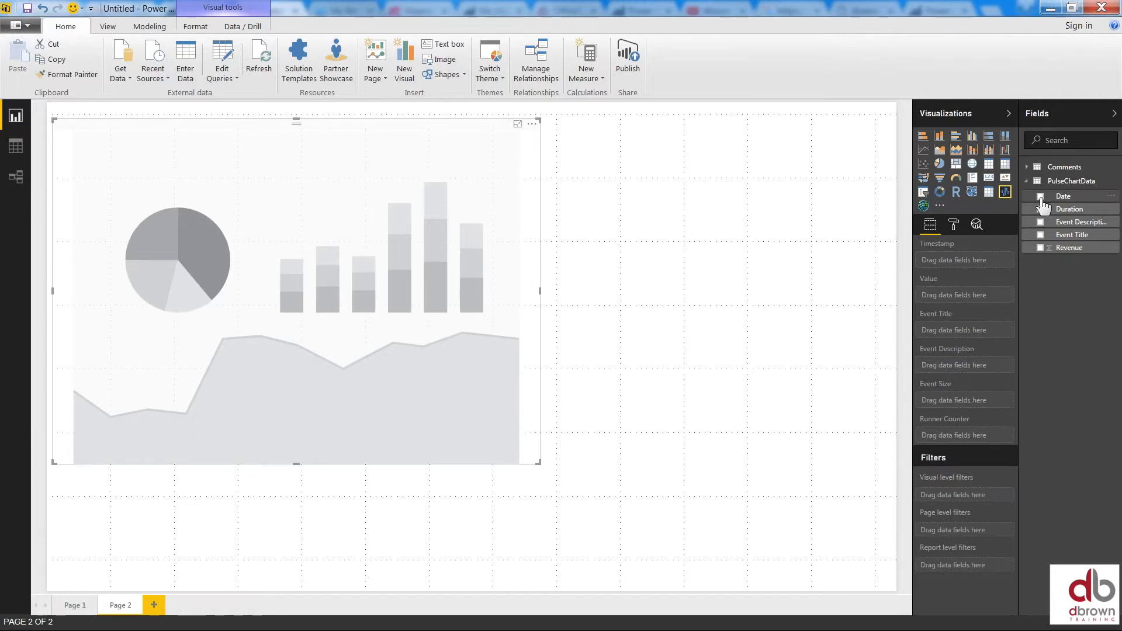
pyautogui.click(1040, 196)
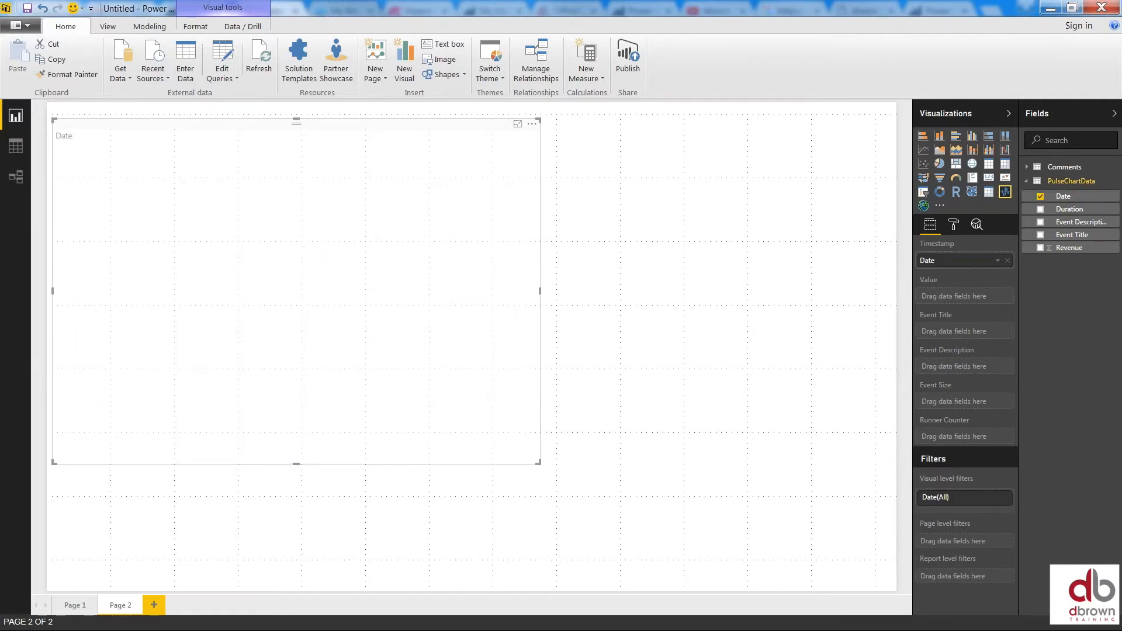
pyautogui.moveTo(1025, 280)
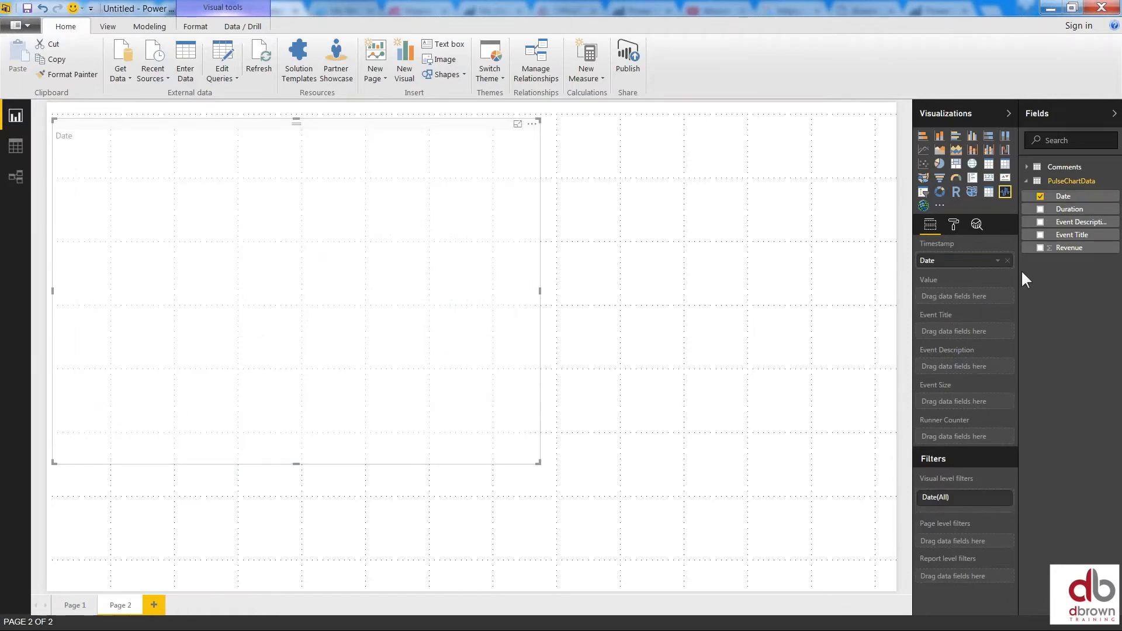
pyautogui.click(1040, 247)
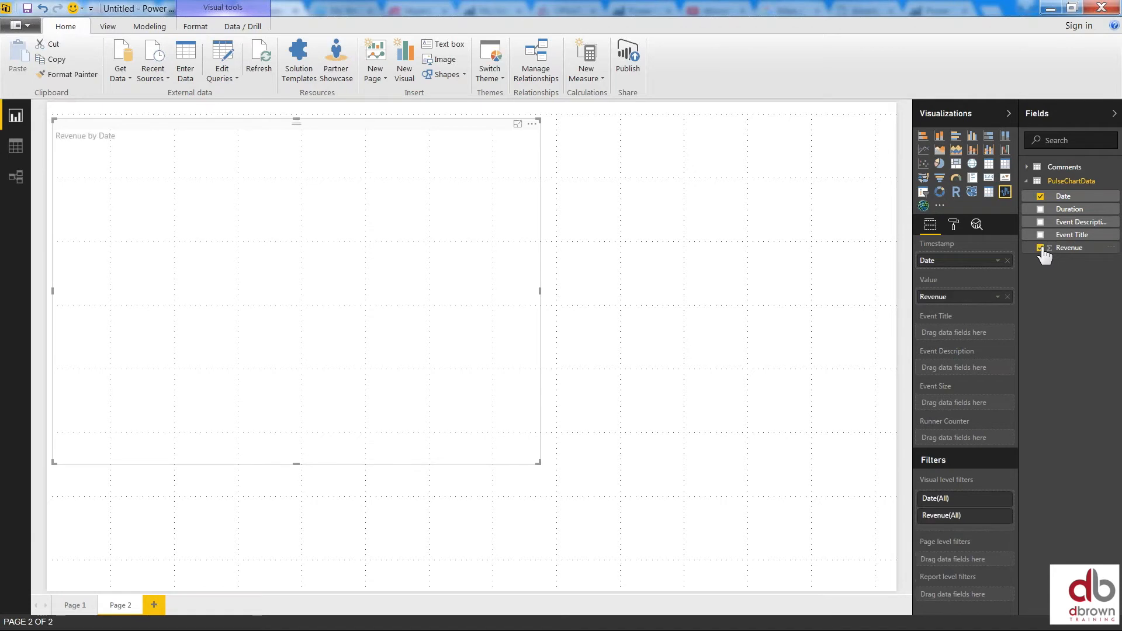
pyautogui.click(1040, 247)
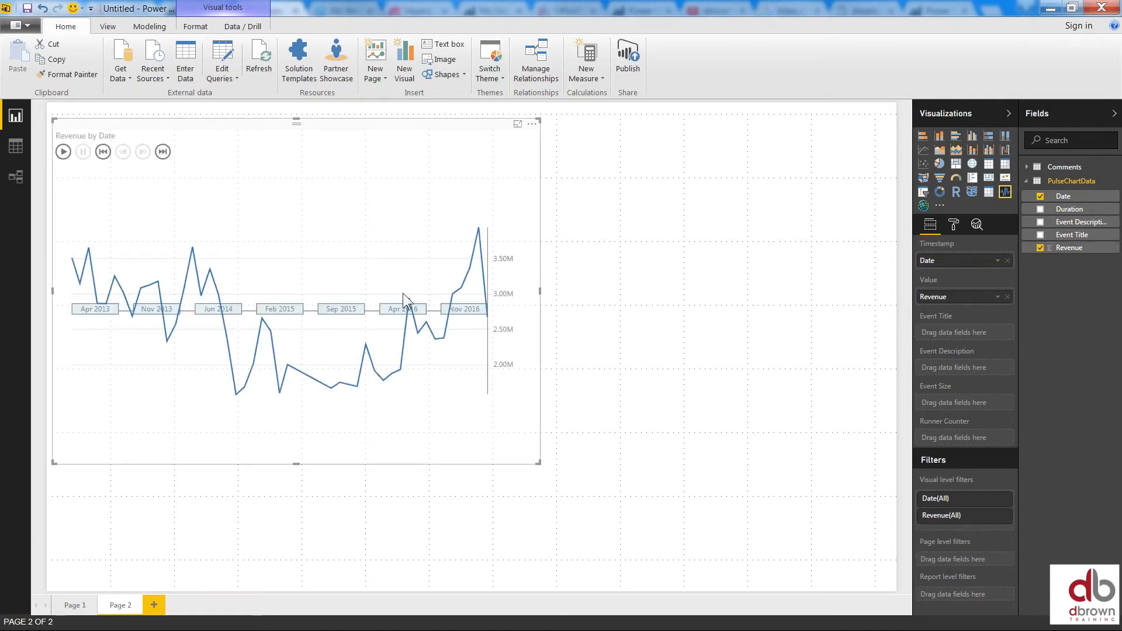
pyautogui.moveTo(979, 346)
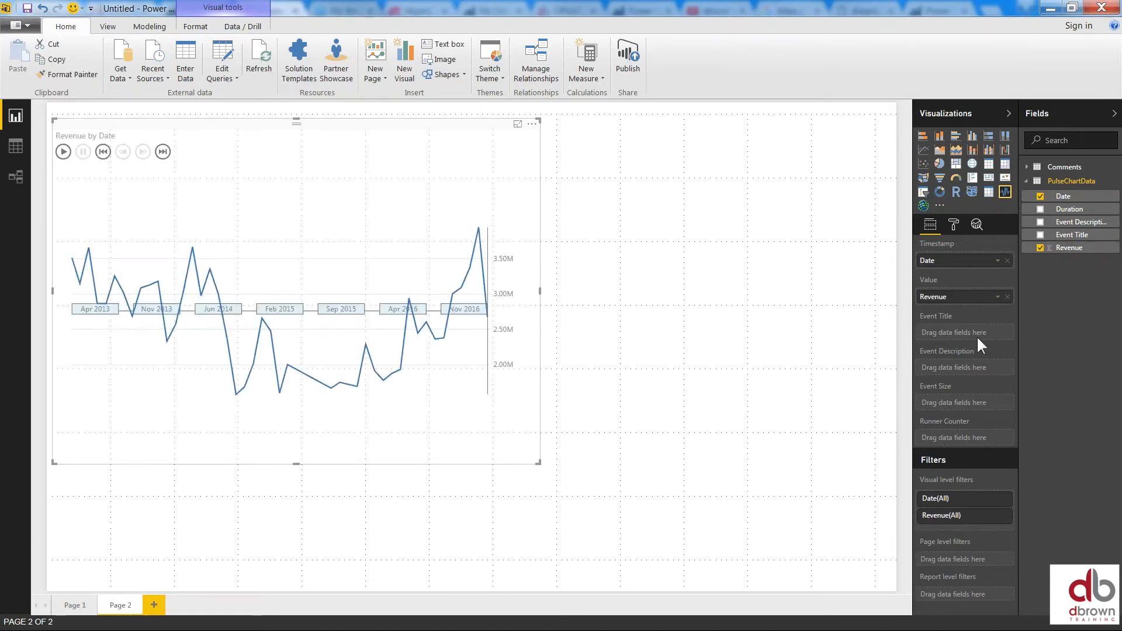
pyautogui.moveTo(955, 331)
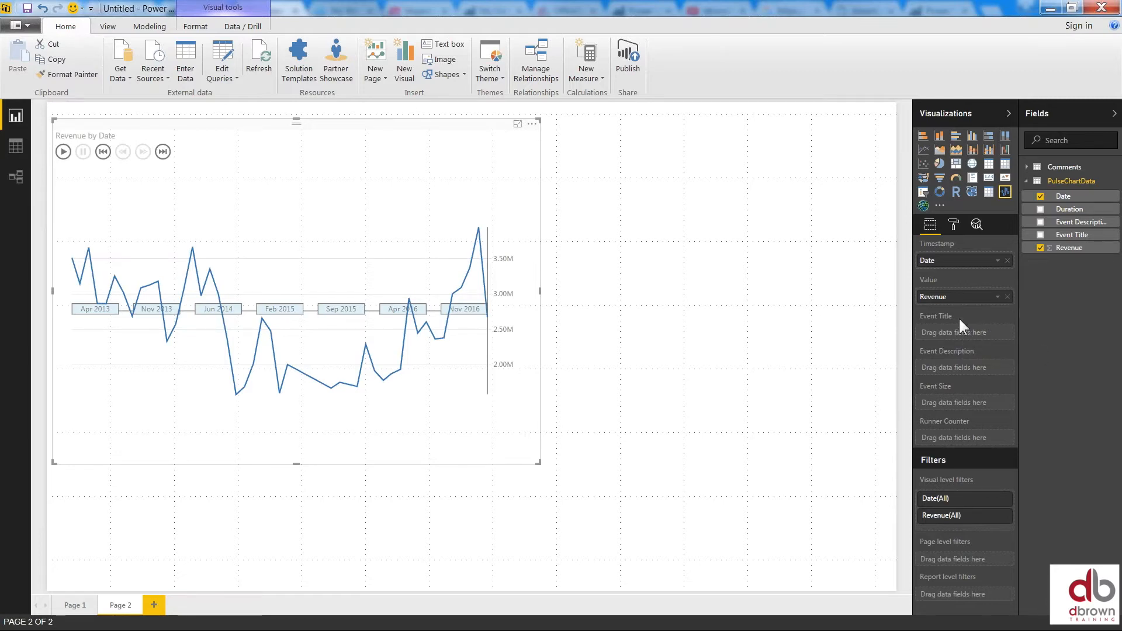
# Add Event Title and Event Description to the pulse chart and widen it across the page
pyautogui.click(1040, 235)
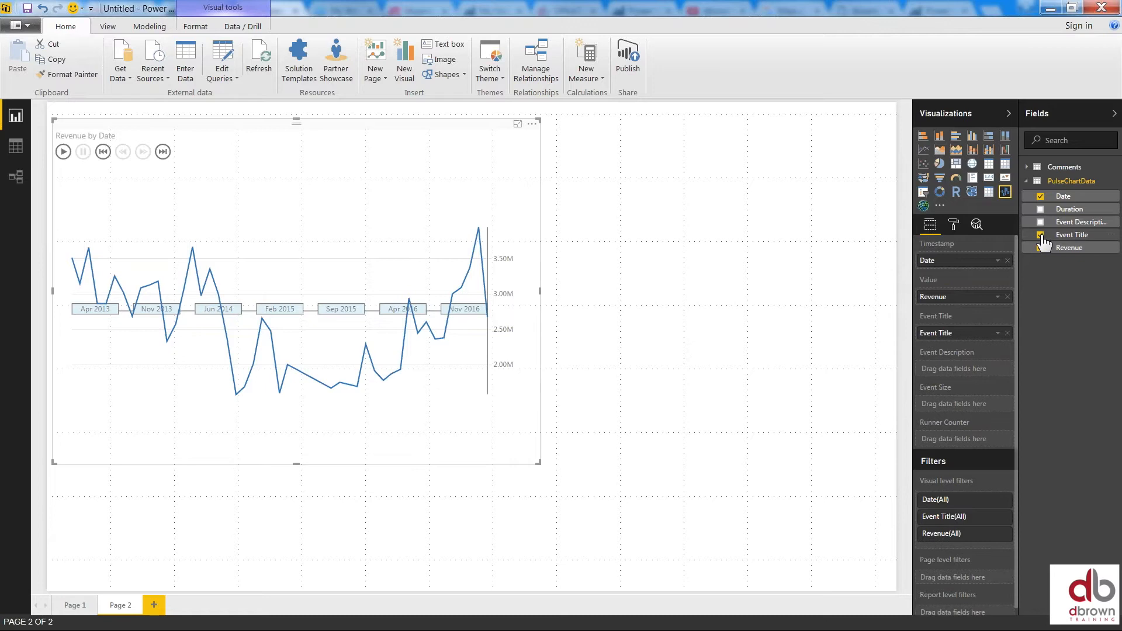
pyautogui.click(1040, 246)
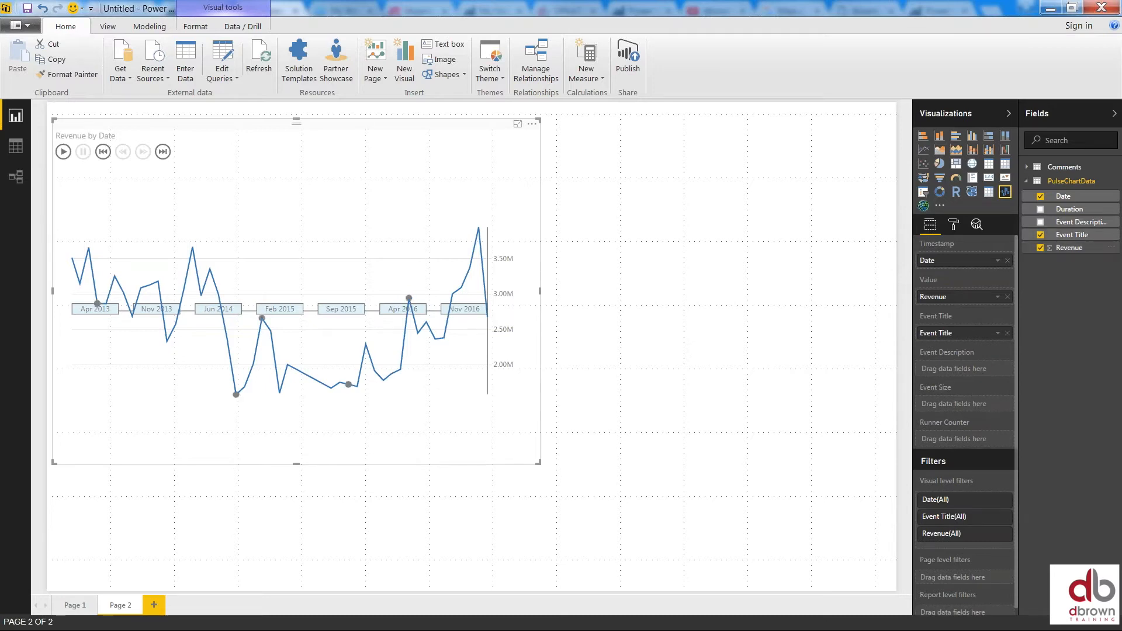
pyautogui.click(1039, 222)
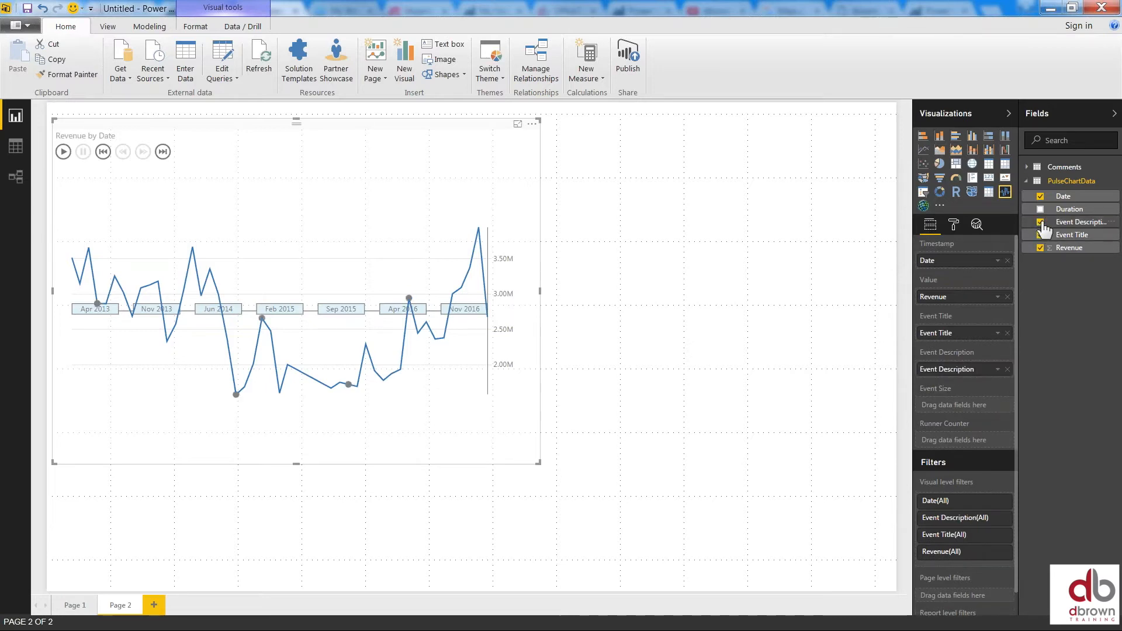
pyautogui.click(1040, 222)
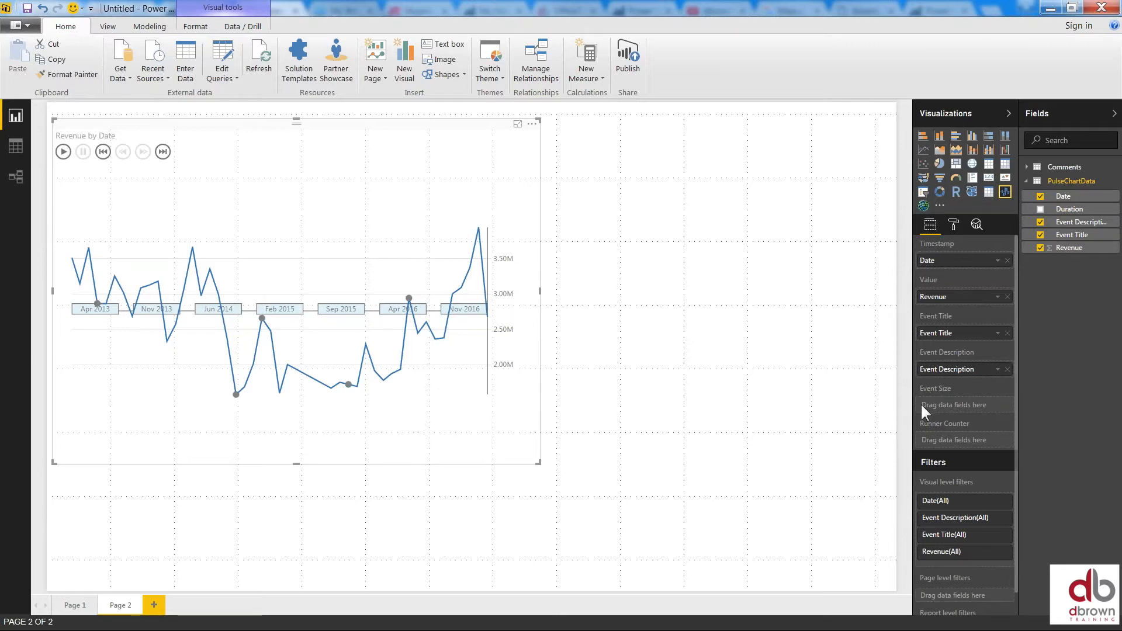
pyautogui.moveTo(947, 417)
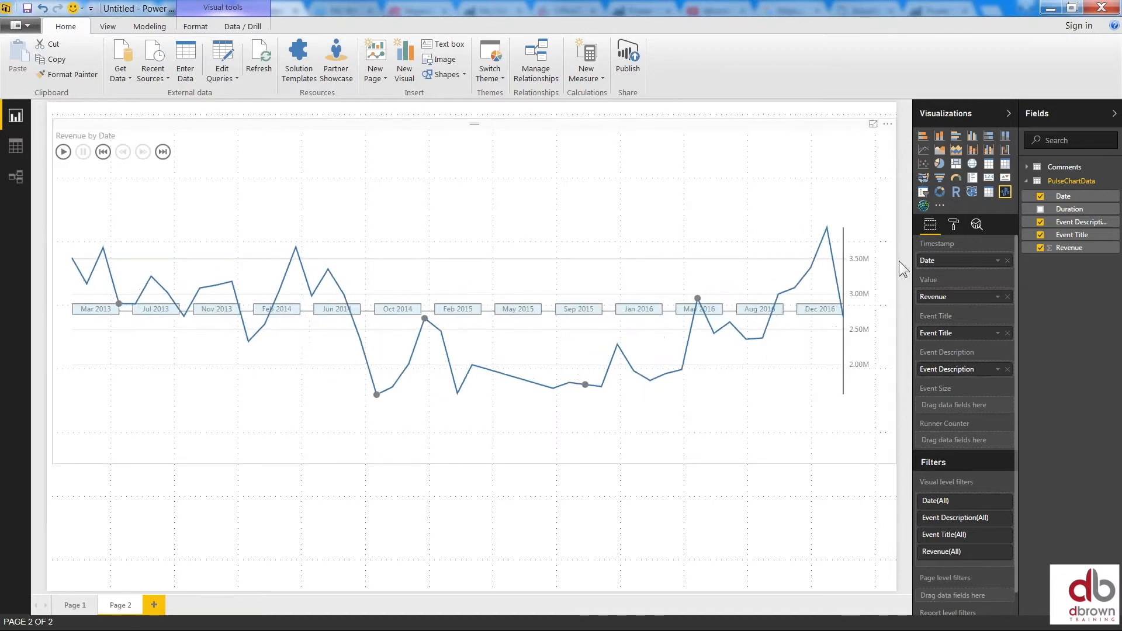
pyautogui.click(432, 132)
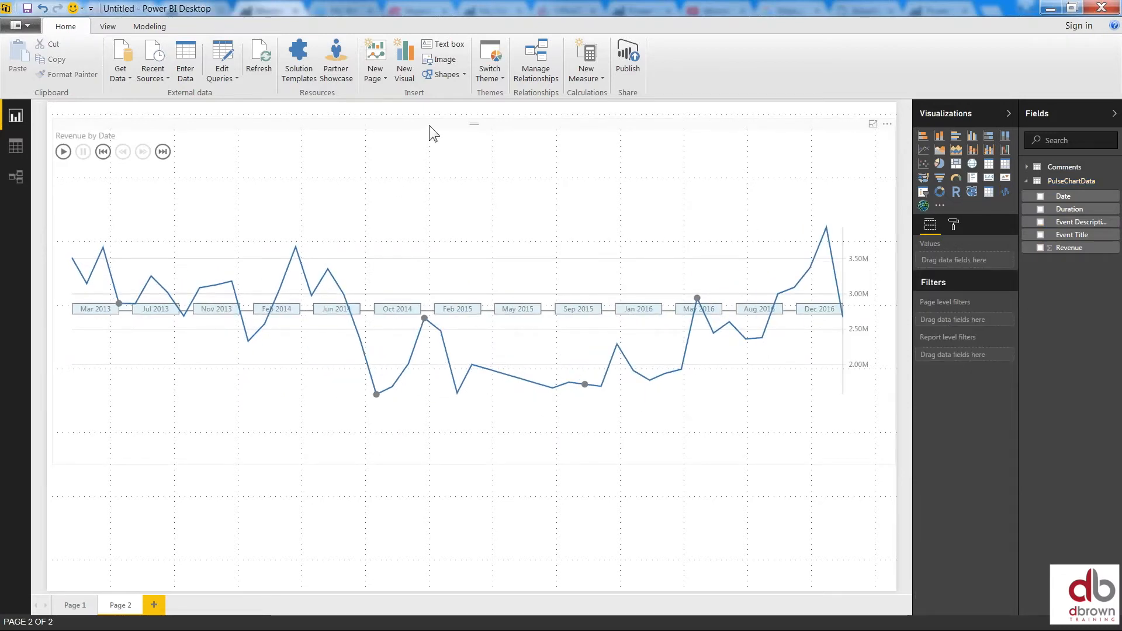
# Play the pulse chart until it pauses on the 31 August 2014 recession event with its description
pyautogui.click(472, 286)
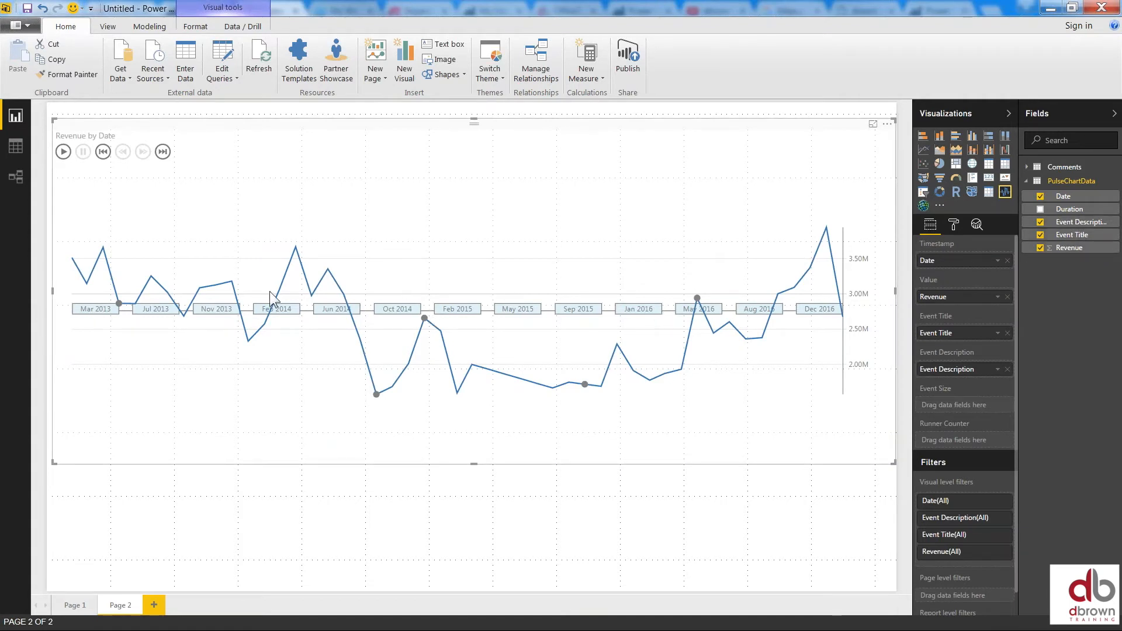
pyautogui.click(63, 150)
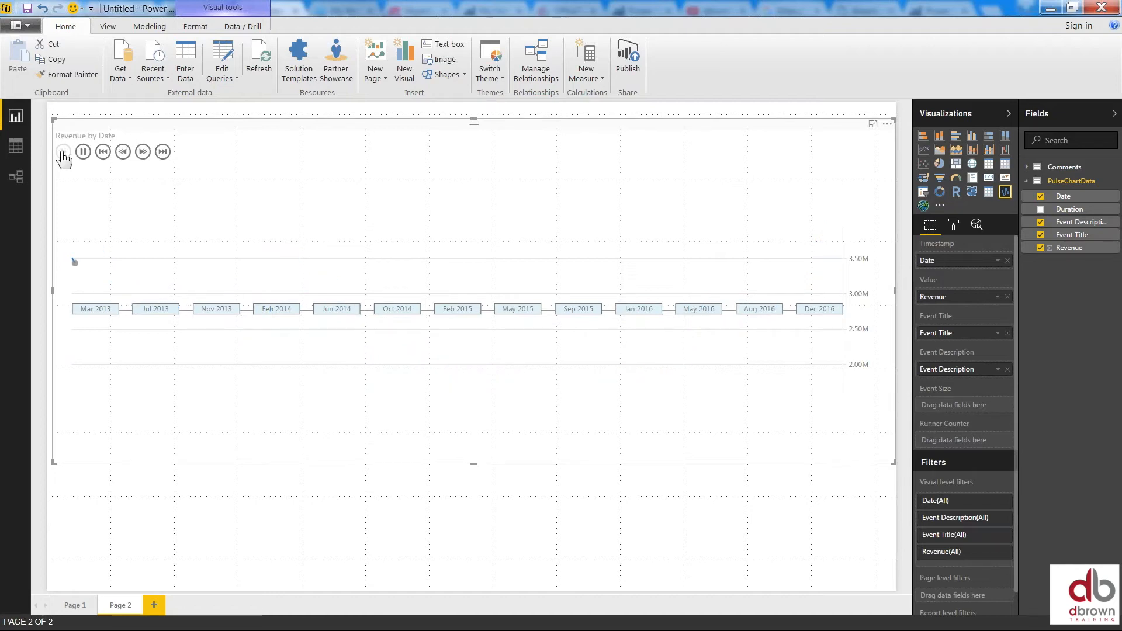
pyautogui.click(63, 150)
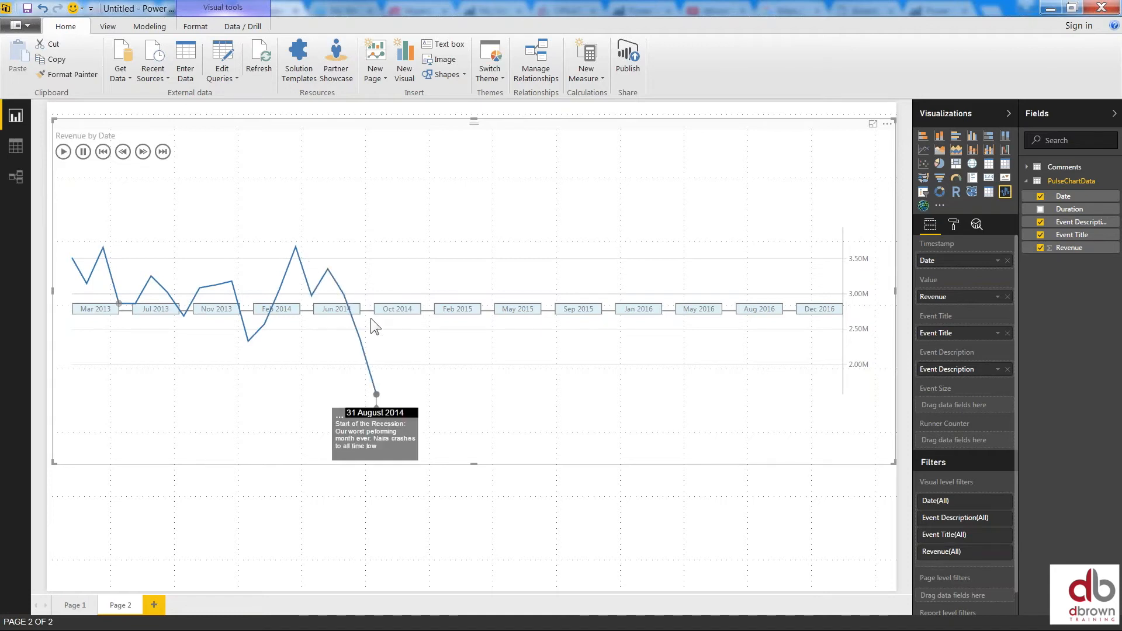
pyautogui.moveTo(357, 449)
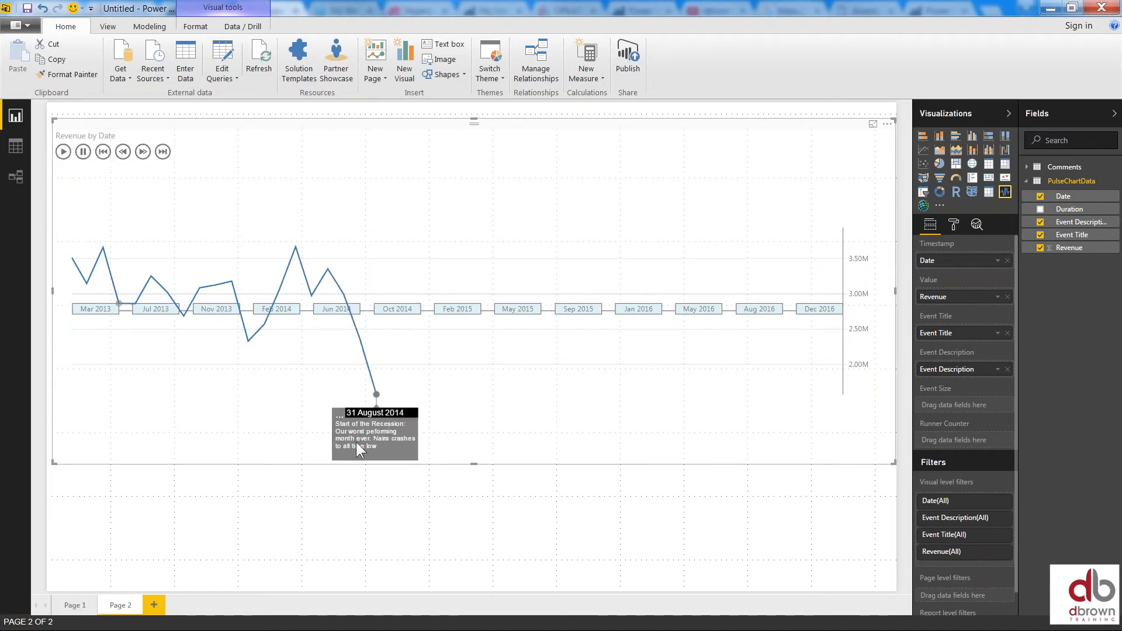
pyautogui.moveTo(593, 362)
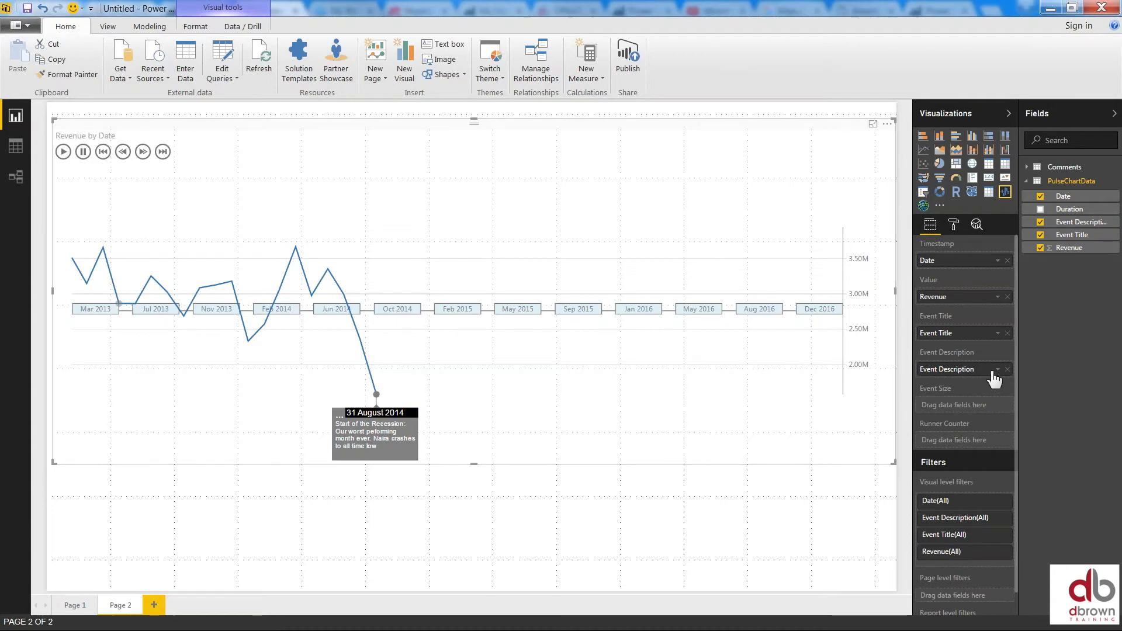
pyautogui.moveTo(1001, 378)
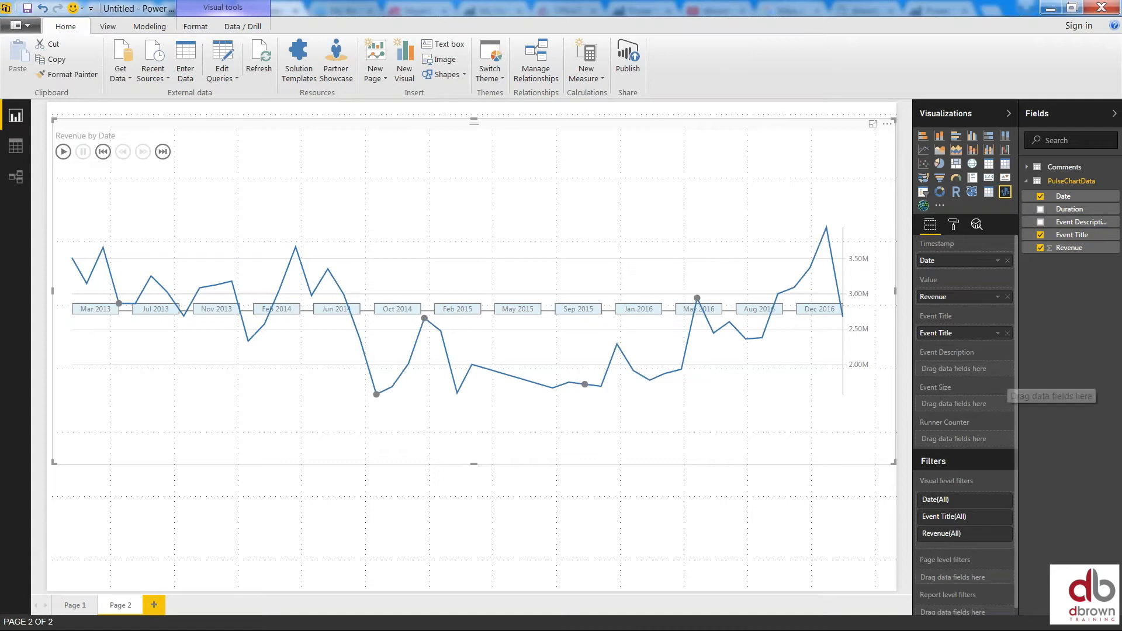
pyautogui.moveTo(881, 295)
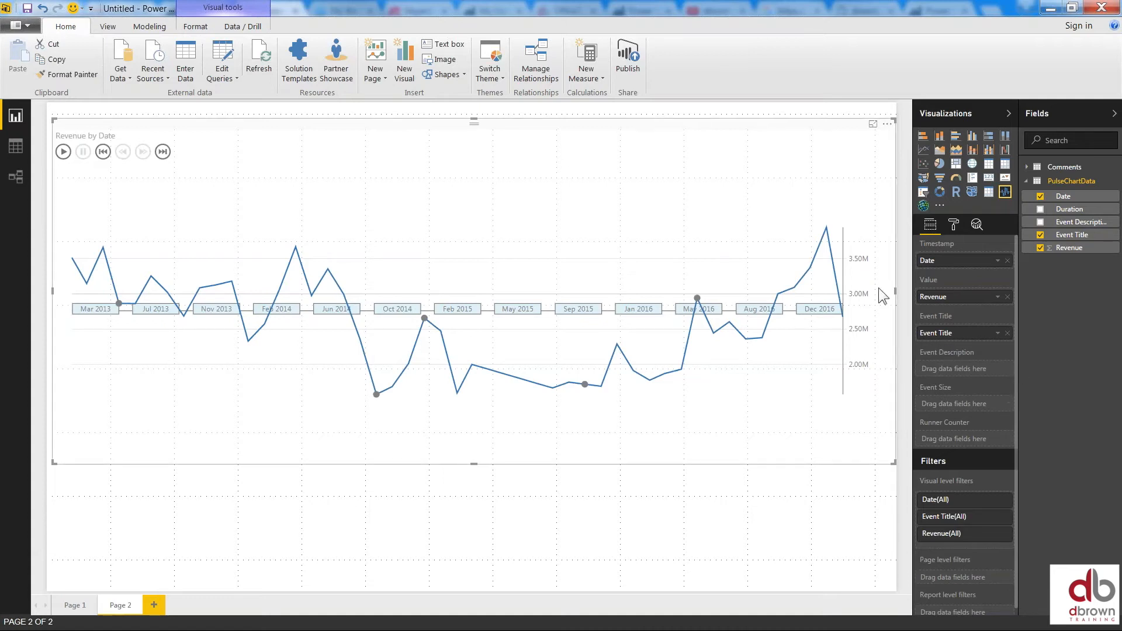
pyautogui.moveTo(291, 321)
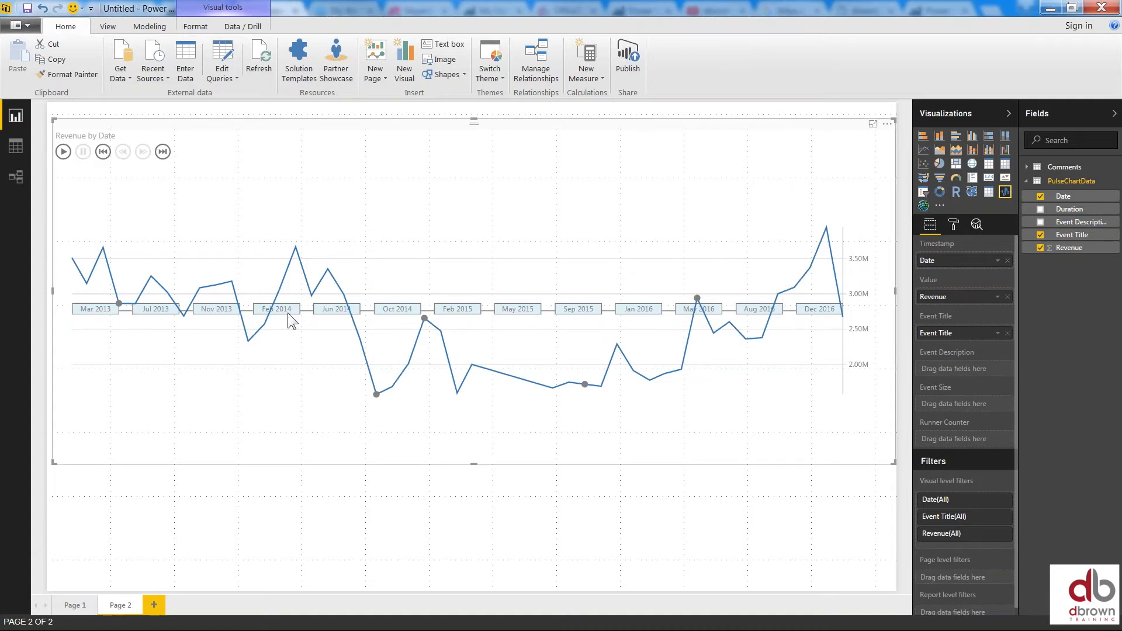
pyautogui.moveTo(506, 330)
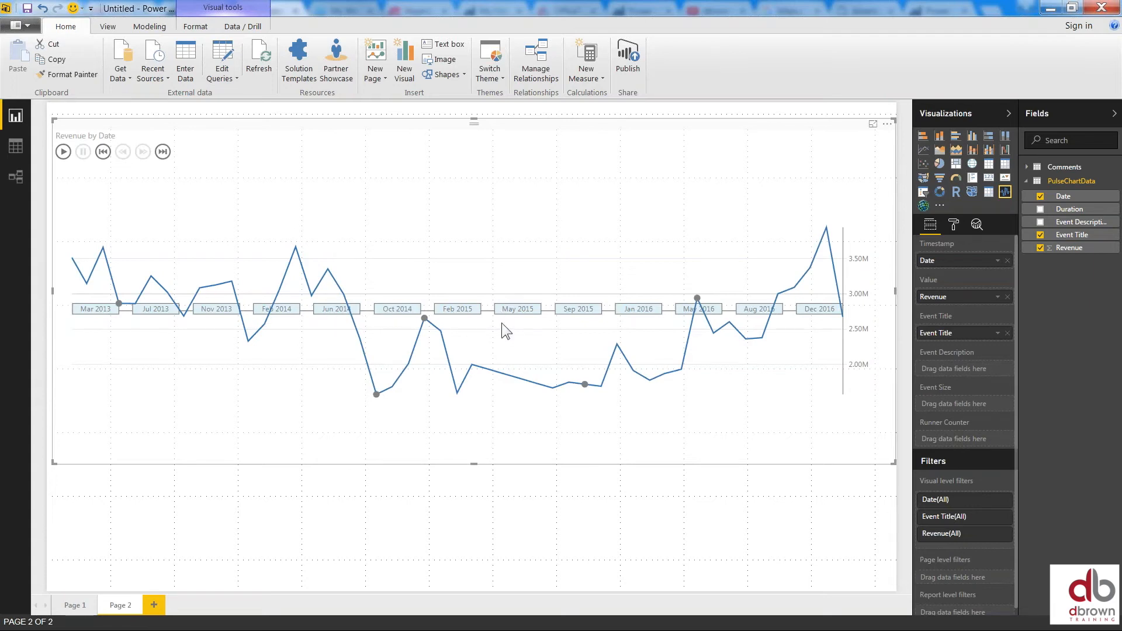
pyautogui.moveTo(964, 236)
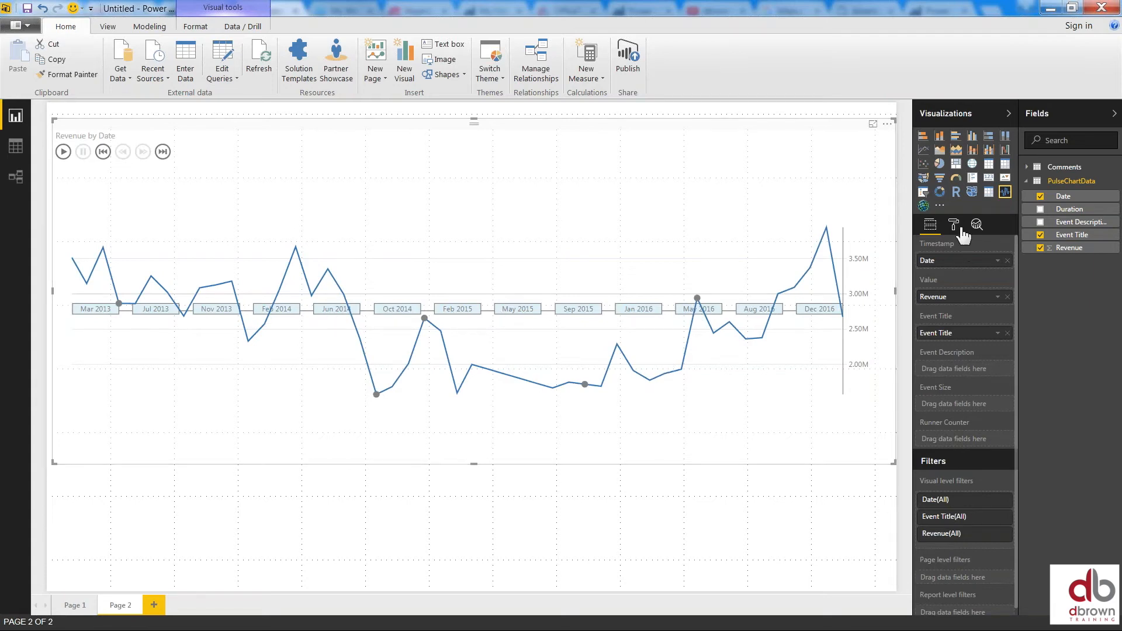
# Remove Event Description from the chart and switch to its Format options
pyautogui.click(953, 225)
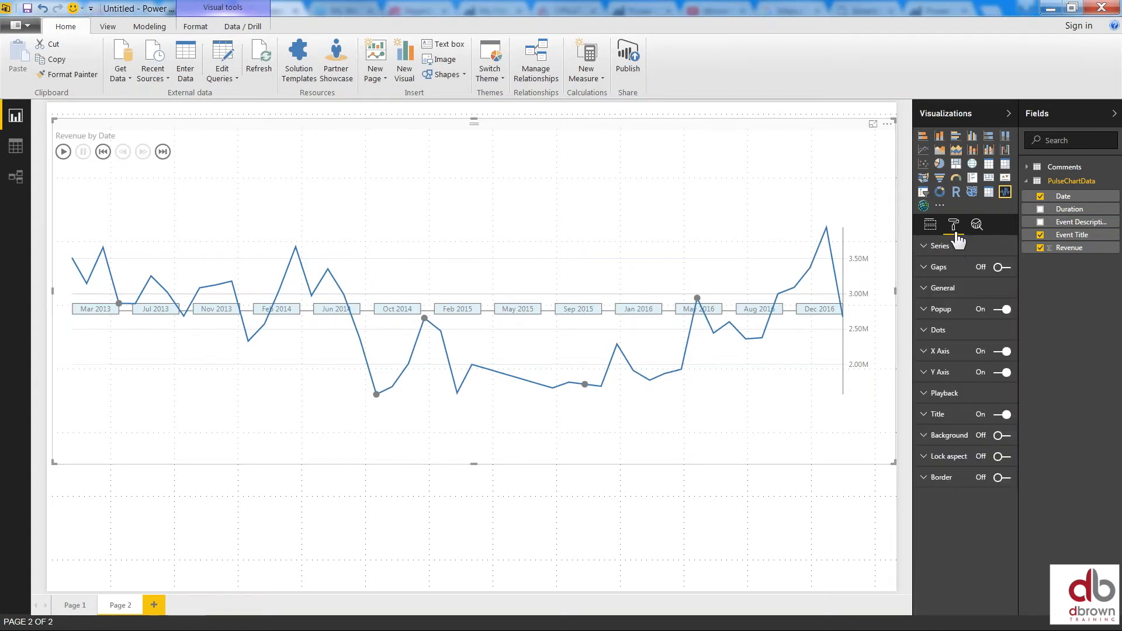
# Set the X Axis position to Bottom and shorten the chart's height
pyautogui.click(939, 351)
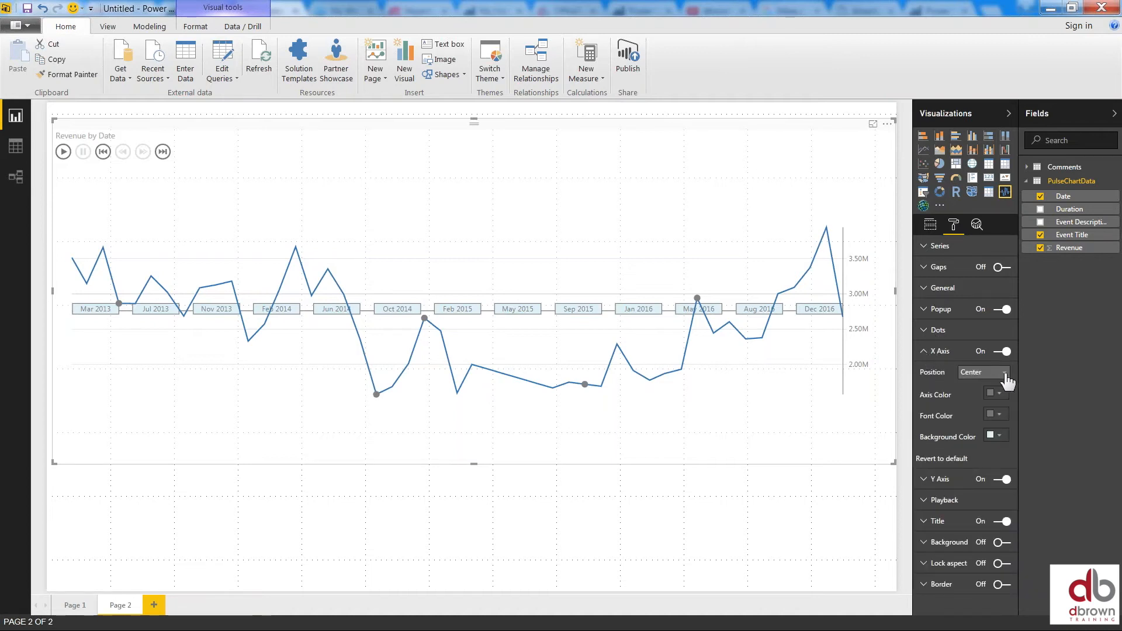
pyautogui.click(980, 372)
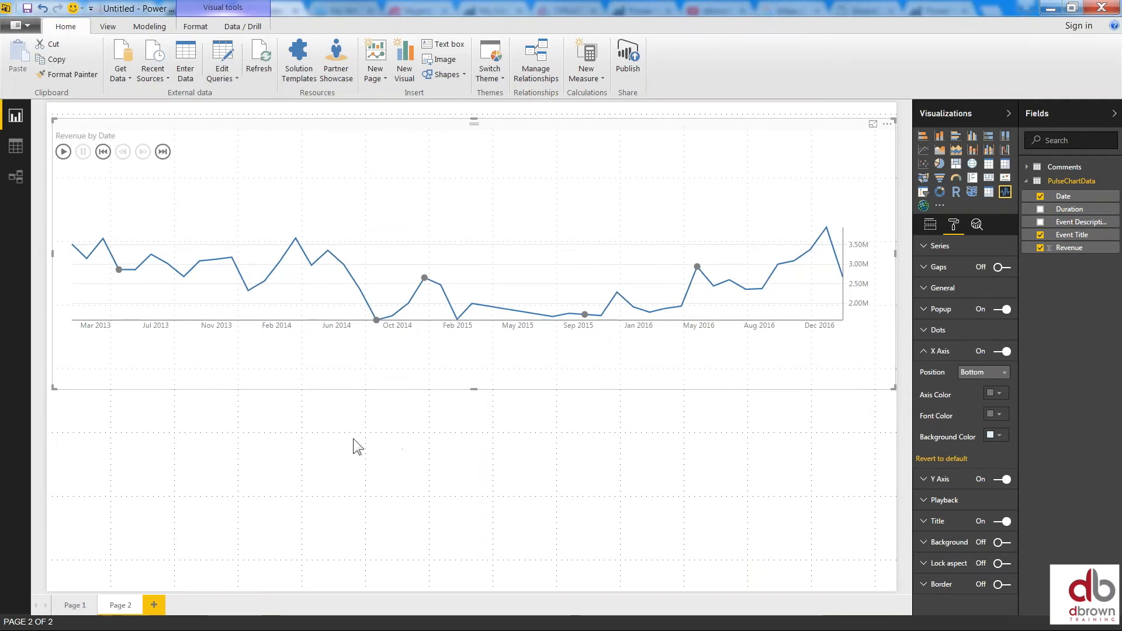
pyautogui.click(929, 225)
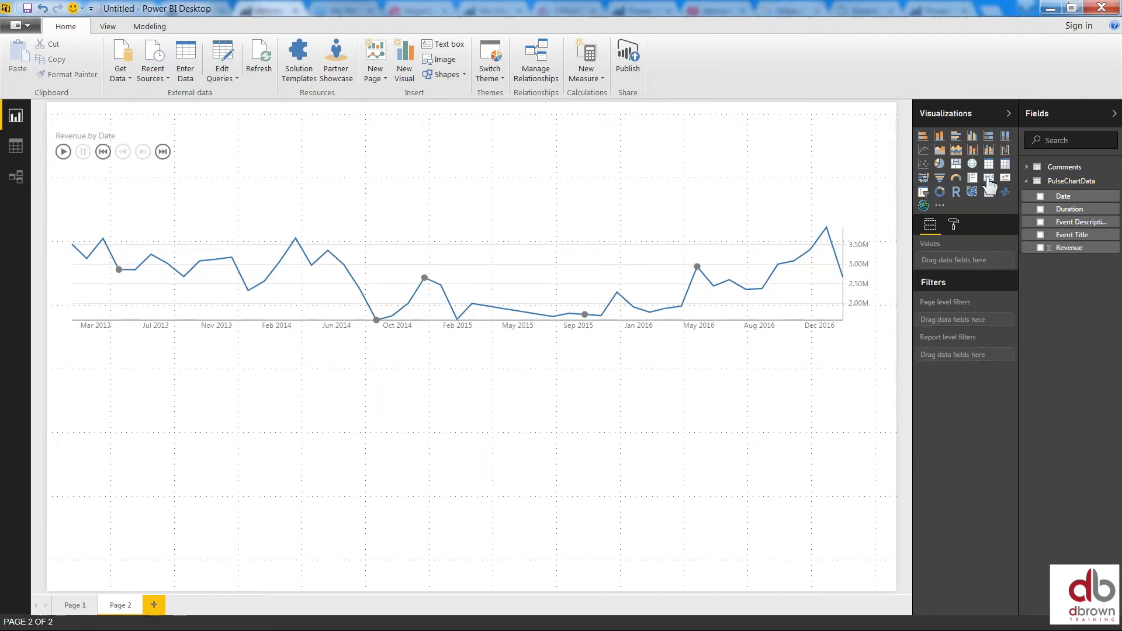
pyautogui.moveTo(989, 177)
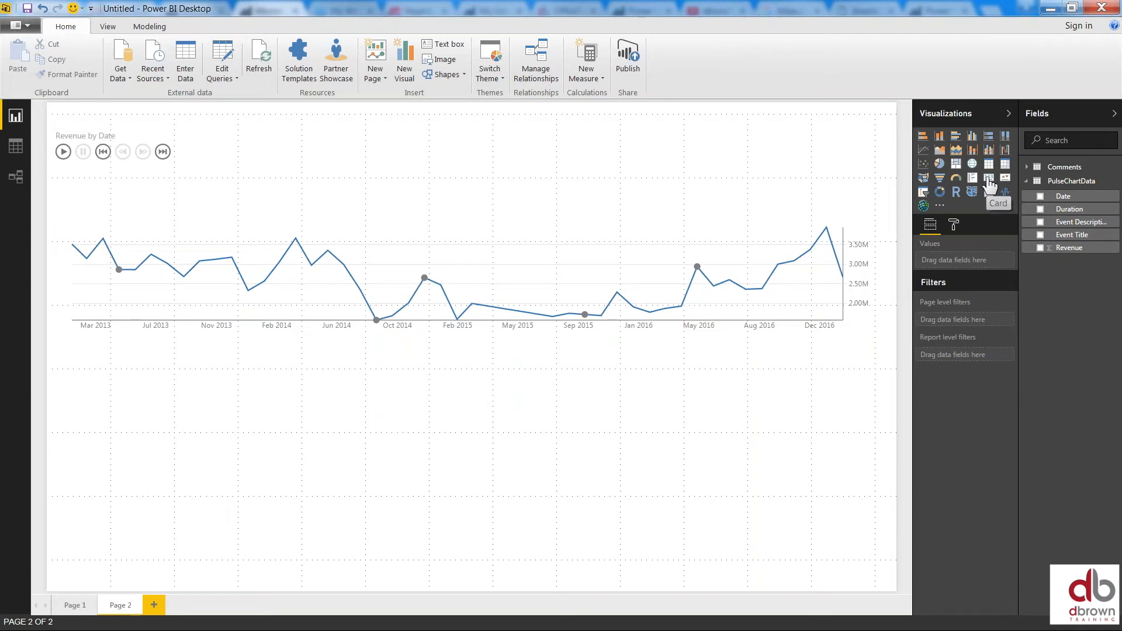
# Add a Card visual under the Pulse Chart showing the Event Description field
pyautogui.click(988, 178)
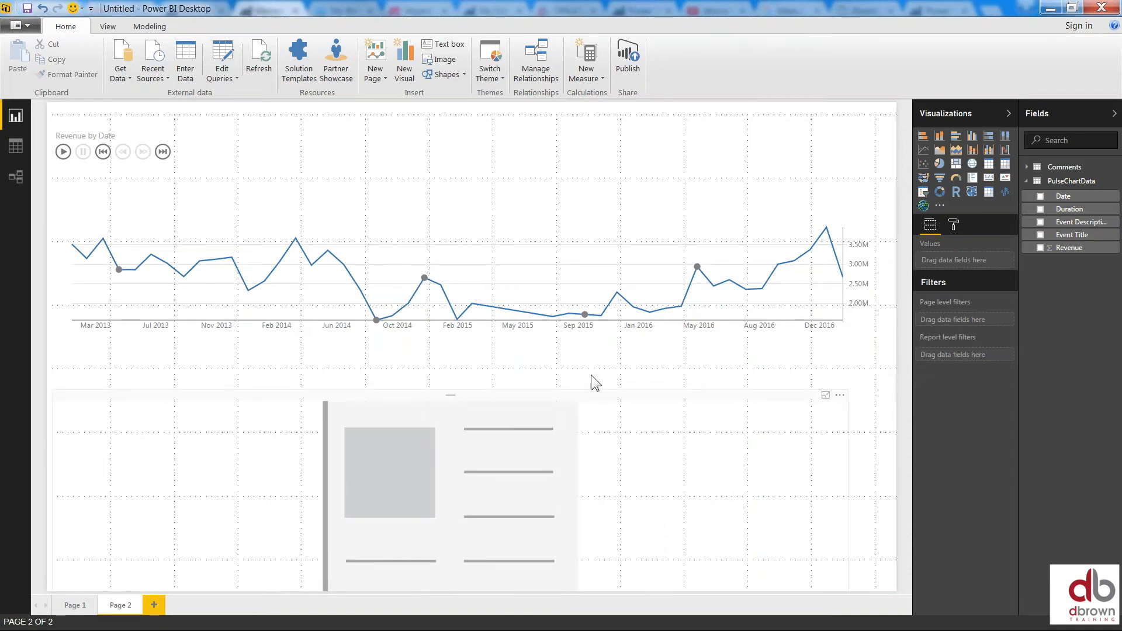
pyautogui.click(451, 493)
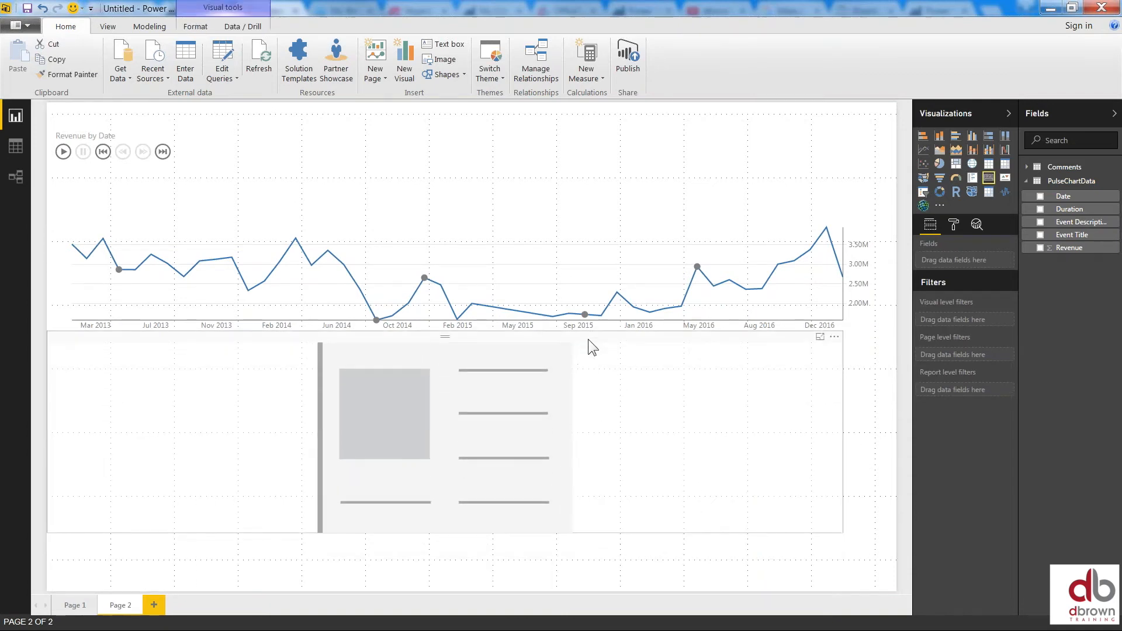
pyautogui.click(444, 428)
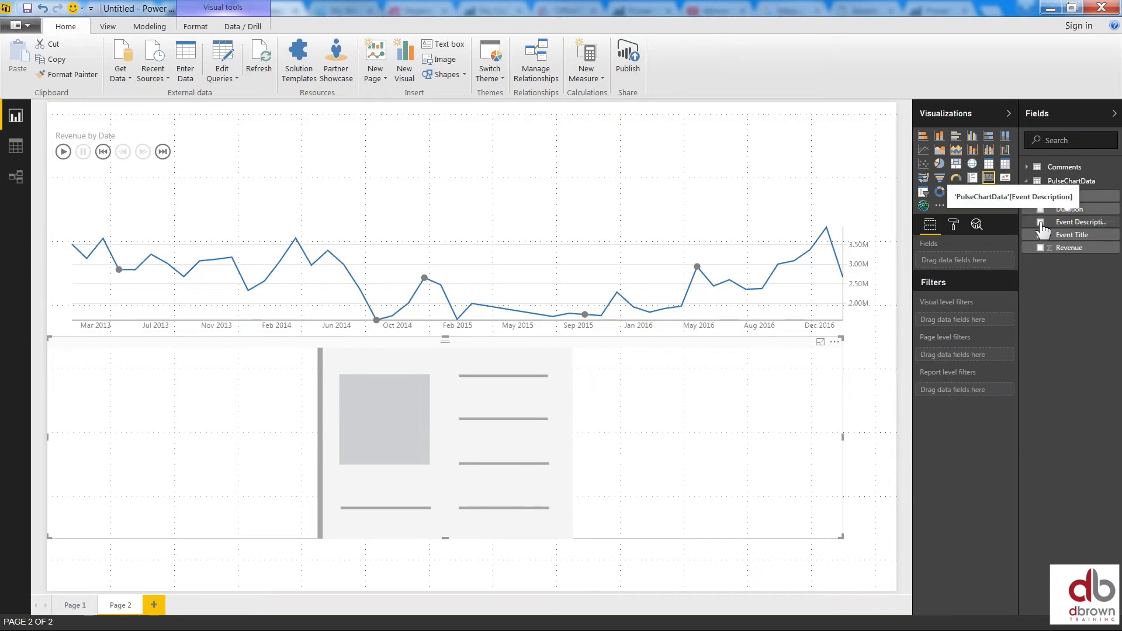
pyautogui.click(1040, 222)
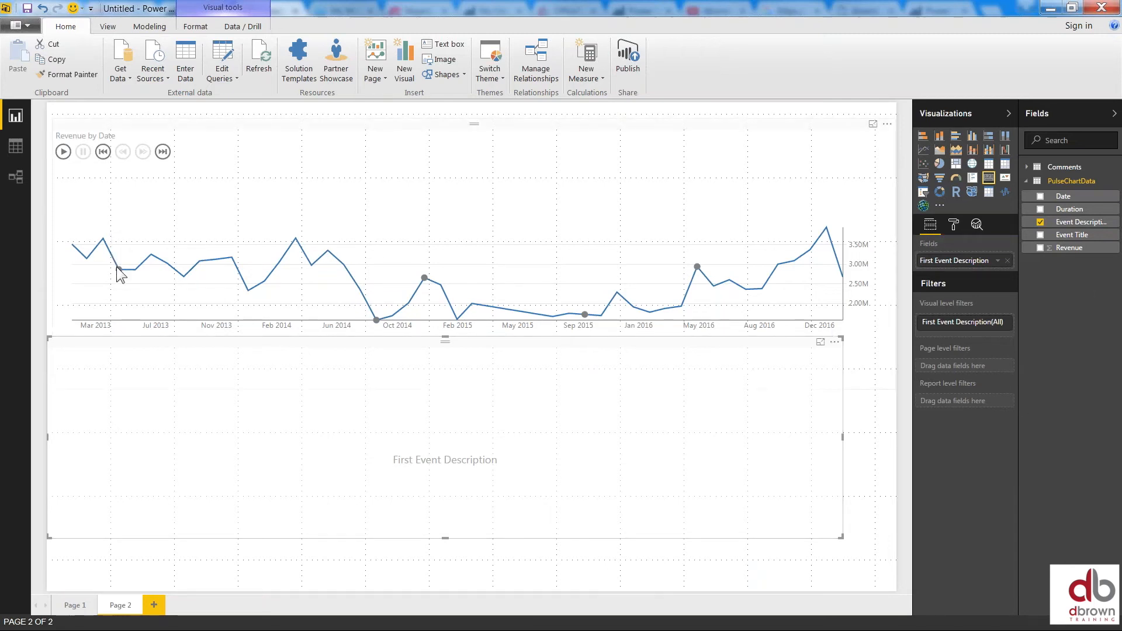
pyautogui.click(117, 268)
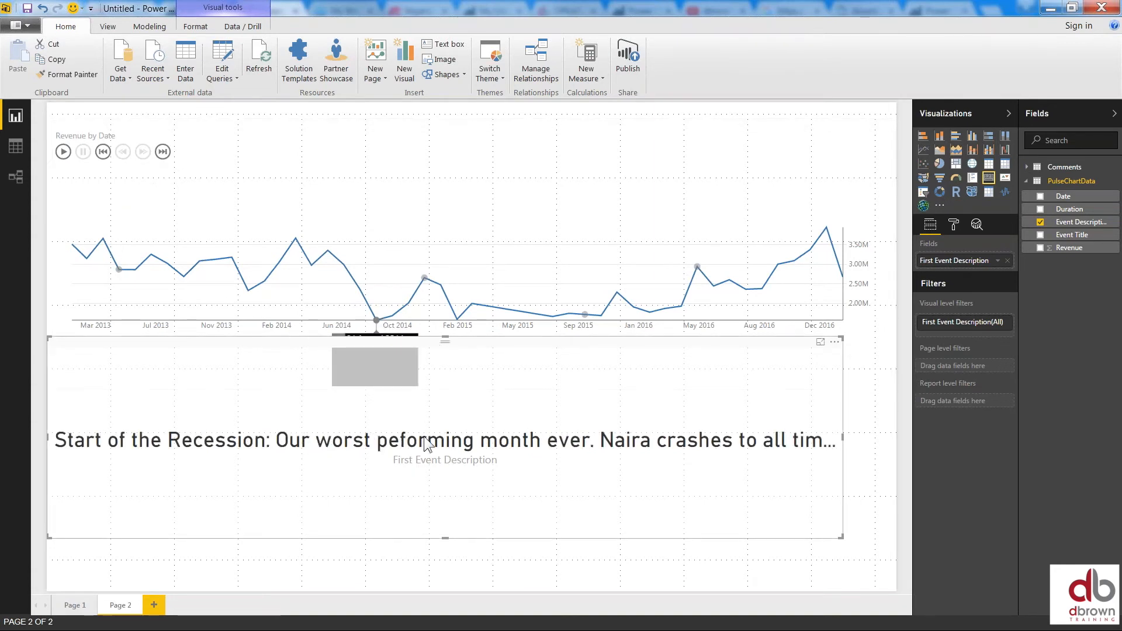
pyautogui.moveTo(406, 449)
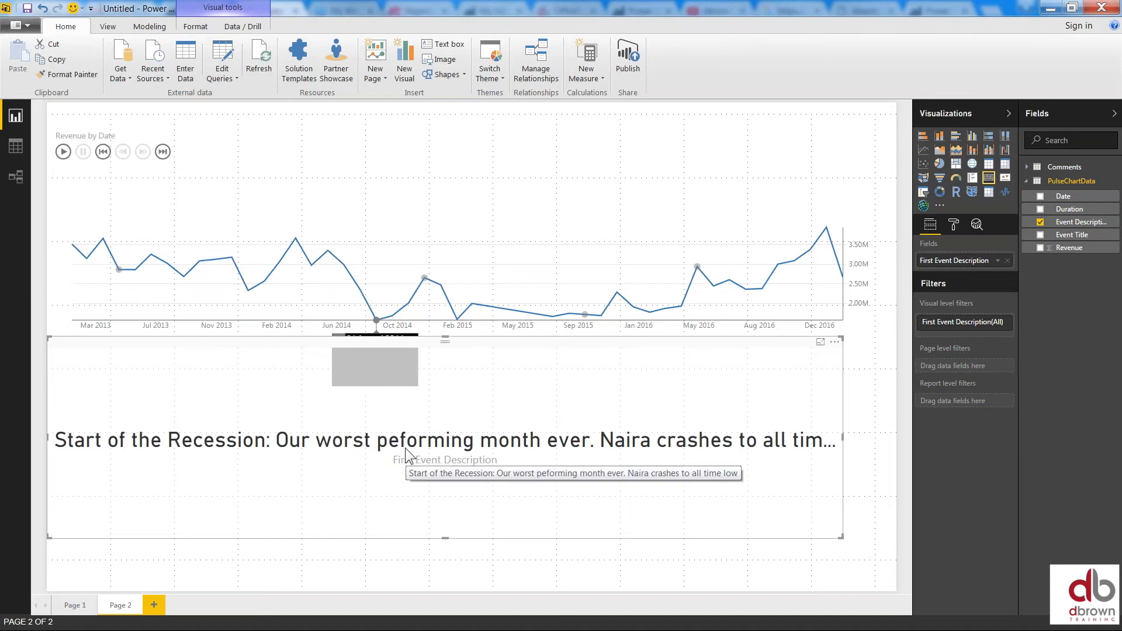
pyautogui.moveTo(60, 151)
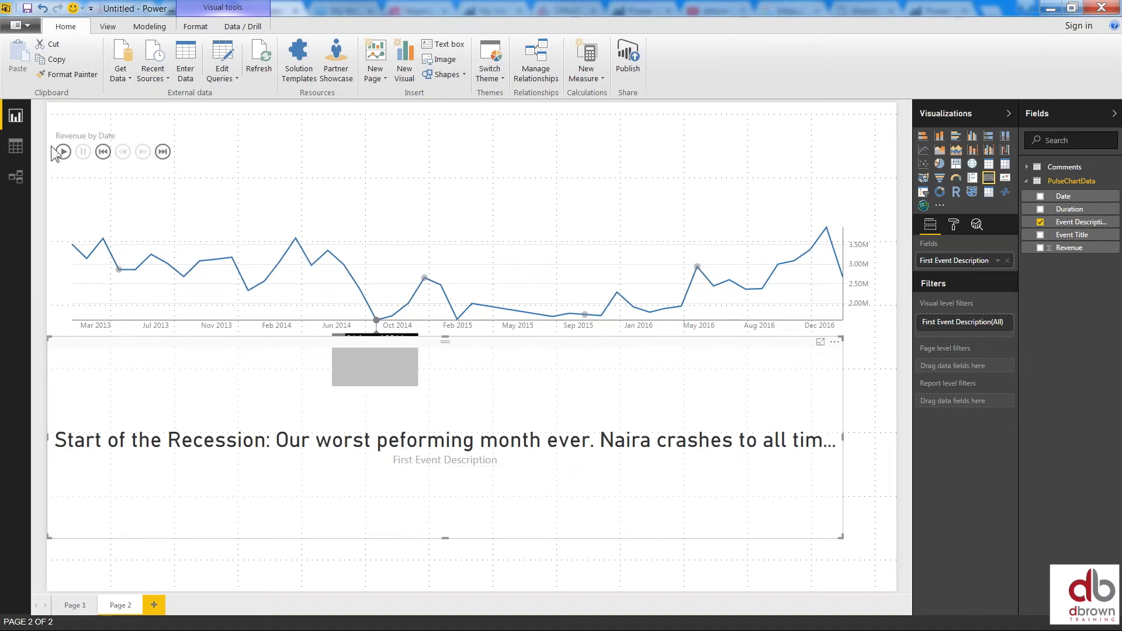
# Restart the revenue chart animation from the beginning
pyautogui.click(61, 150)
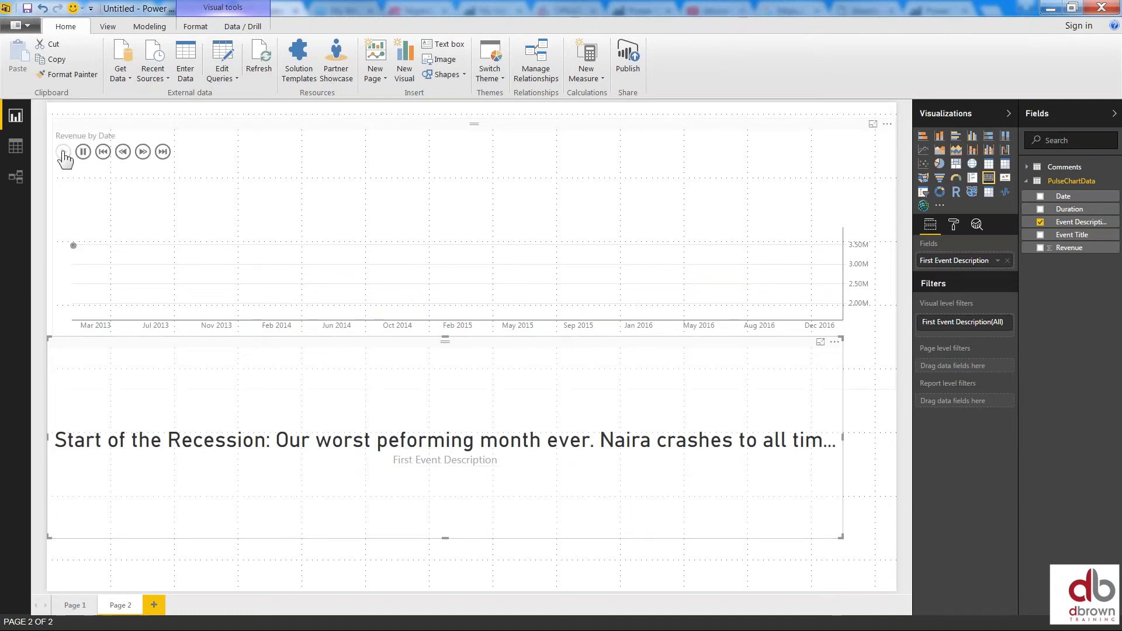
# Play the Pulse Chart through its events, watching the description card update
pyautogui.click(63, 150)
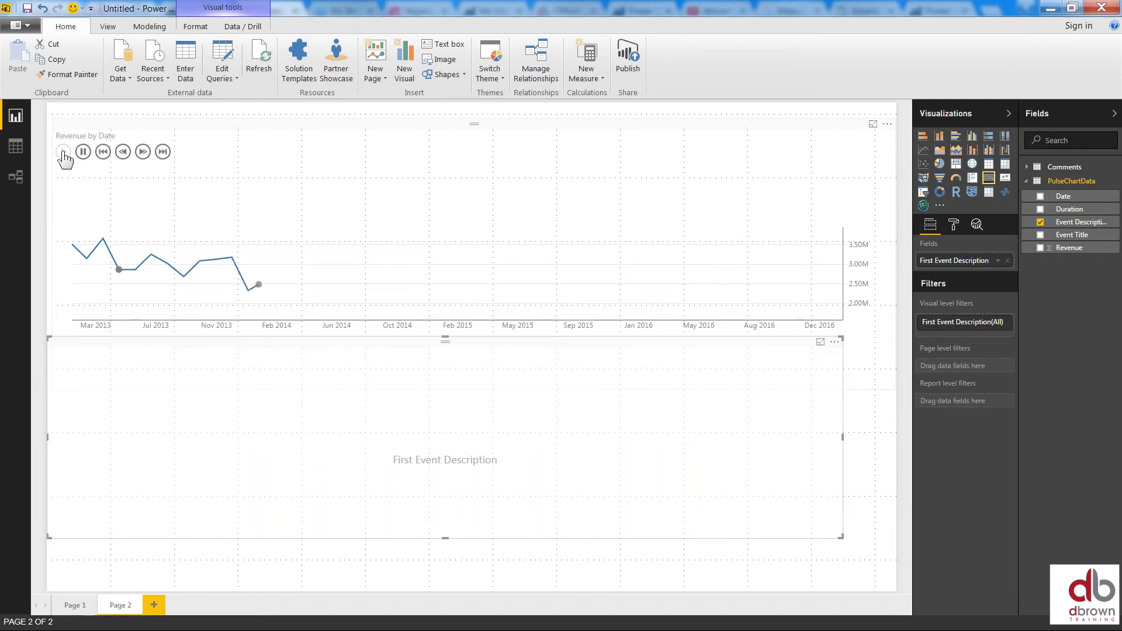
pyautogui.click(63, 151)
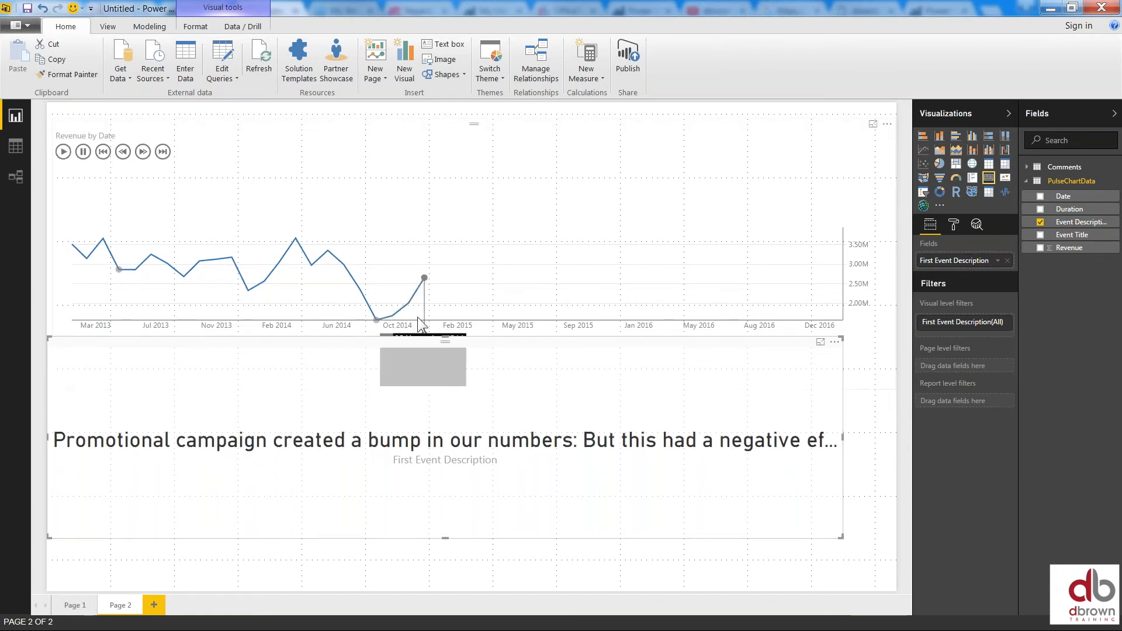
pyautogui.moveTo(546, 398)
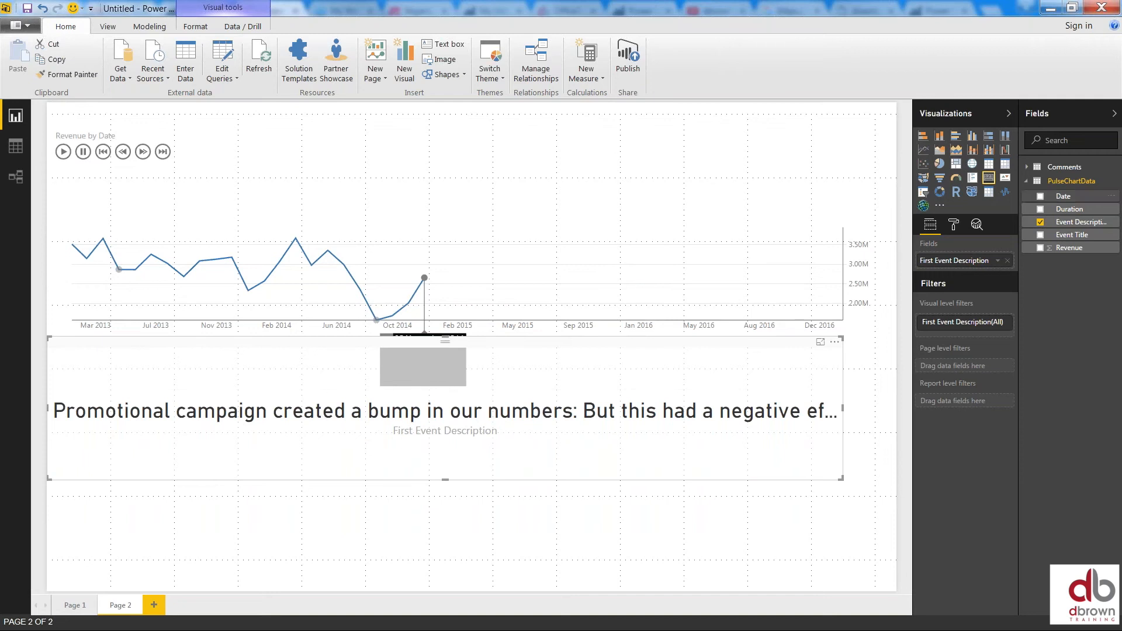
# Turn the card's Word wrap On and Category label Off in Format
pyautogui.click(953, 224)
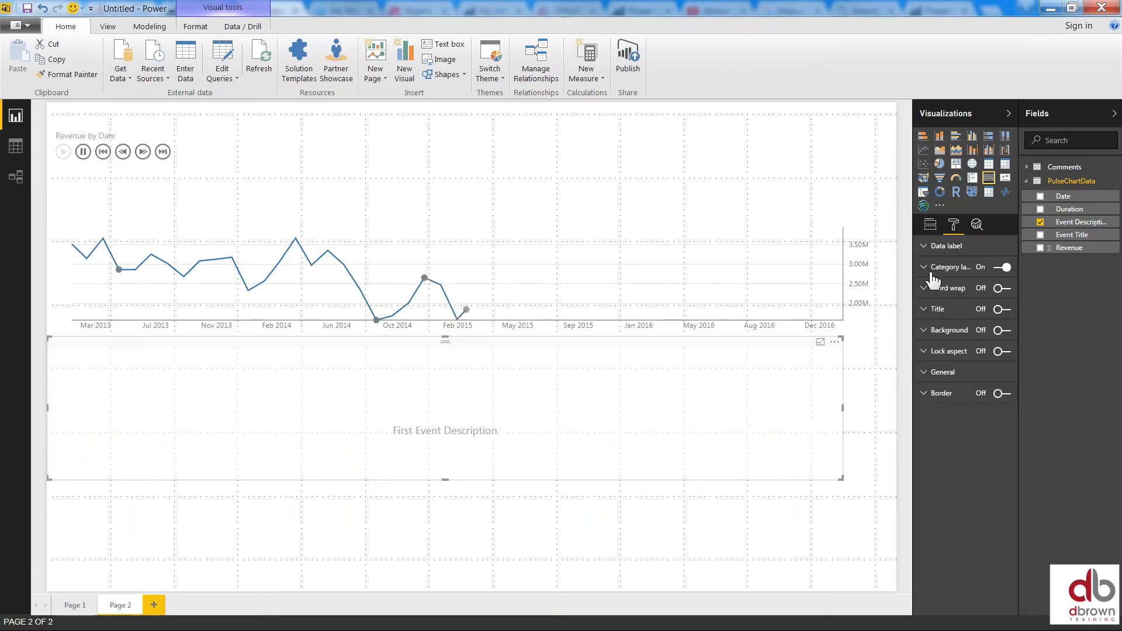
pyautogui.click(63, 151)
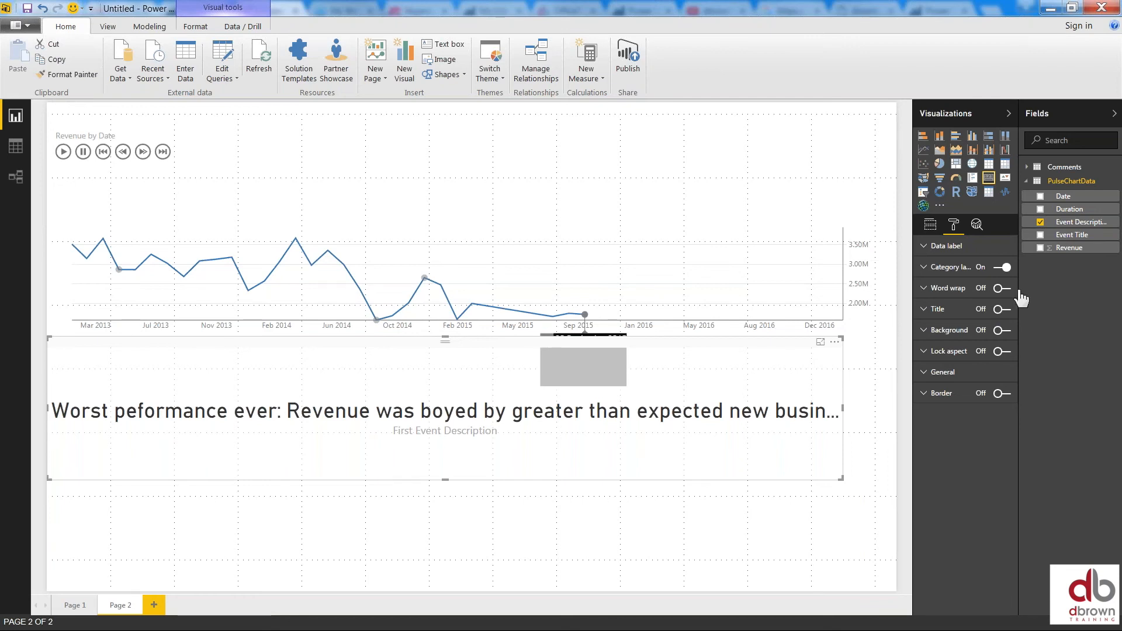
pyautogui.moveTo(1014, 297)
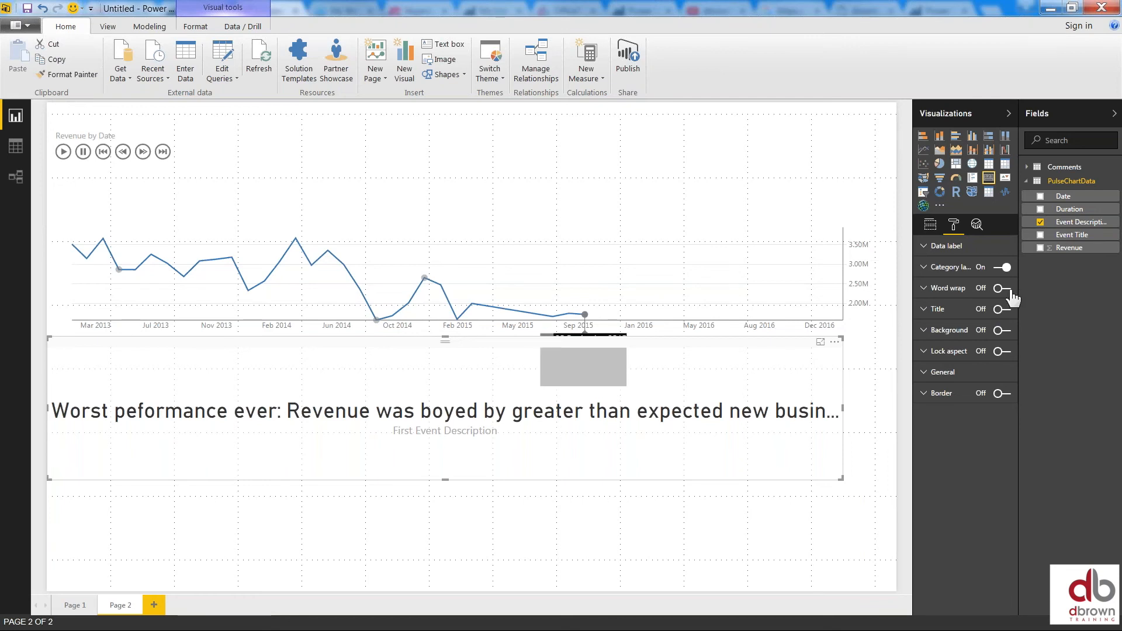
pyautogui.click(1003, 288)
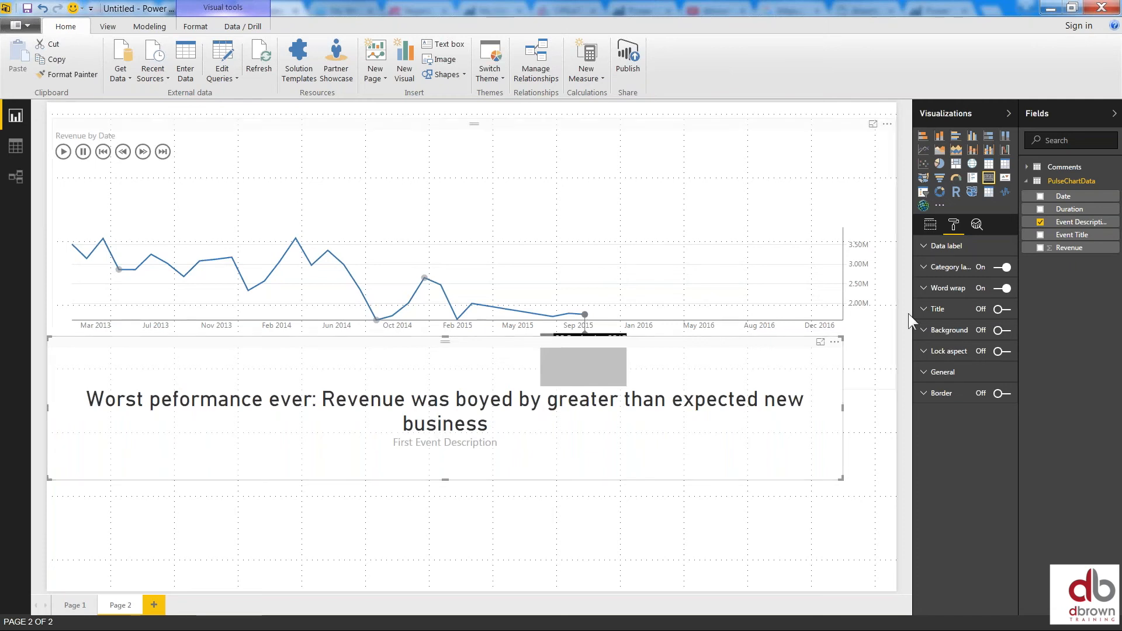
pyautogui.click(951, 266)
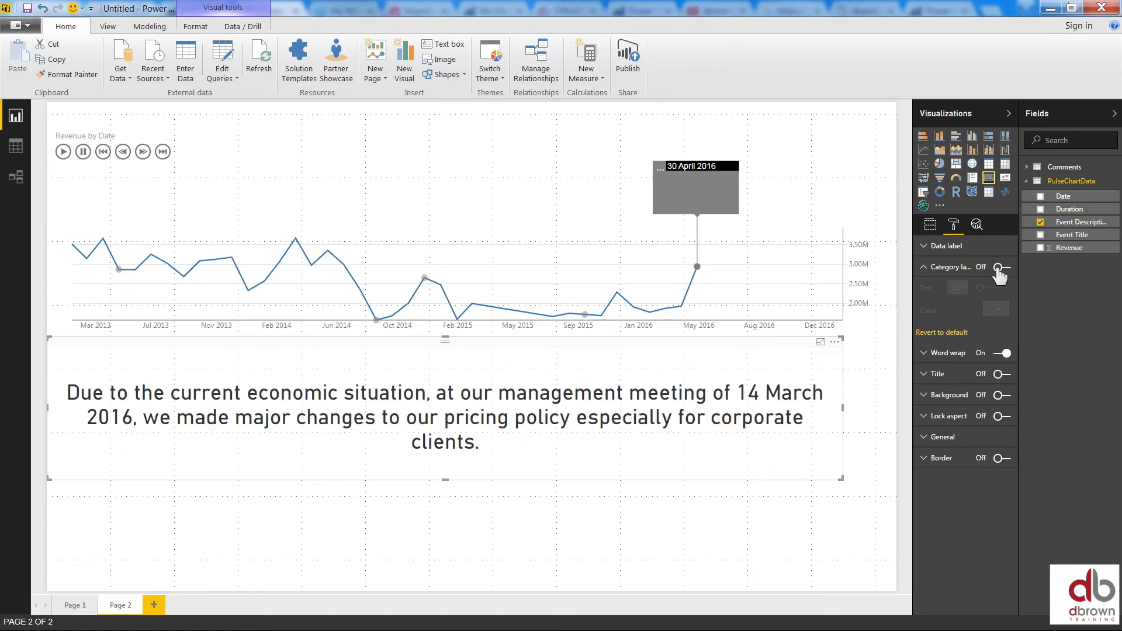
pyautogui.click(923, 267)
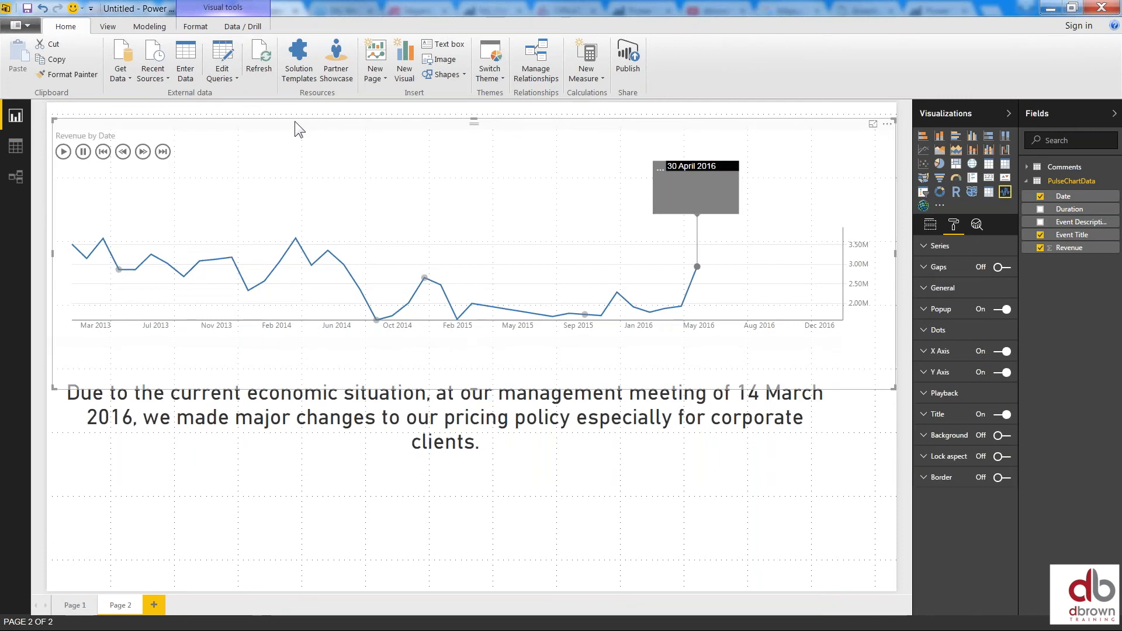
pyautogui.moveTo(539, 135)
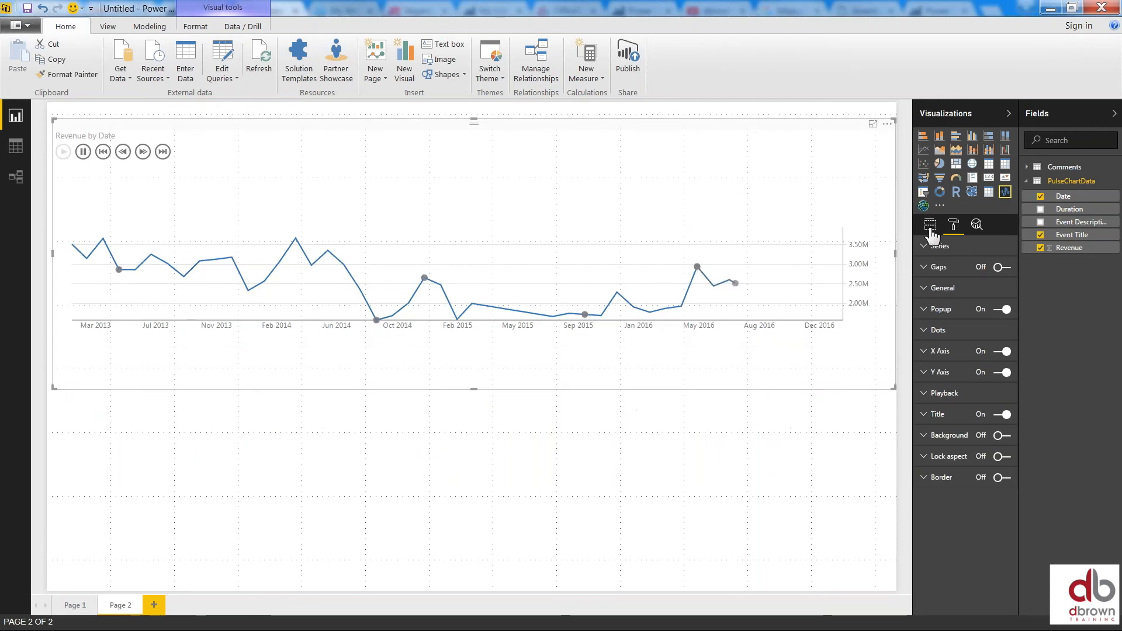
# In the Pulse Chart's Playback settings, turn Autoplay On with Pause Duration 5
pyautogui.click(929, 224)
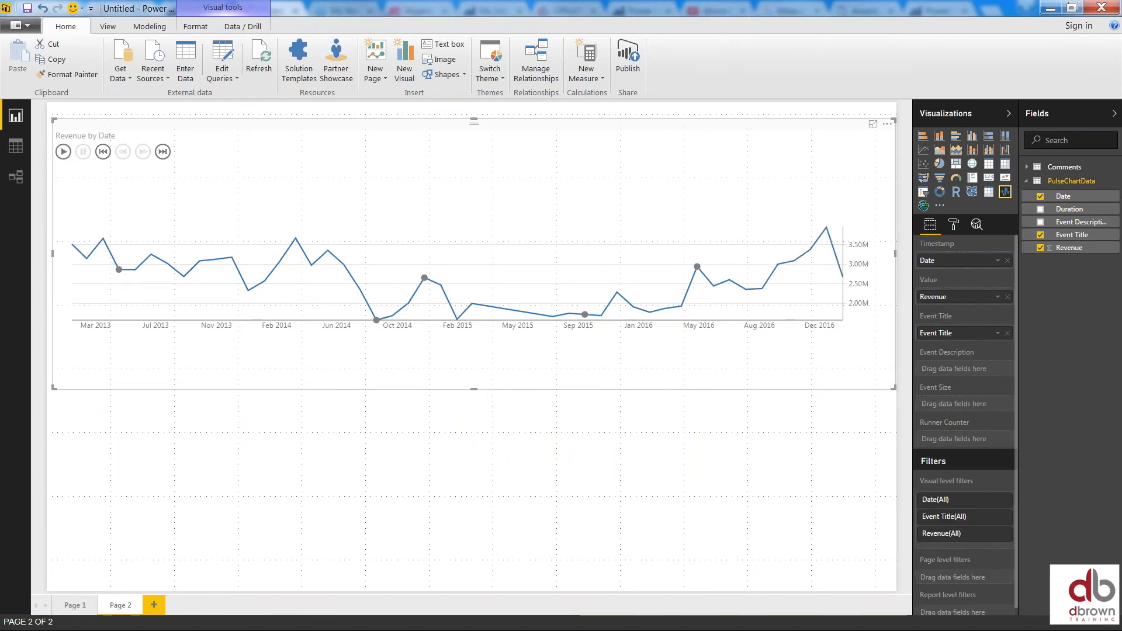
pyautogui.click(952, 225)
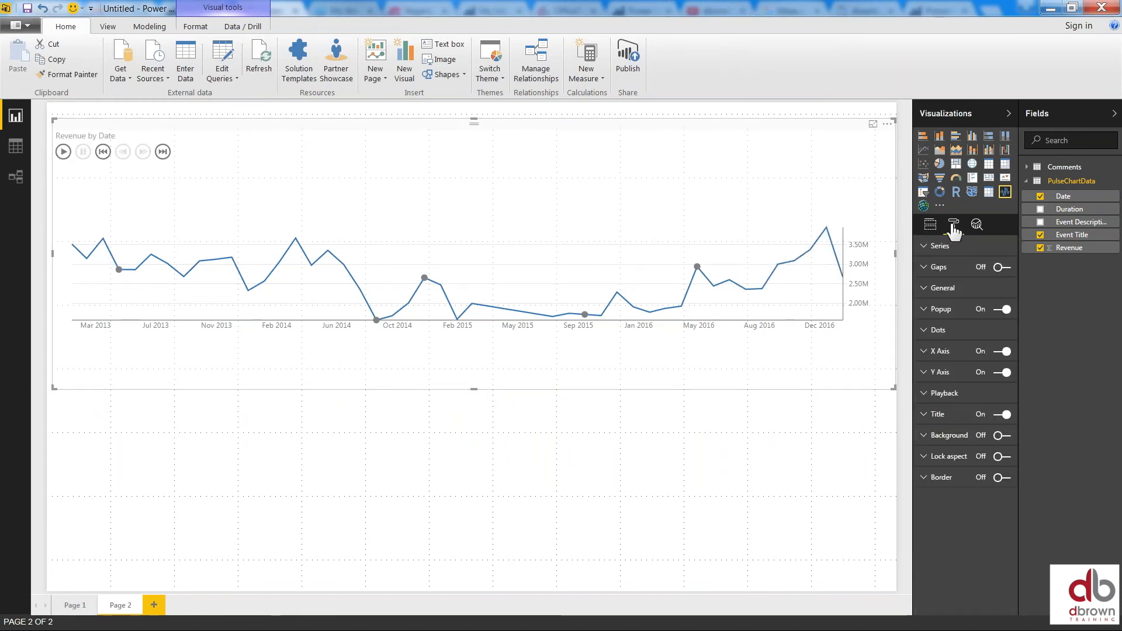
pyautogui.moveTo(944, 368)
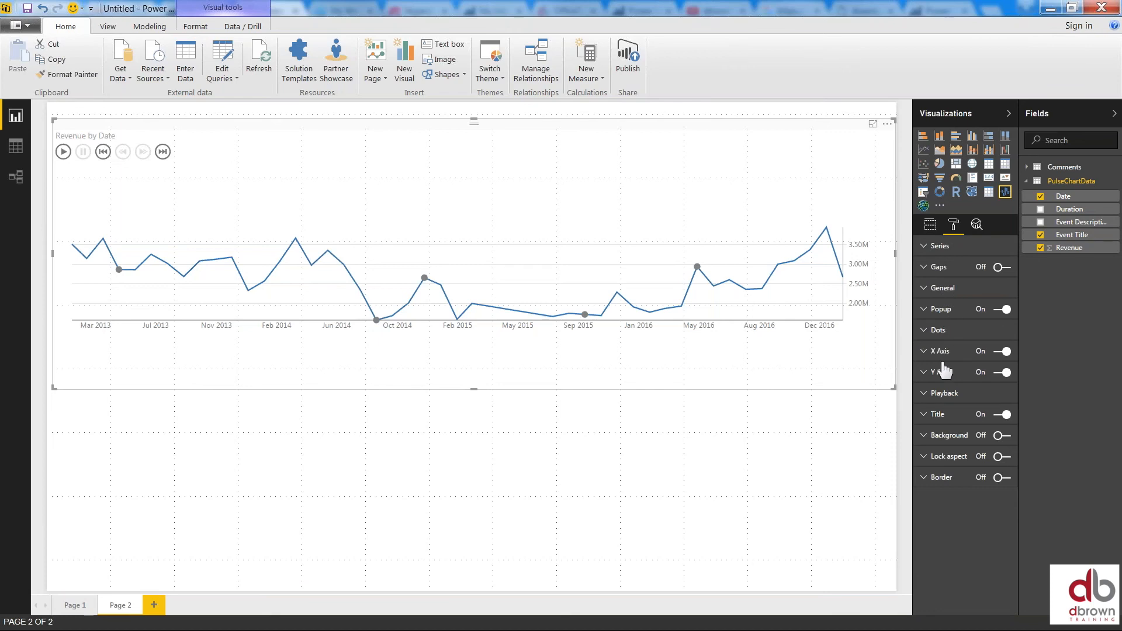
pyautogui.click(944, 392)
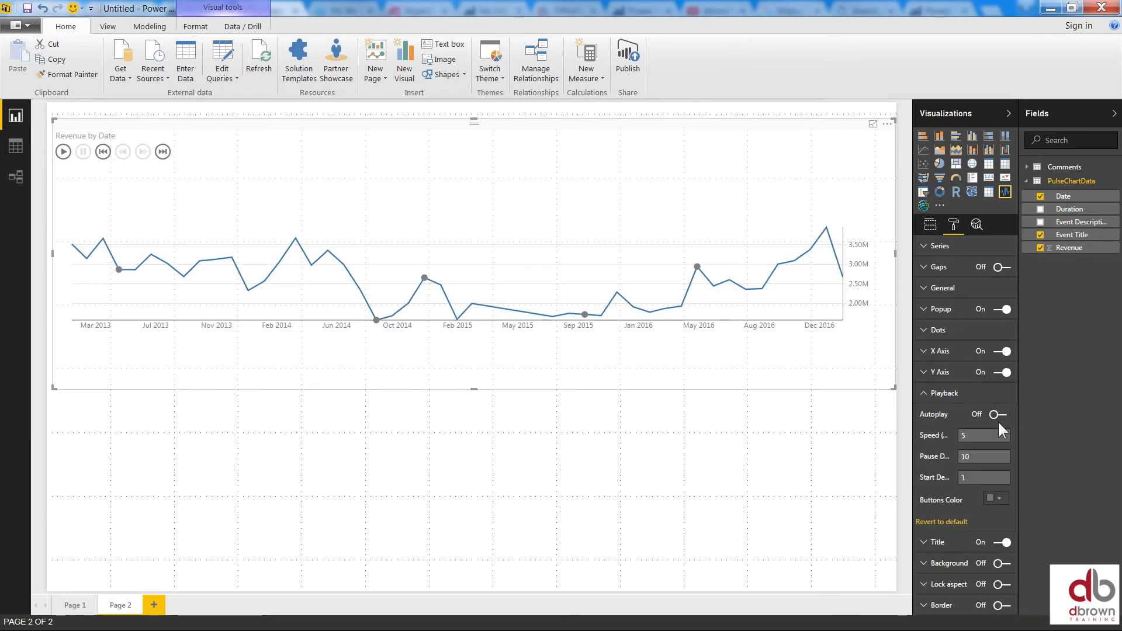
pyautogui.click(998, 413)
pyautogui.write('5')
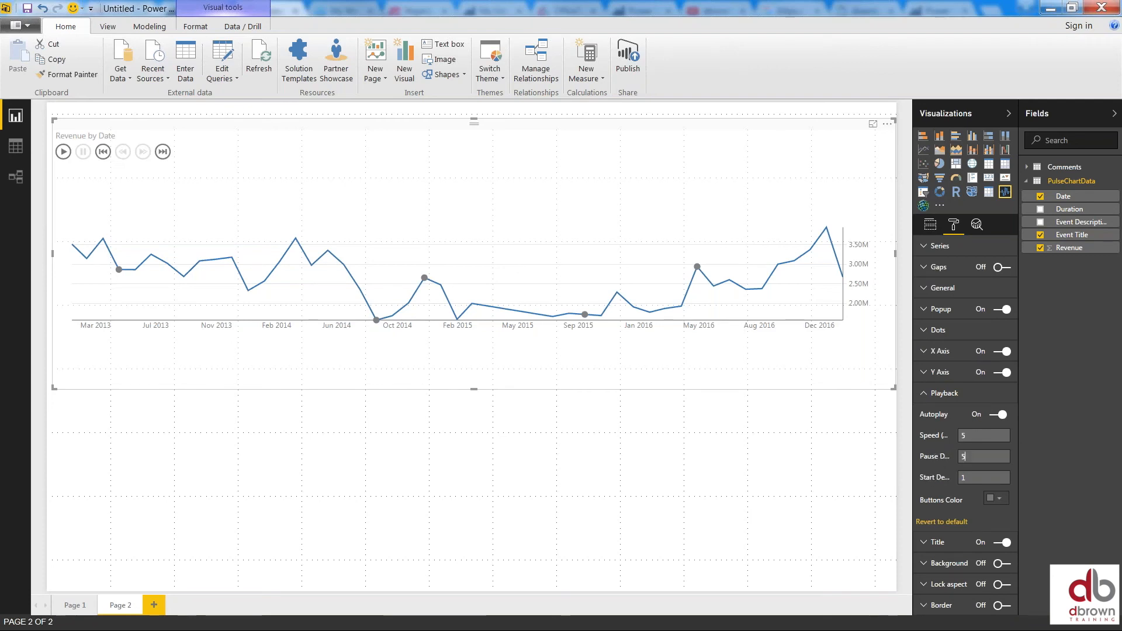
pyautogui.click(984, 476)
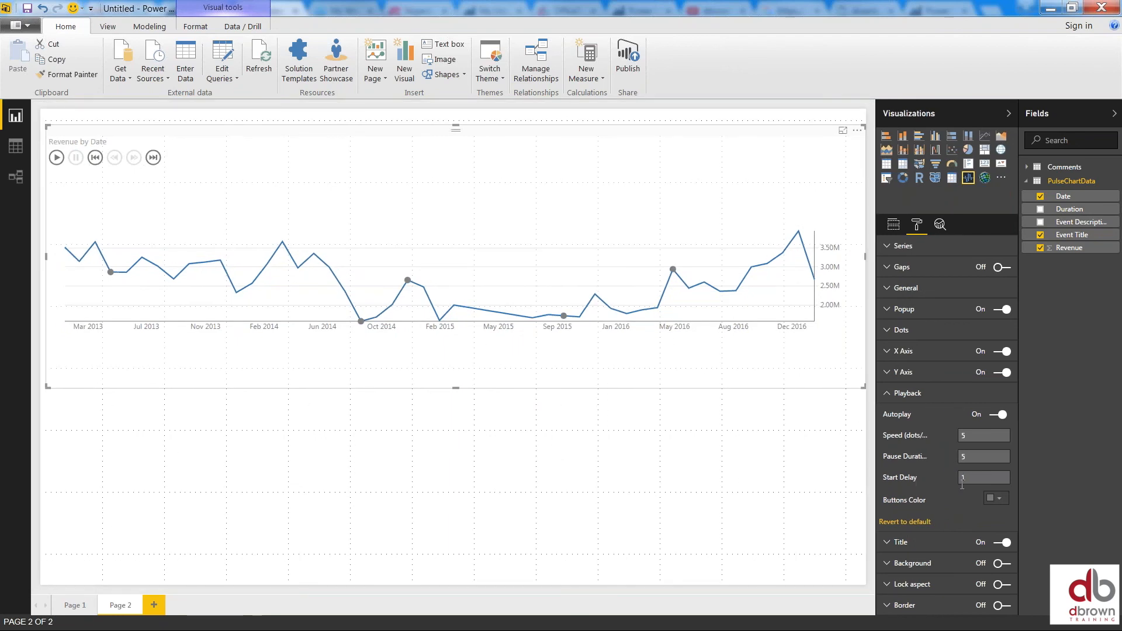
pyautogui.moveTo(967, 136)
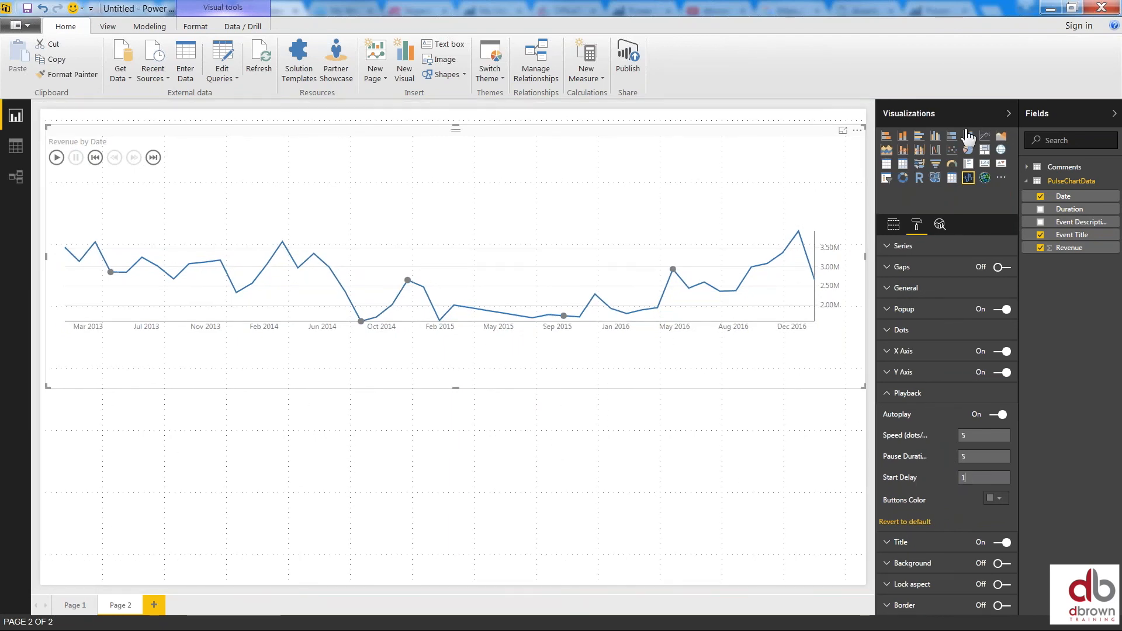
# Collapse the Visualizations and Fields panes, switch to Page 1 then Page 2 to watch autoplay
pyautogui.click(1010, 113)
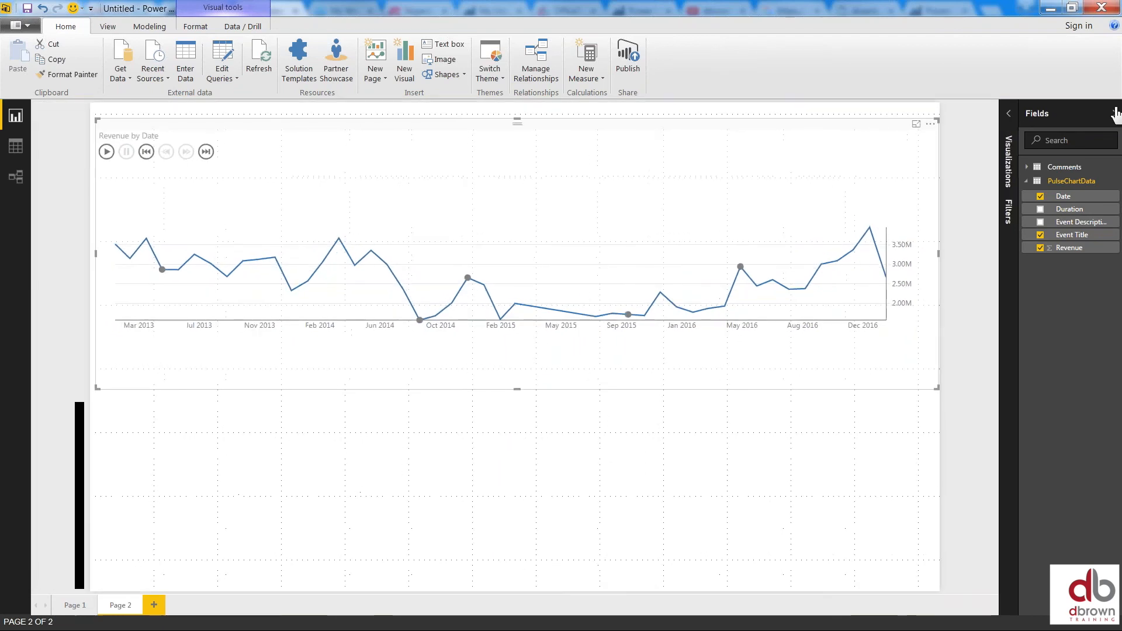
pyautogui.click(1007, 114)
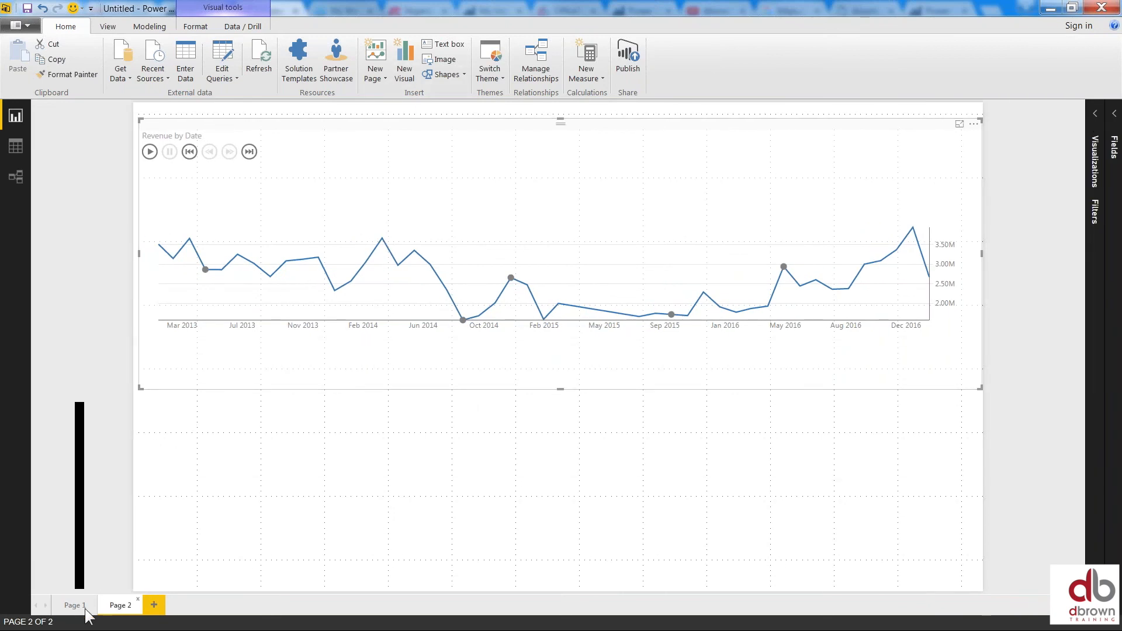
pyautogui.click(72, 604)
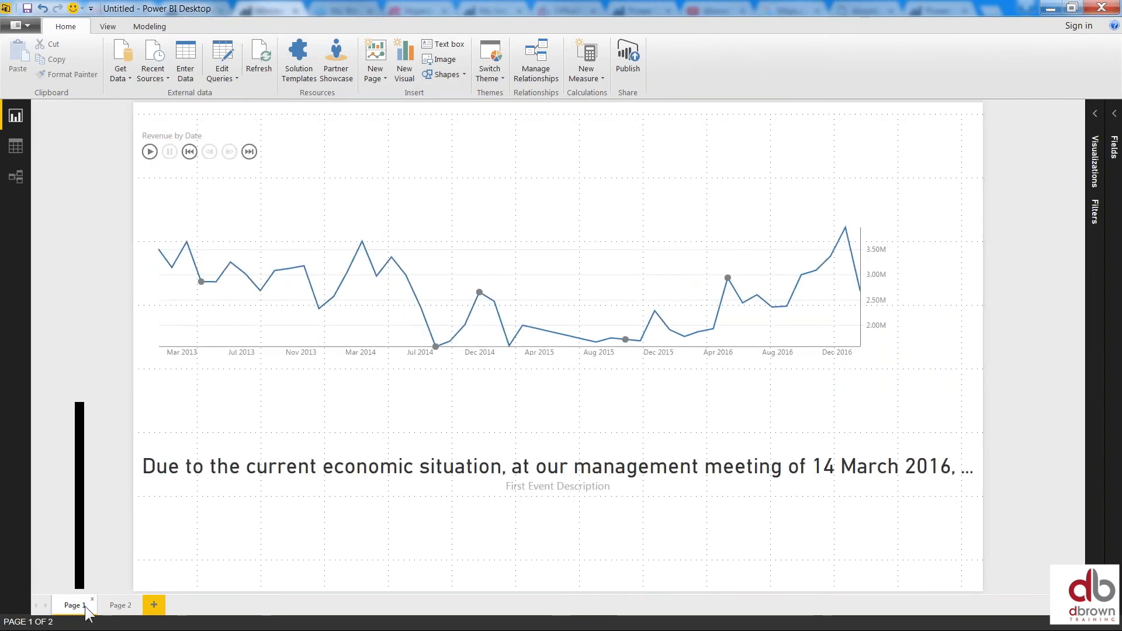
pyautogui.click(119, 604)
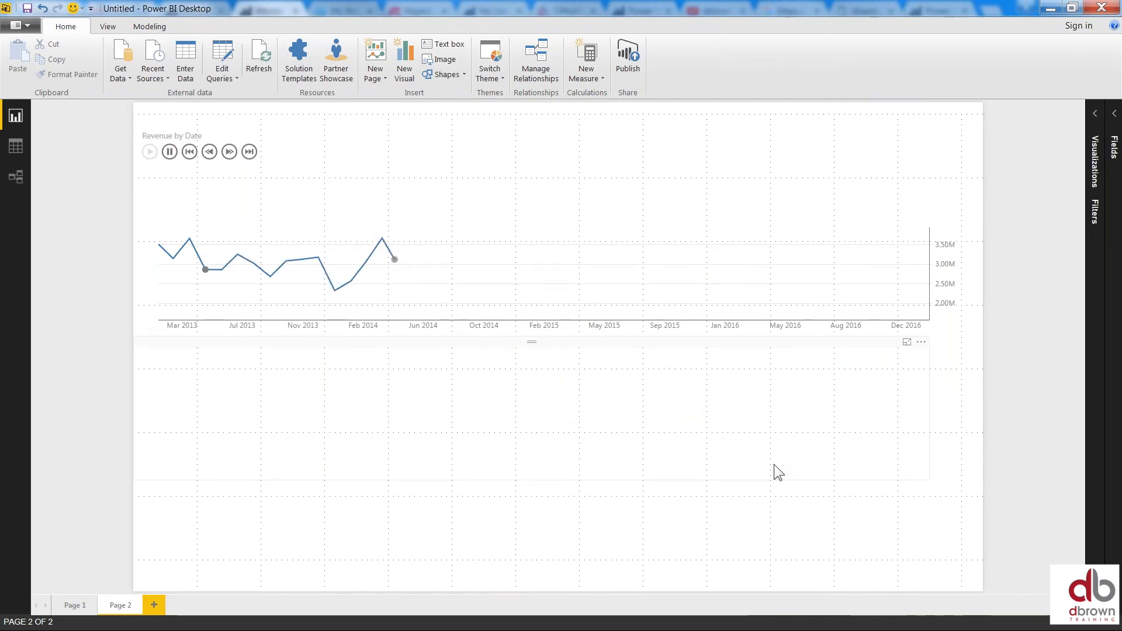
pyautogui.click(228, 151)
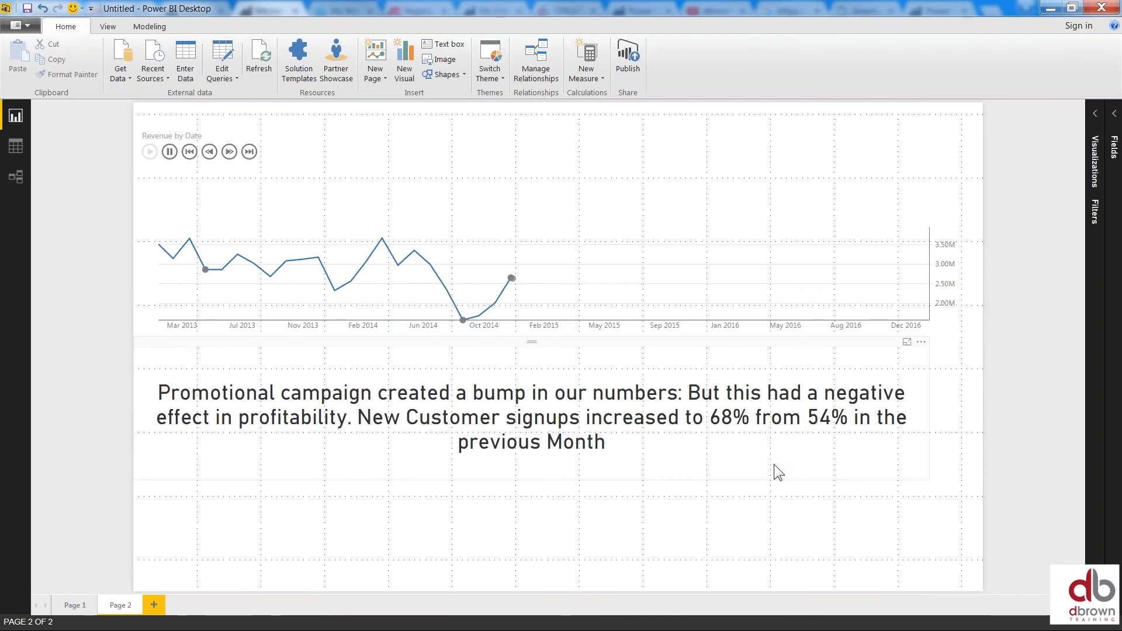
pyautogui.click(148, 151)
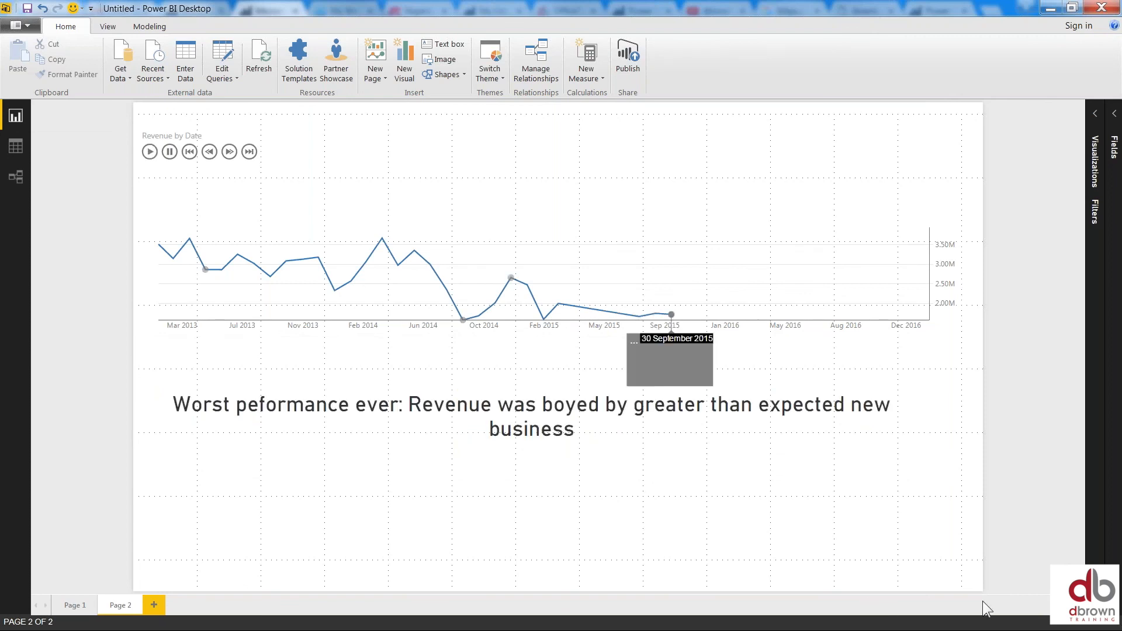
pyautogui.moveTo(684, 416)
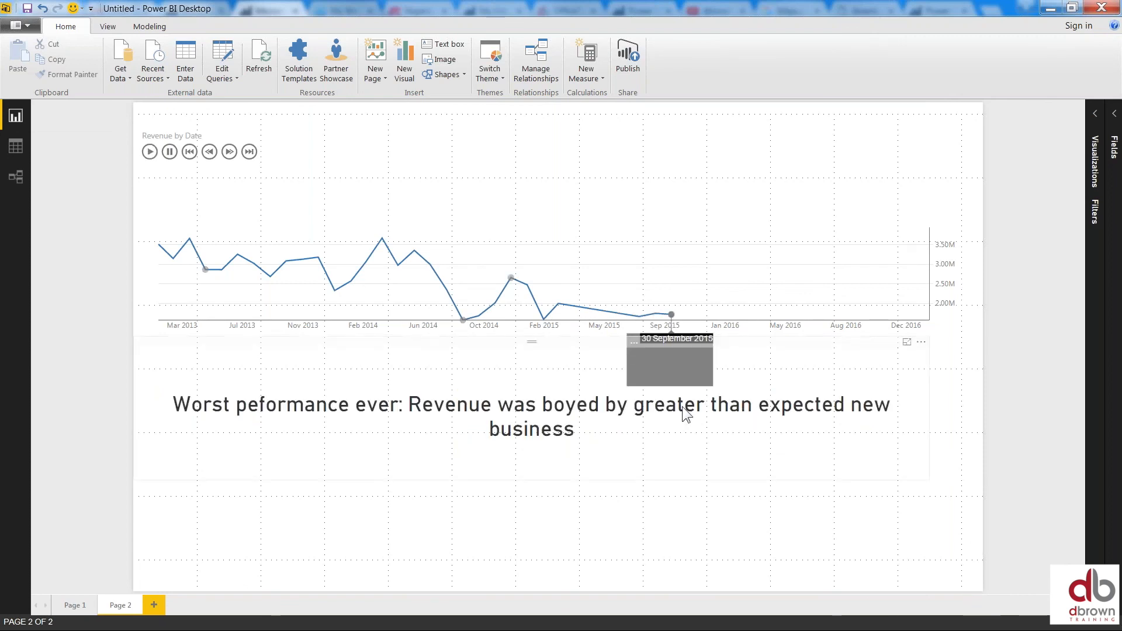